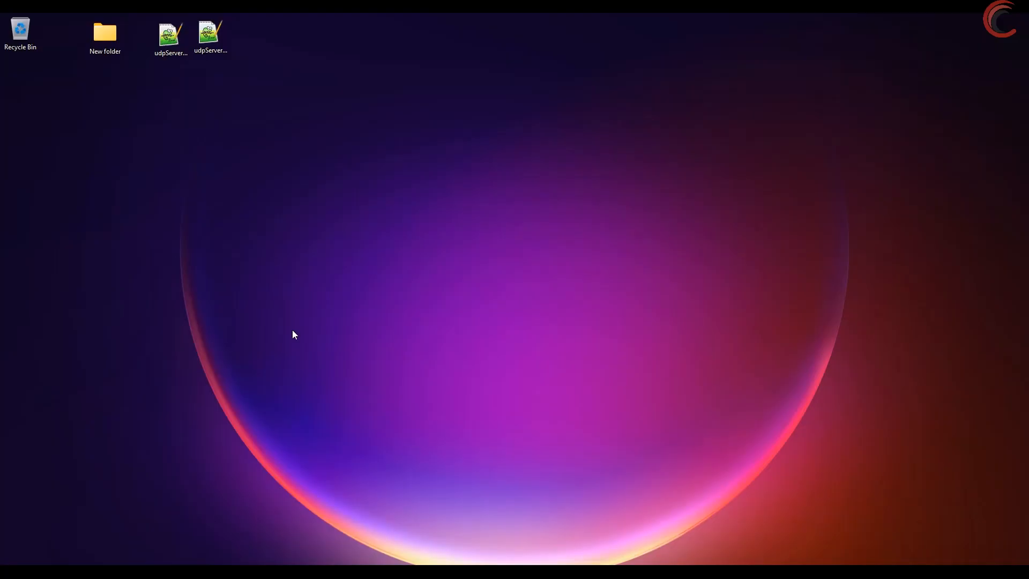
mouse_move(460, 187)
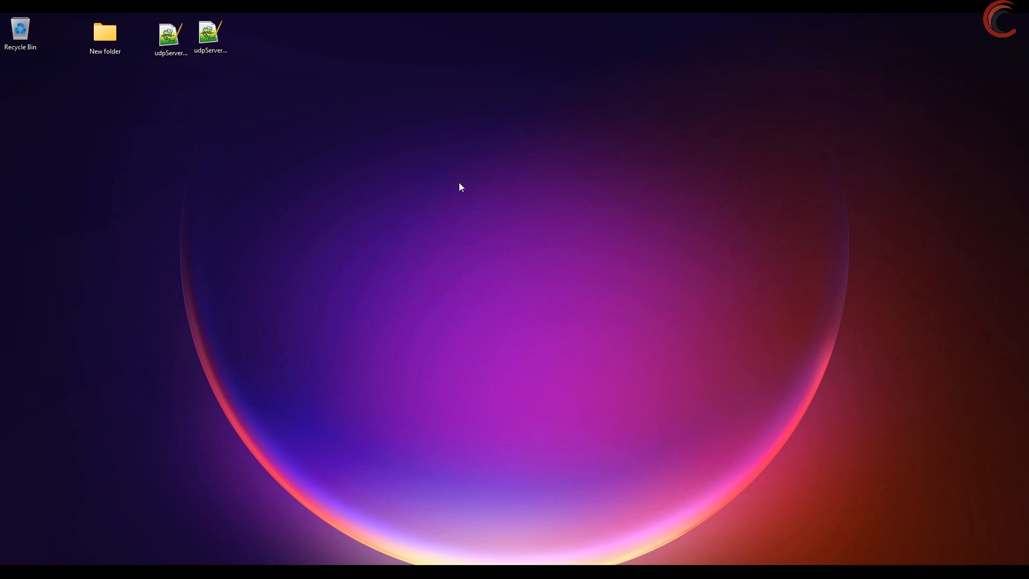
- Dismiss the desktop context menu and start a new STM32 project from the Project Explorer
right_click(460, 186)
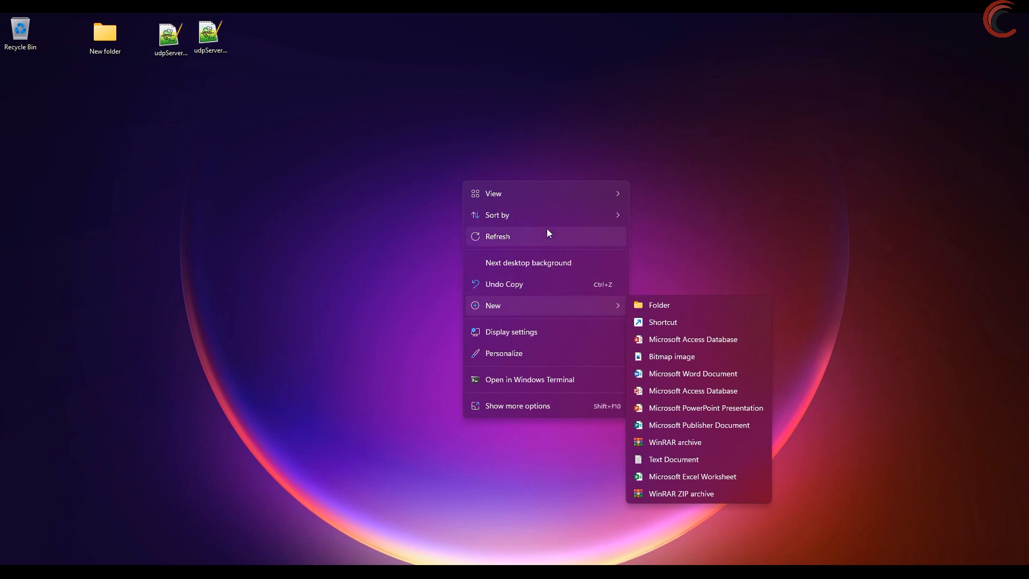
left_click(405, 255)
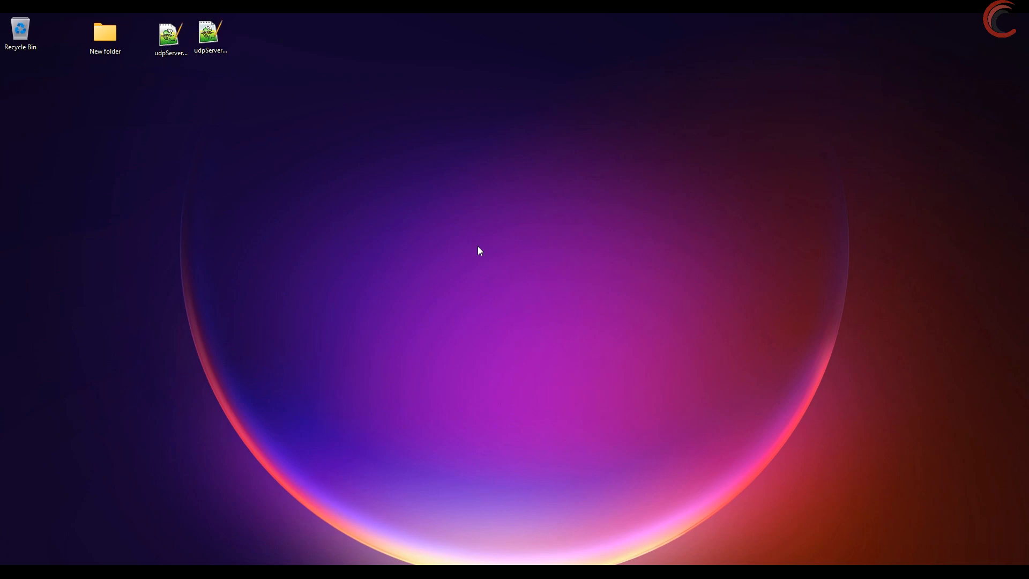
mouse_move(521, 500)
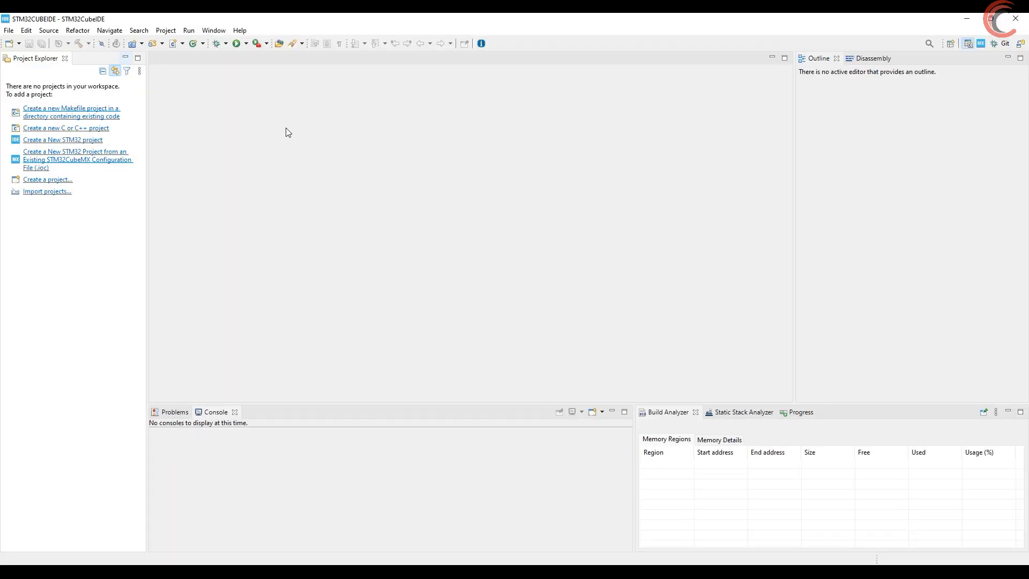
mouse_move(289, 123)
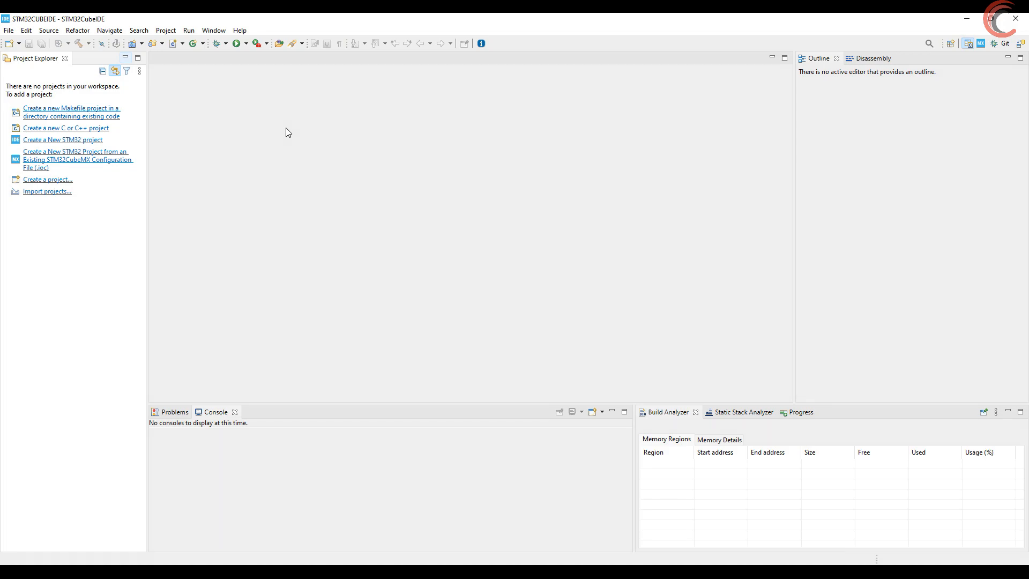
left_click(62, 139)
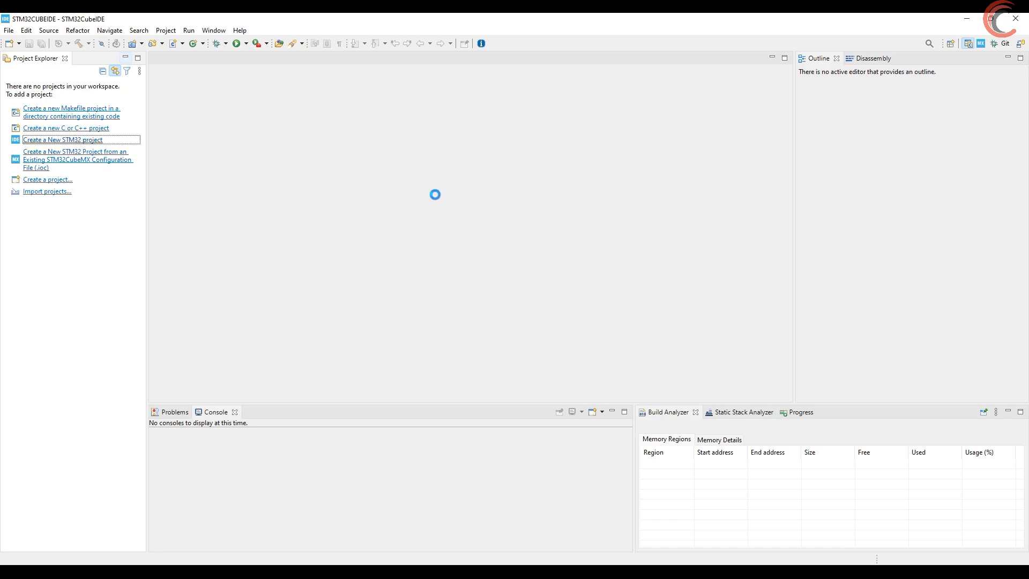
- Create project TUT_ETHERNET_UDPServer for the STM32F7508-DK board from the Board Selector
left_click(62, 139)
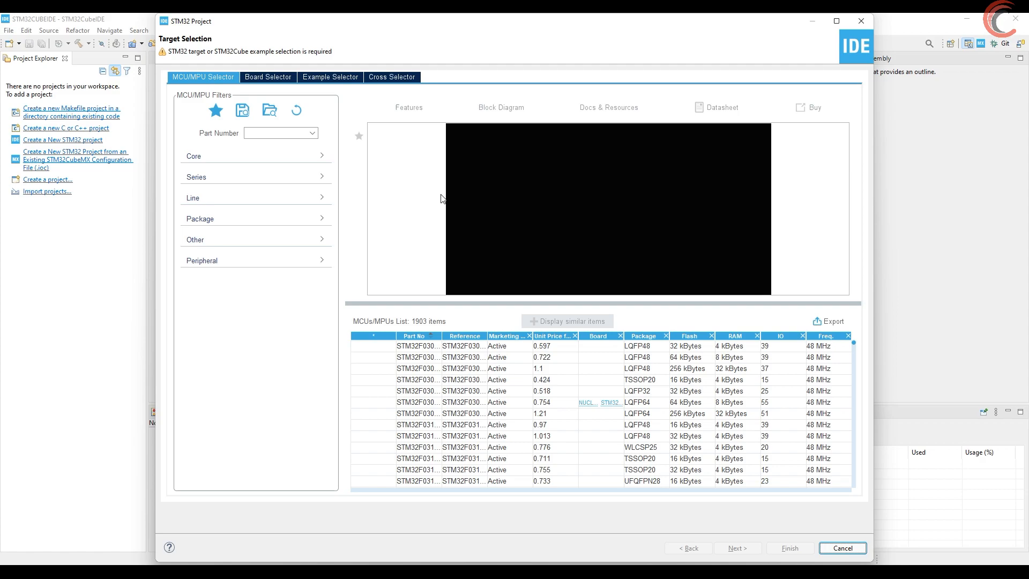
left_click(268, 78)
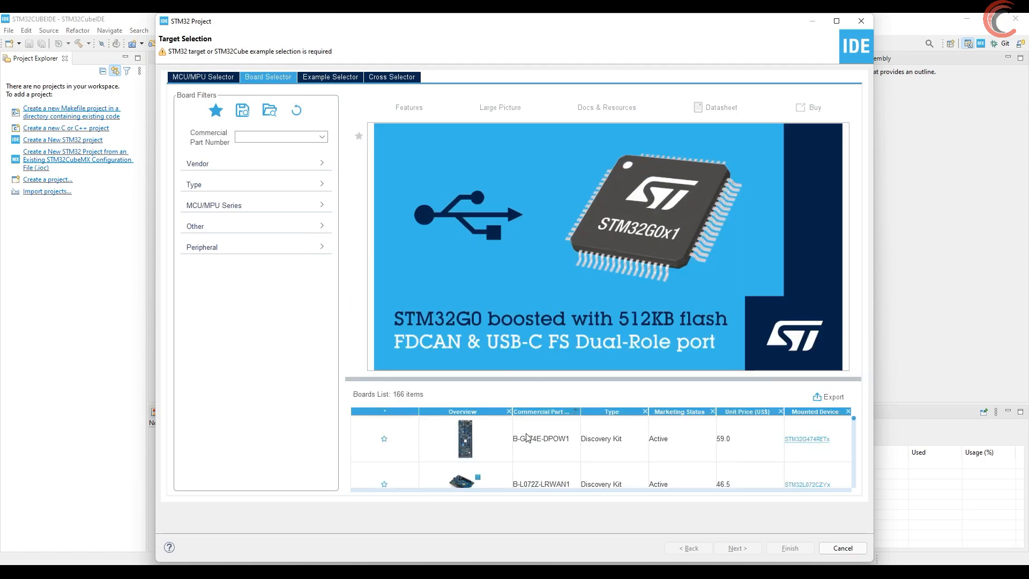
left_click(215, 109)
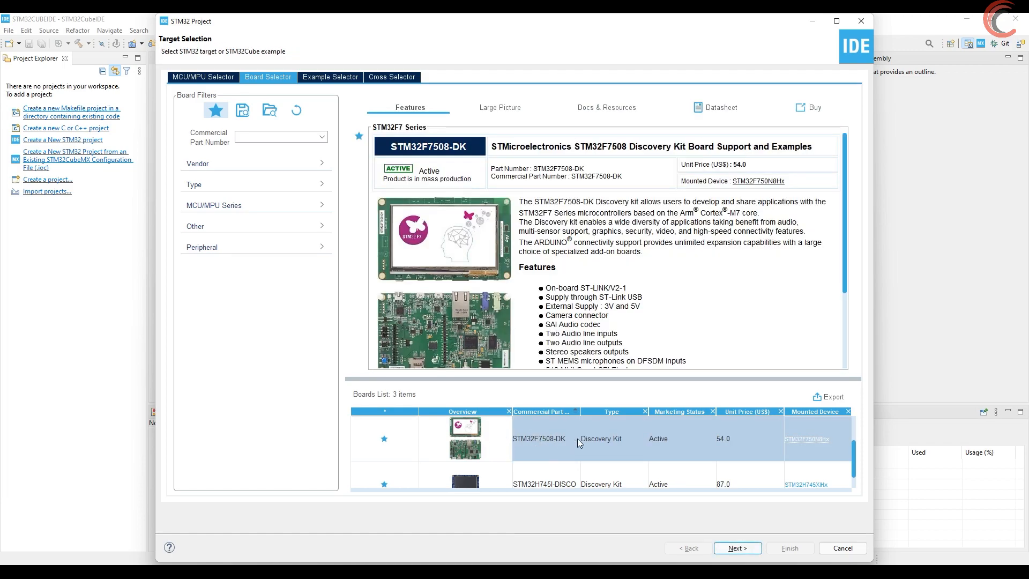
left_click(736, 547)
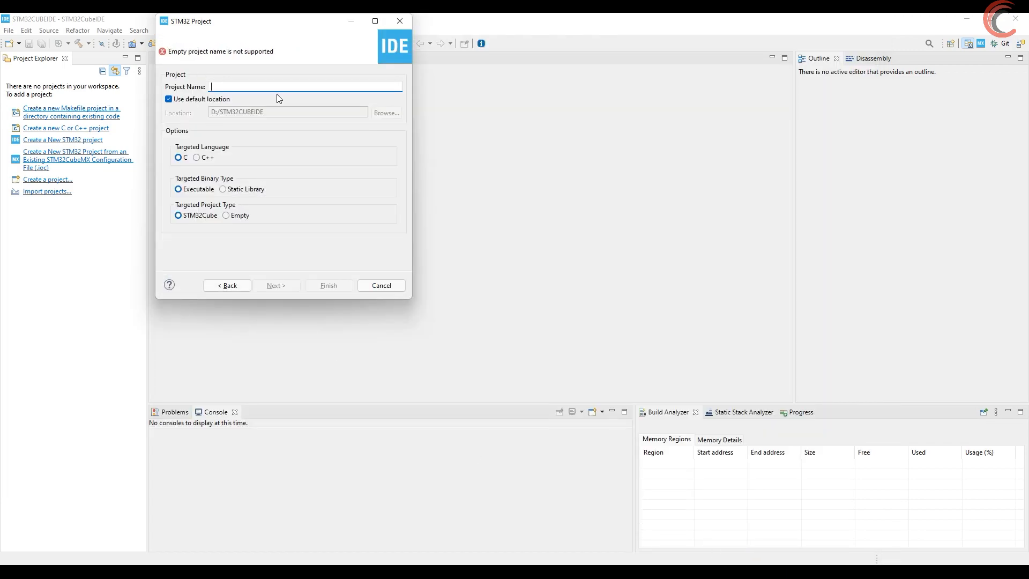
type("TUT_ETHERNET_UDPServer")
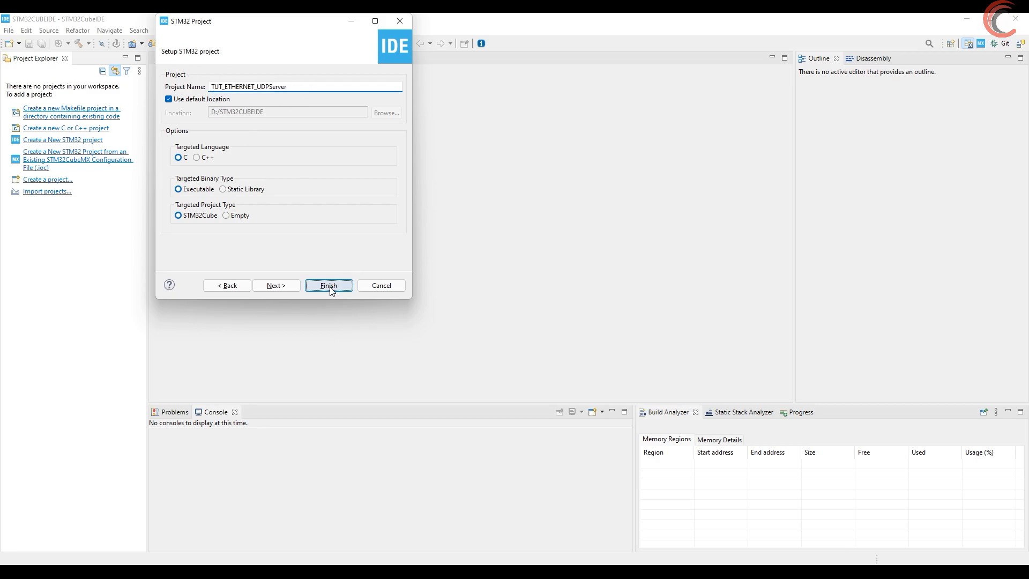
left_click(328, 285)
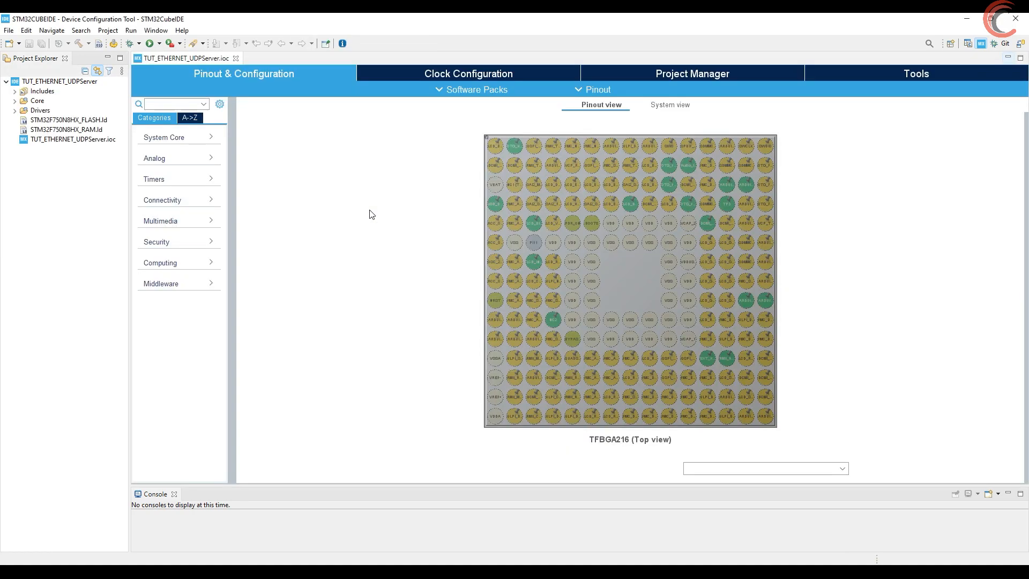
- Enable the ETH peripheral under Connectivity in RMII mode and view its pin assignments
left_click(162, 199)
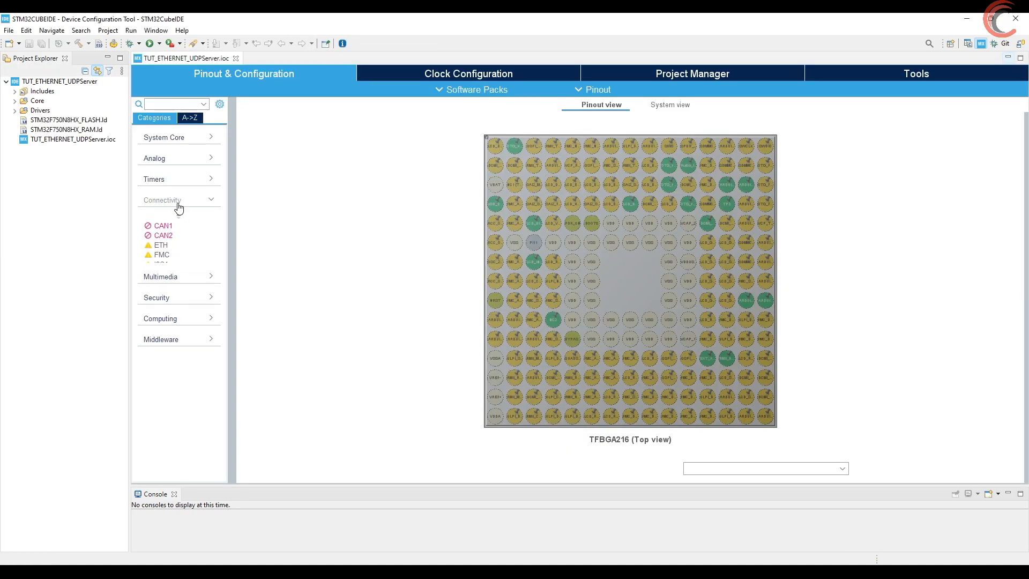
left_click(159, 244)
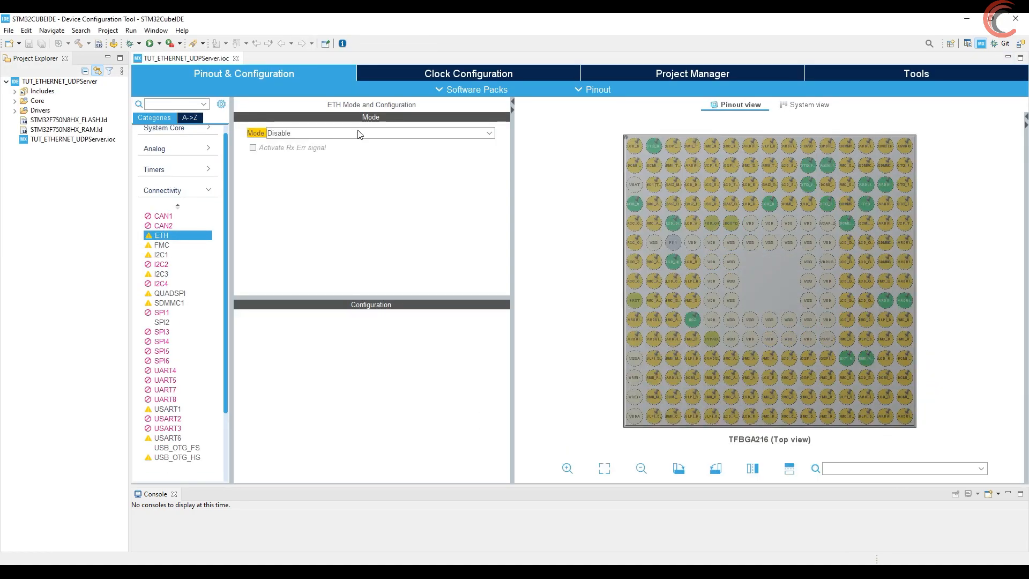
left_click(377, 133)
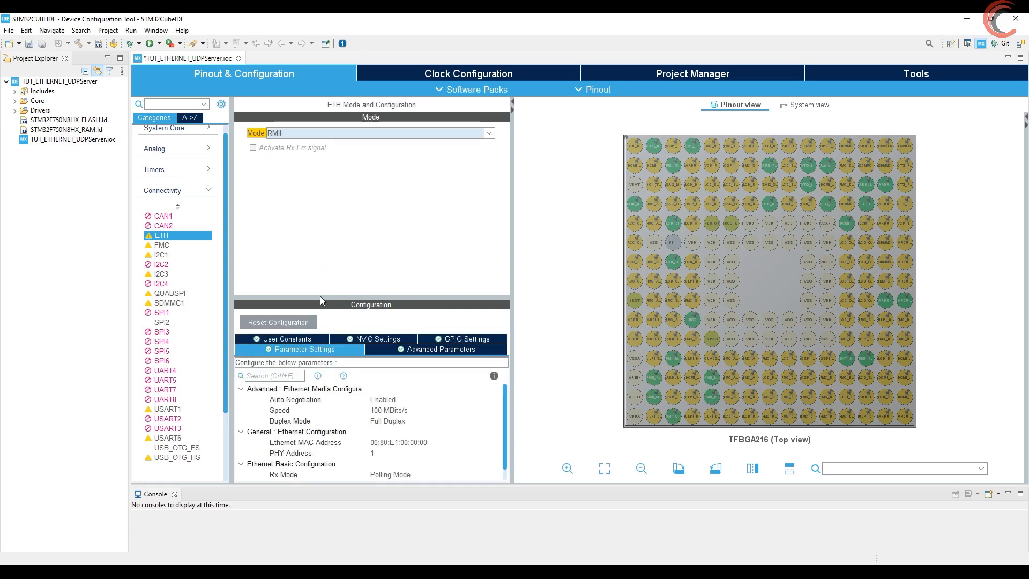
left_click(461, 338)
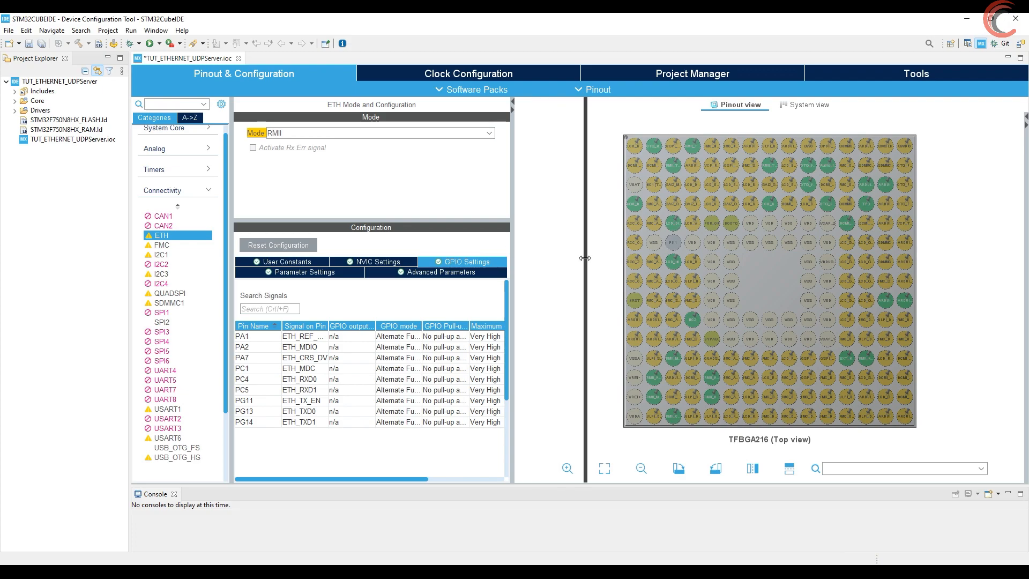
- Clear all default pin assignments, then re-enable Ethernet in RMII mode
left_click(596, 89)
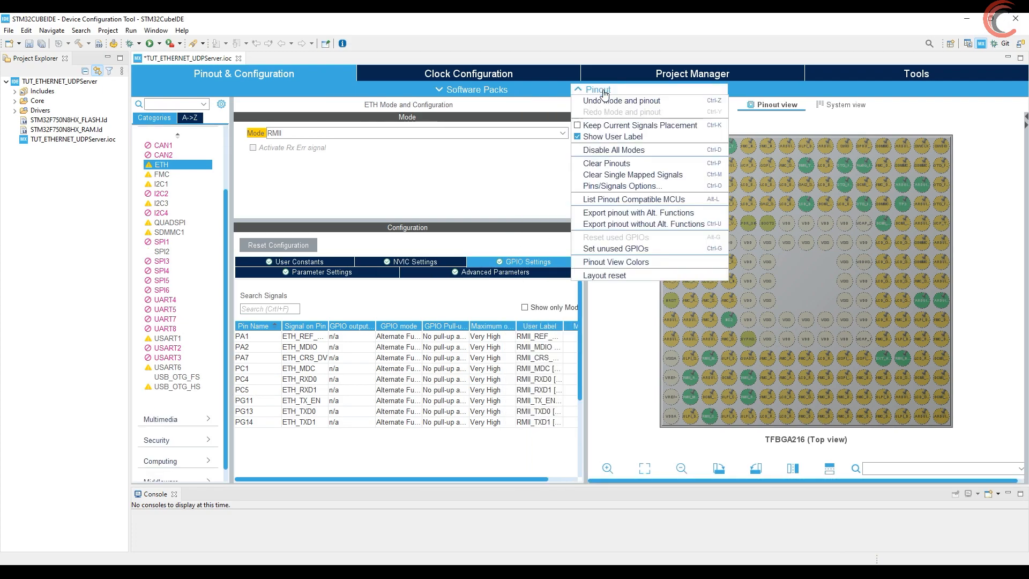
left_click(604, 163)
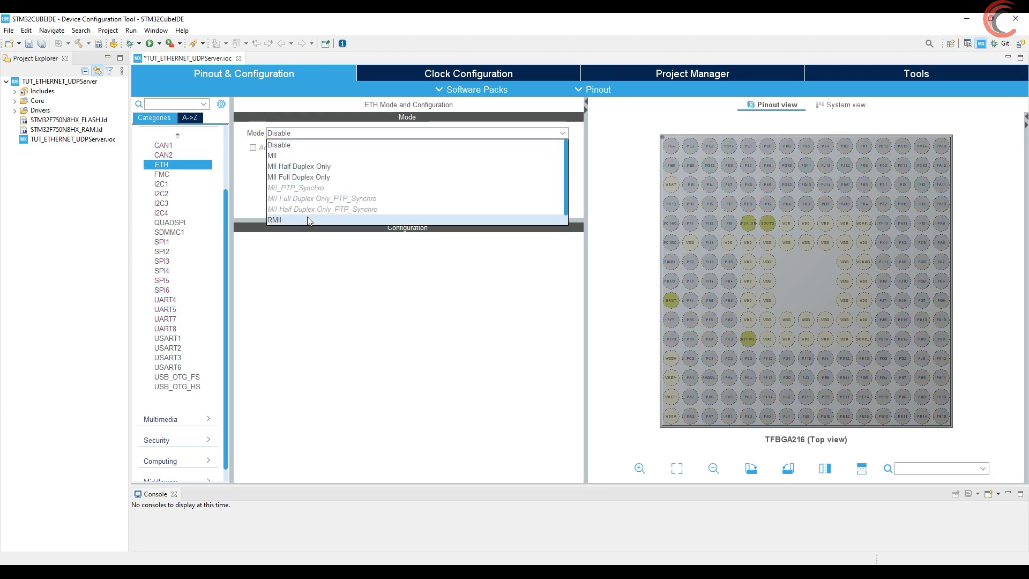
left_click(275, 218)
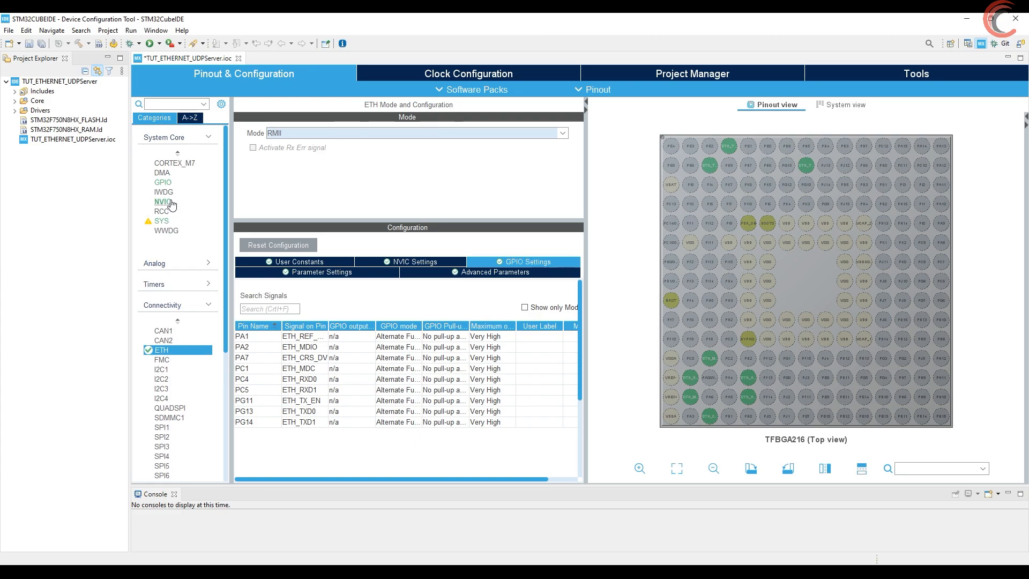
- Set RCC HSE to crystal resonator and run the system clock at 216 MHz in Clock Configuration
left_click(161, 211)
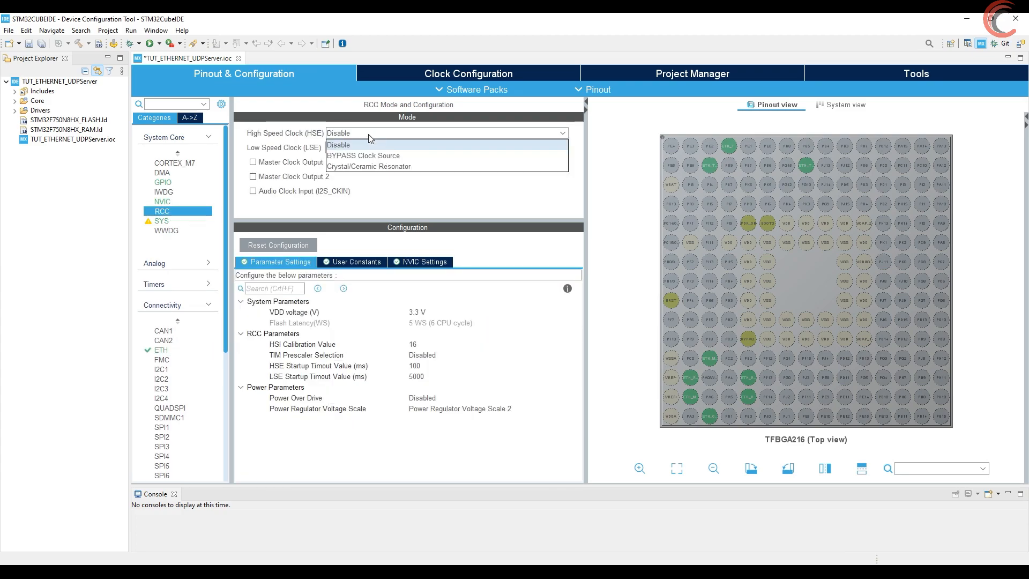
left_click(367, 167)
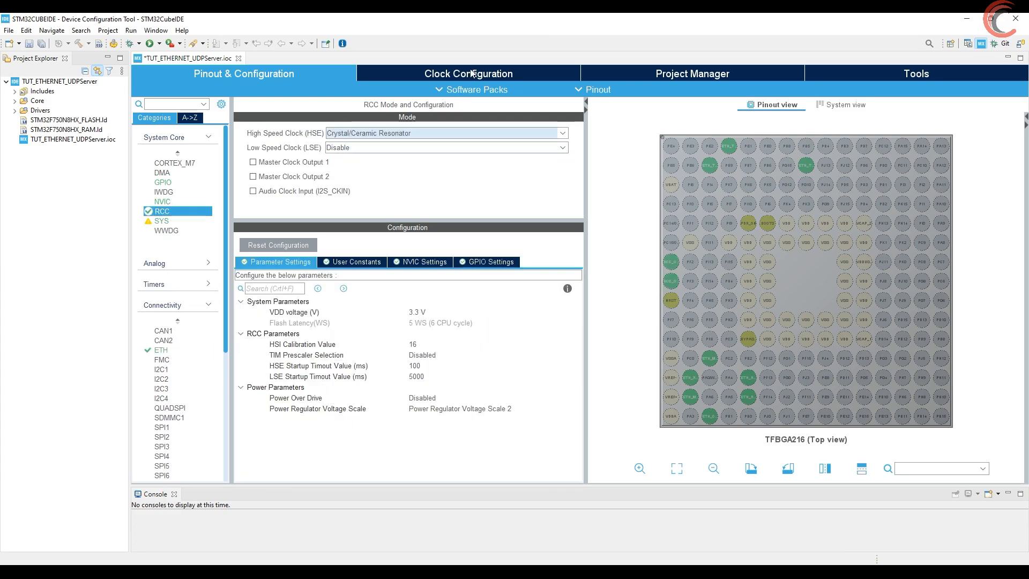
left_click(468, 73)
type("216")
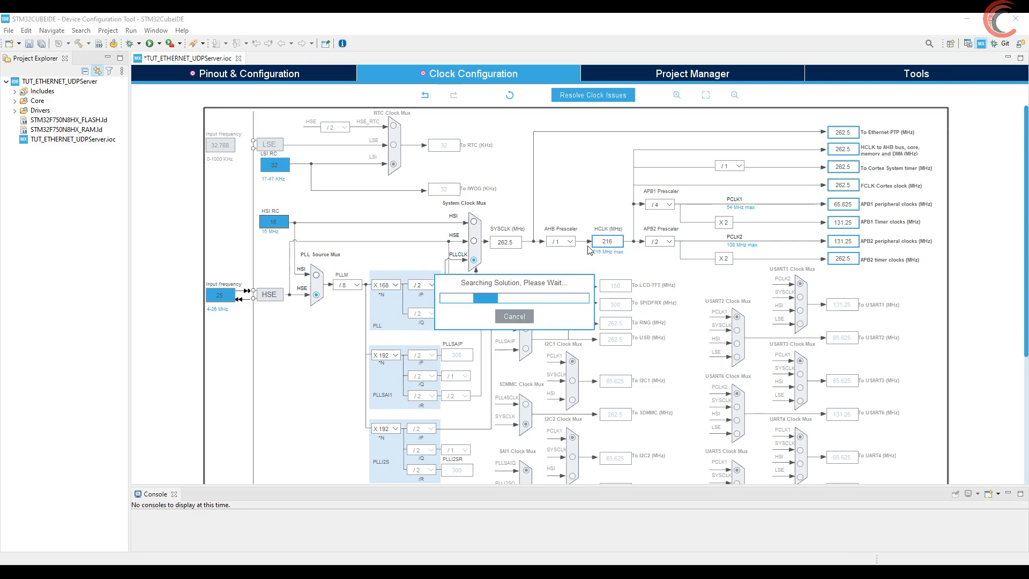
left_click(591, 94)
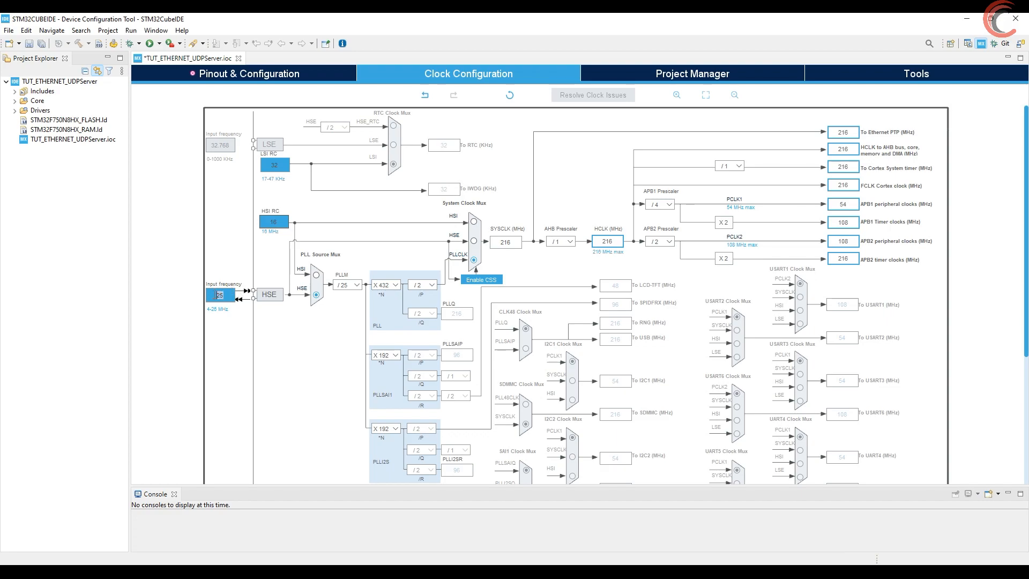
mouse_move(275, 73)
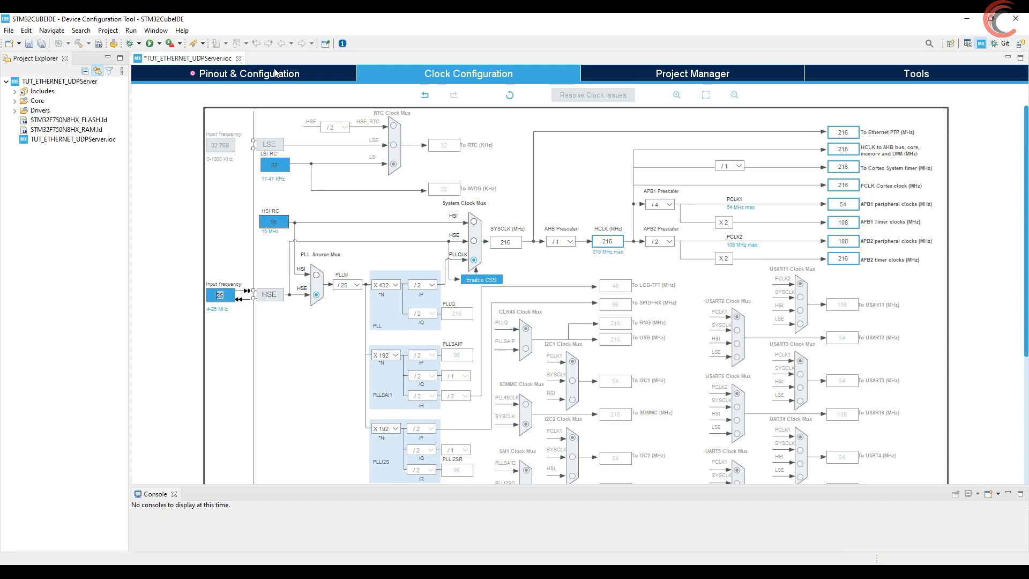
left_click(247, 74)
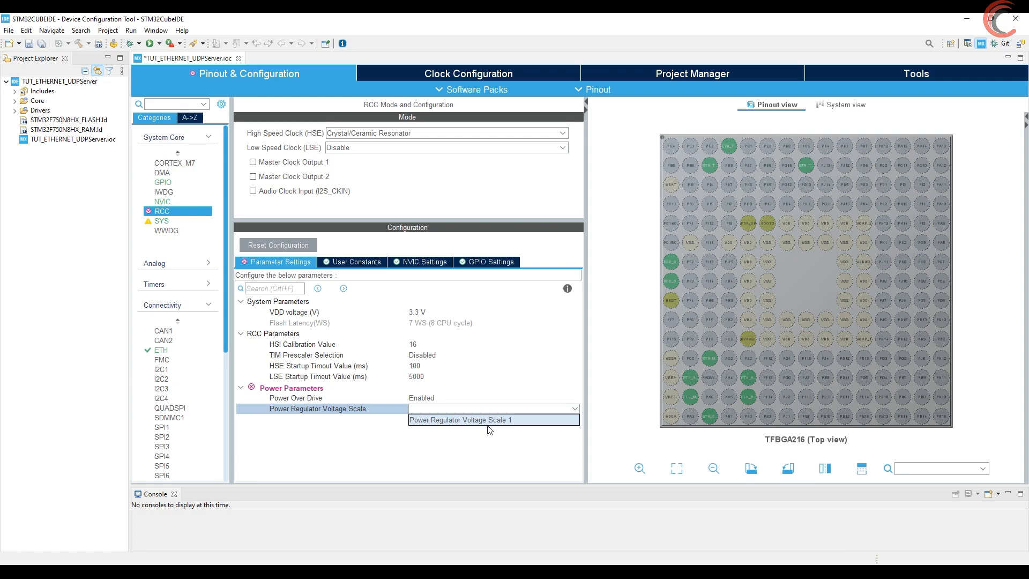
- Review ETH parameter and GPIO settings and enable the Ethernet global interrupt in NVIC
left_click(459, 420)
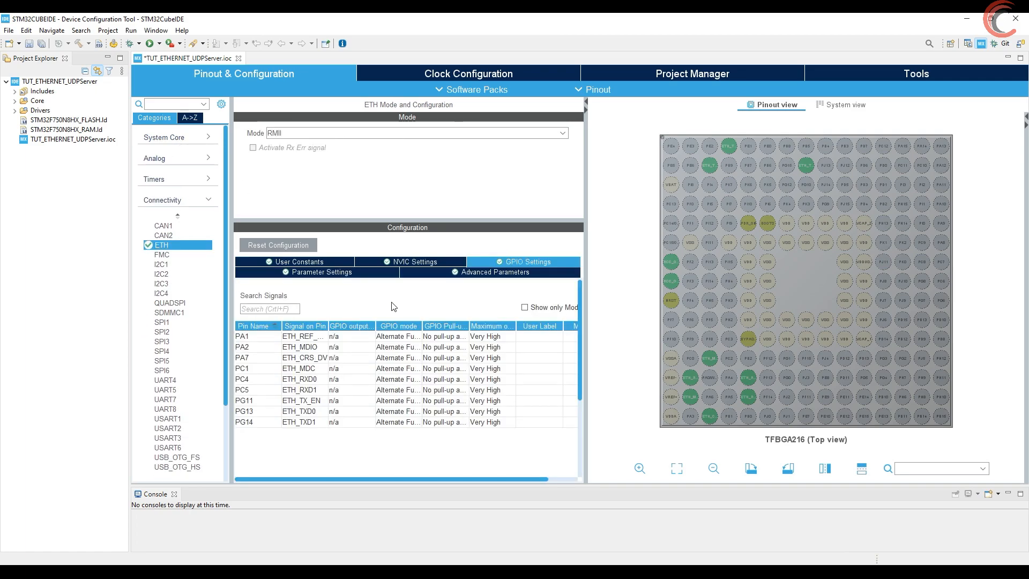
left_click(321, 271)
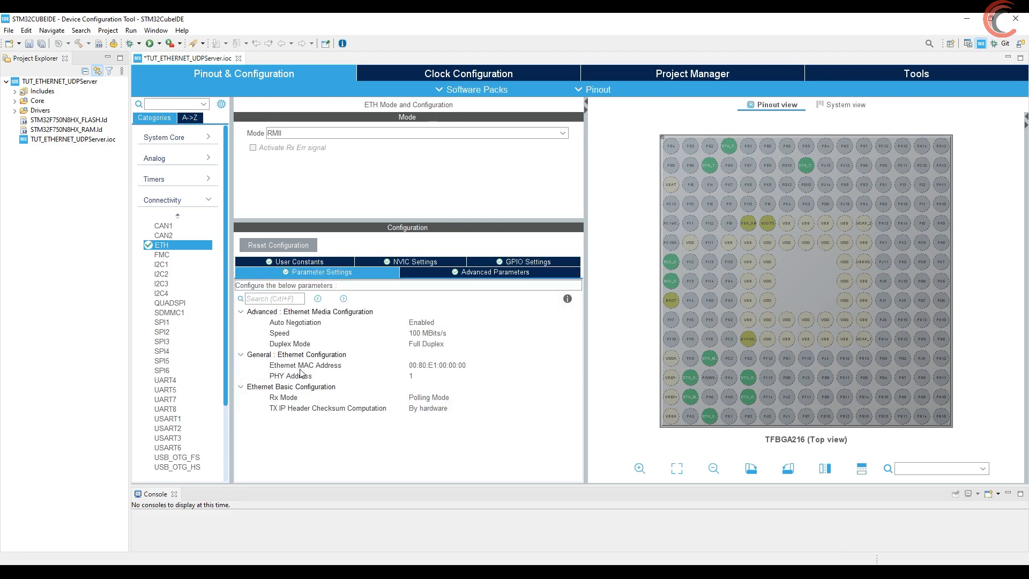
mouse_move(424, 380)
type("0")
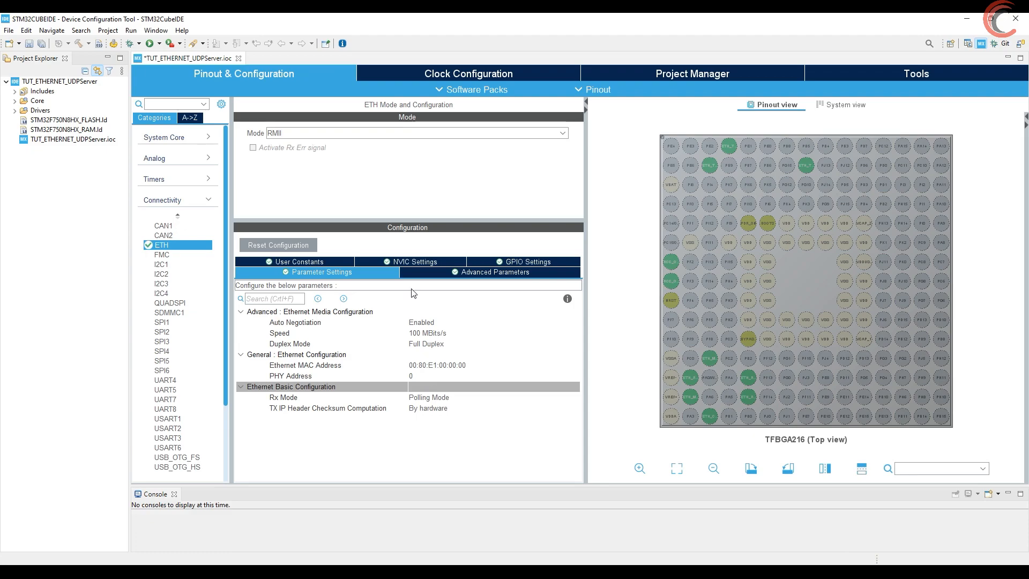
mouse_move(427, 265)
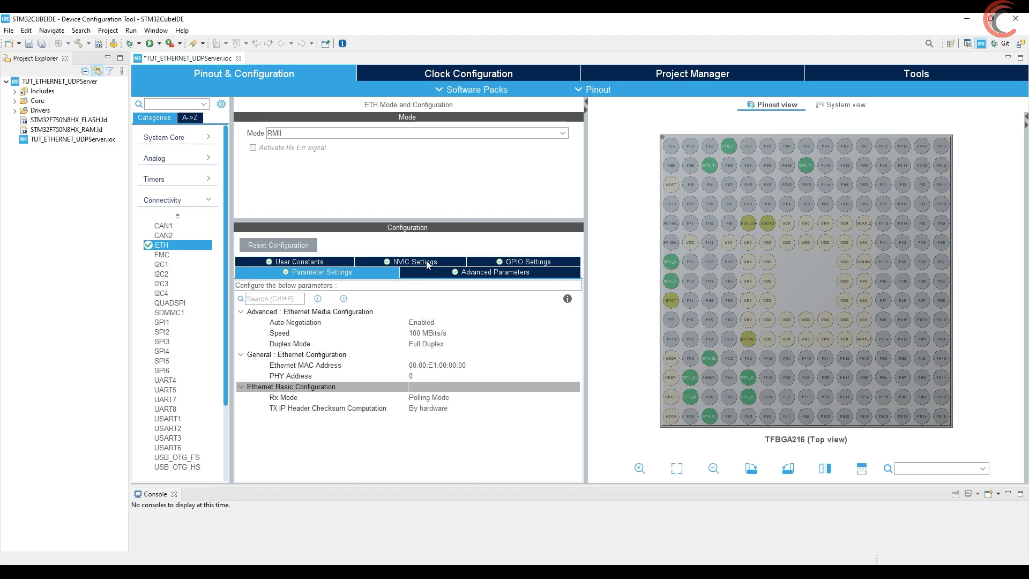
left_click(495, 271)
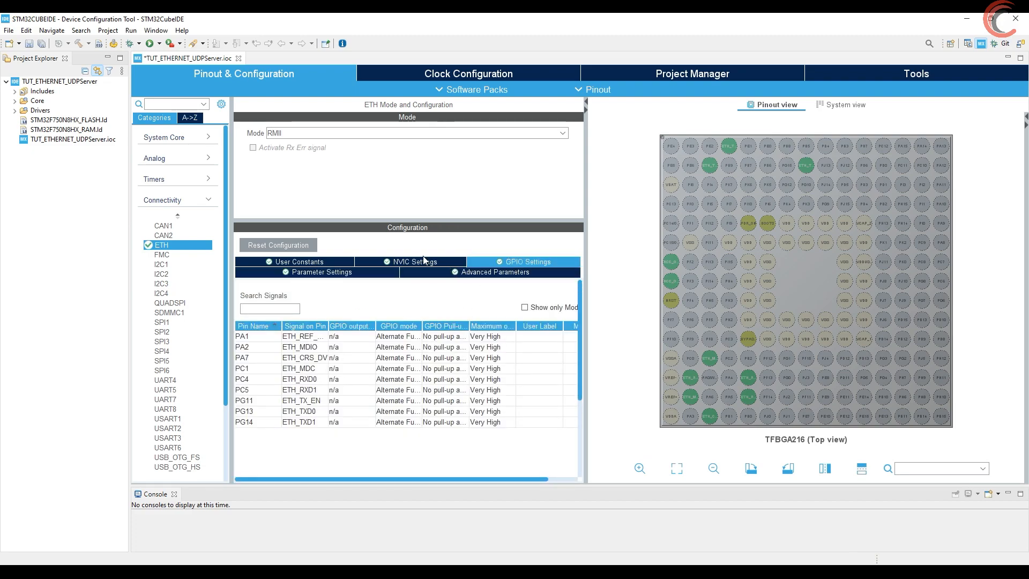
left_click(411, 261)
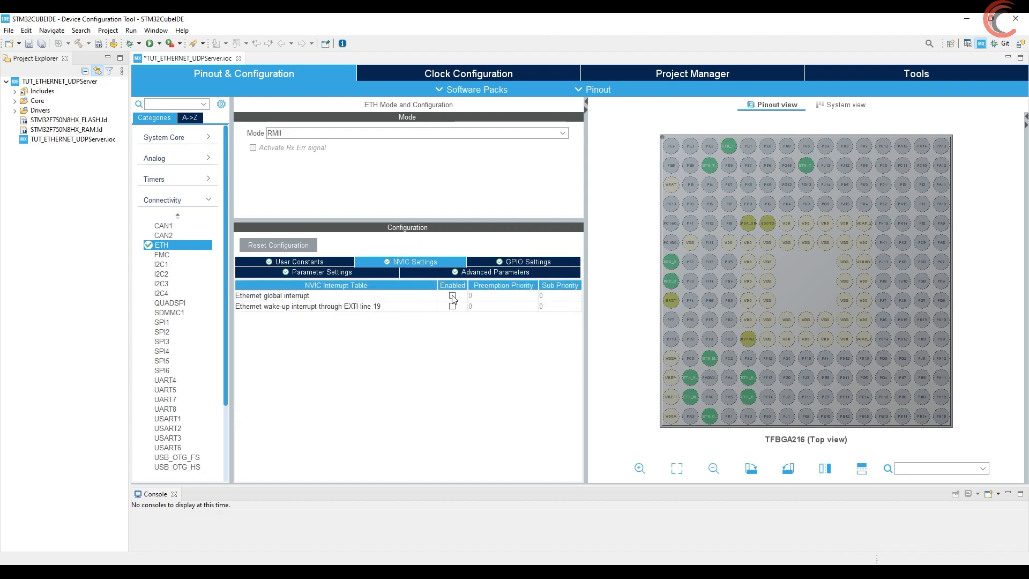
left_click(452, 295)
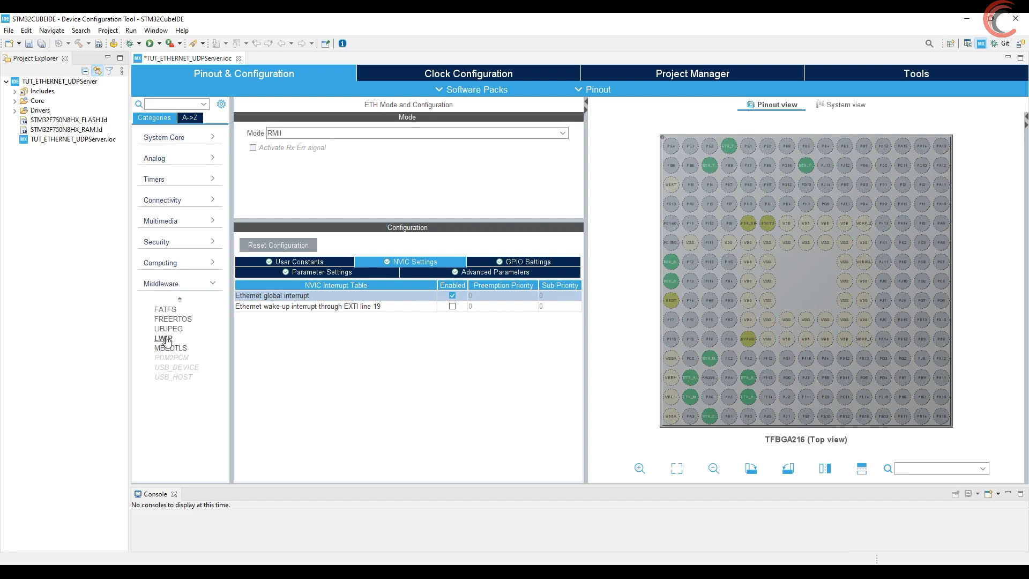
- Enable LWIP with static IP 192.168.0.111, netmask 255.255.255.0 and heap MEM_SIZE 10*1024
left_click(163, 338)
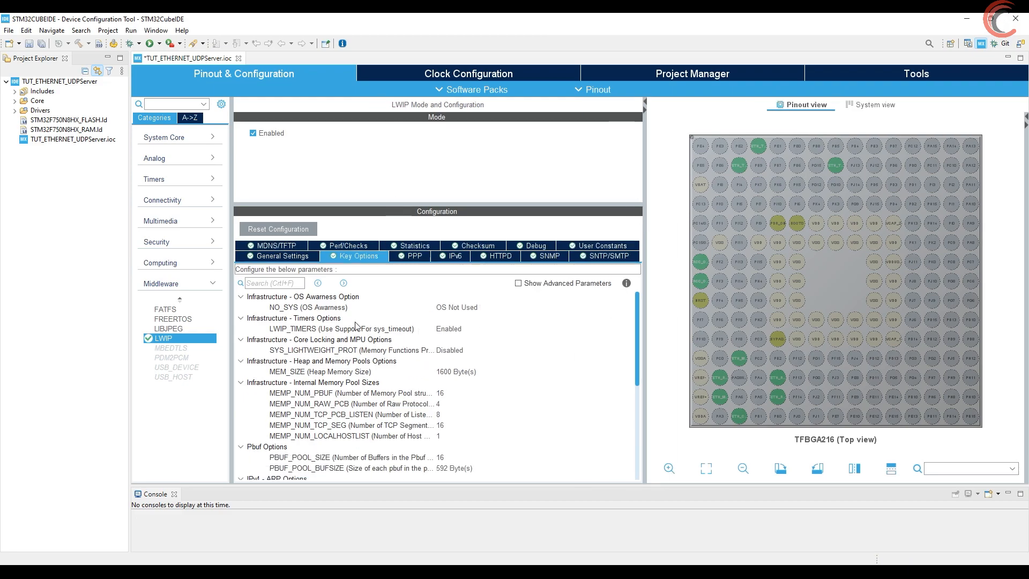
left_click(281, 256)
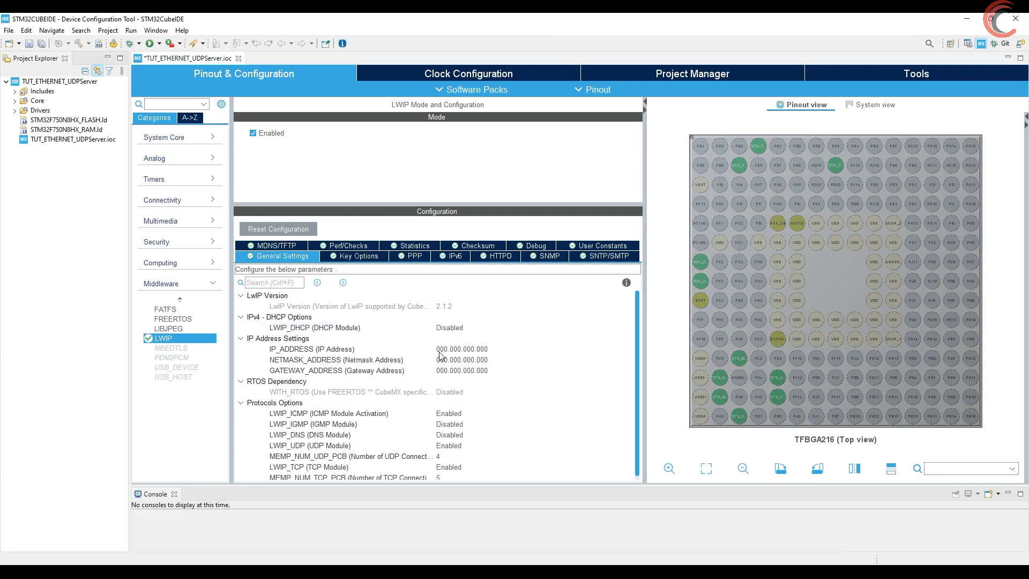
left_click(460, 348)
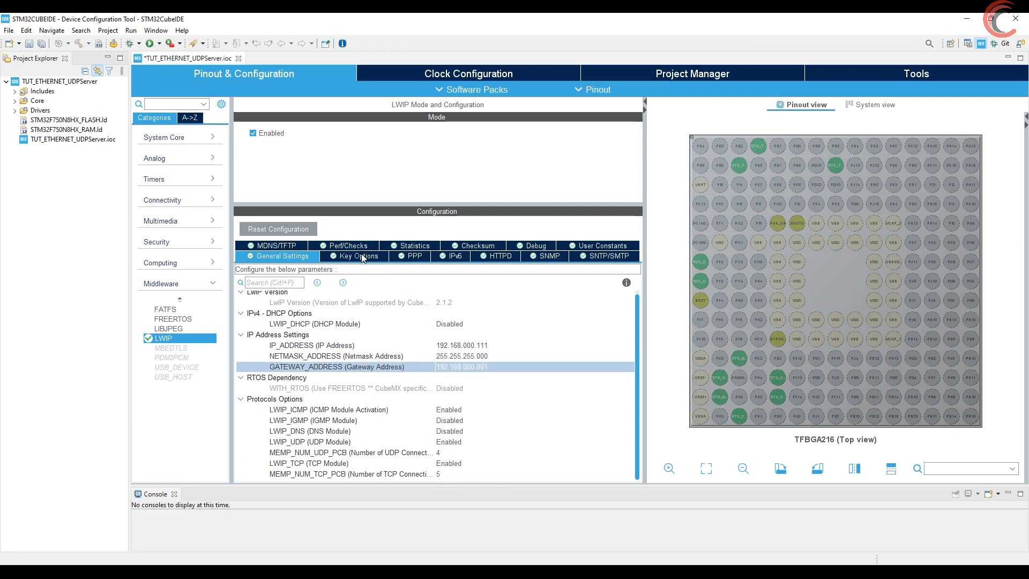
left_click(359, 256)
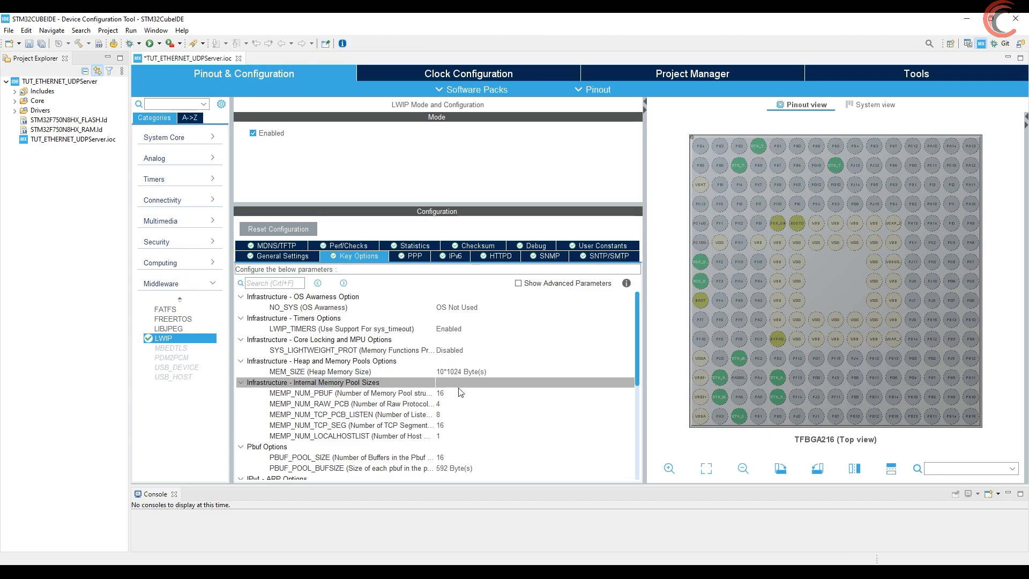
scroll("down", 3)
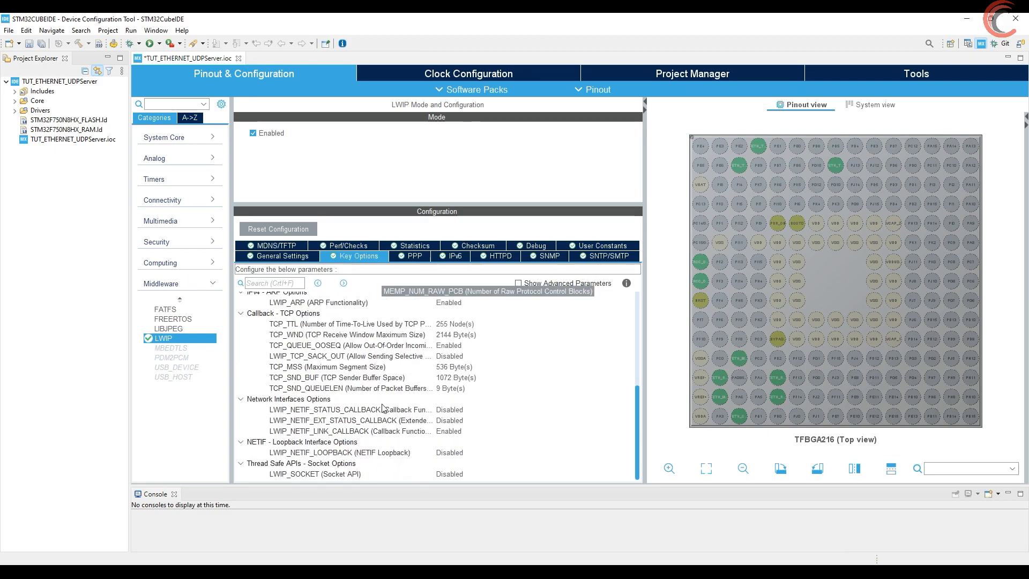
- Enable the CPU instruction and data caches in the CORTEX_M7 settings
left_click(165, 136)
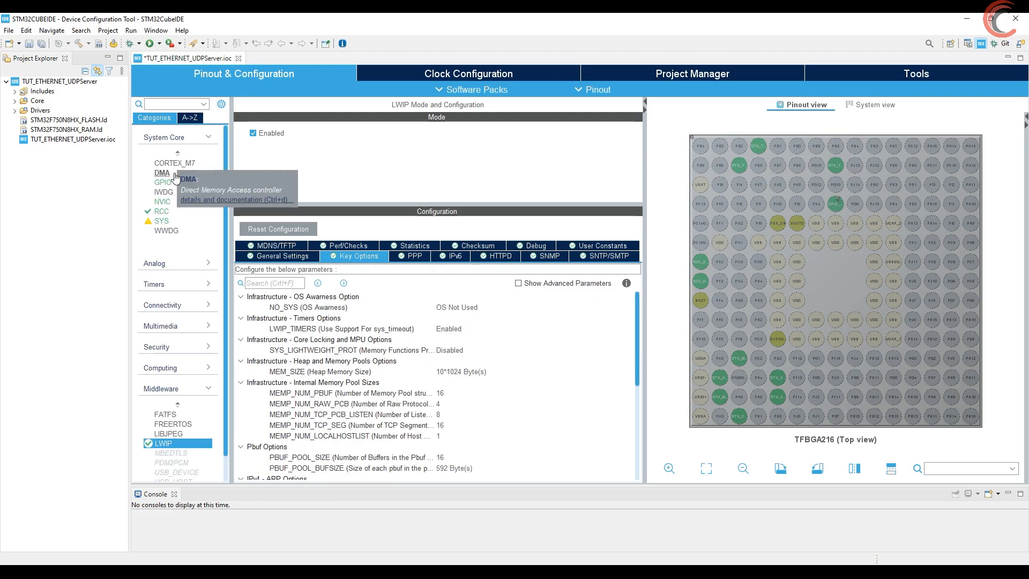
left_click(175, 162)
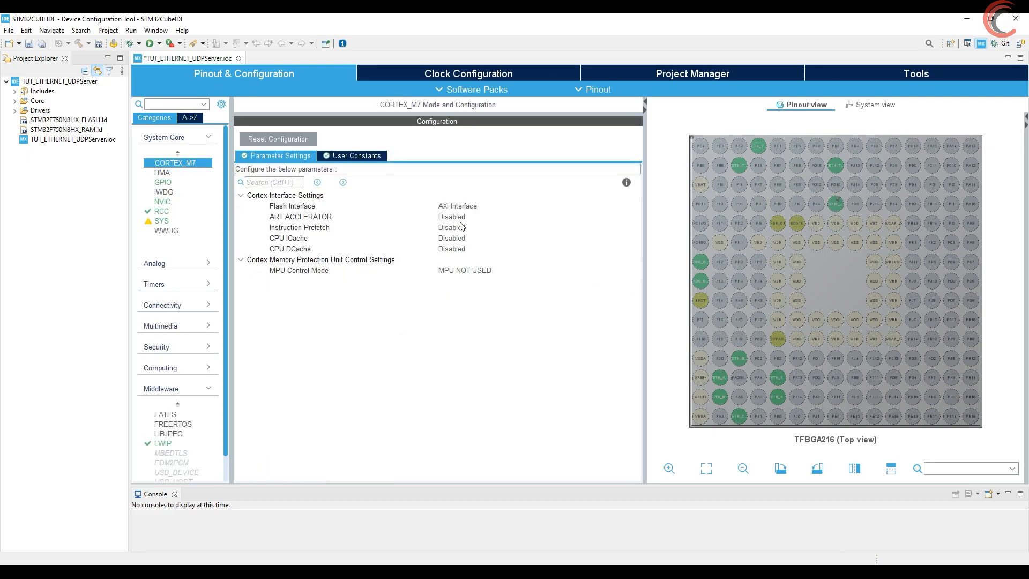
left_click(451, 238)
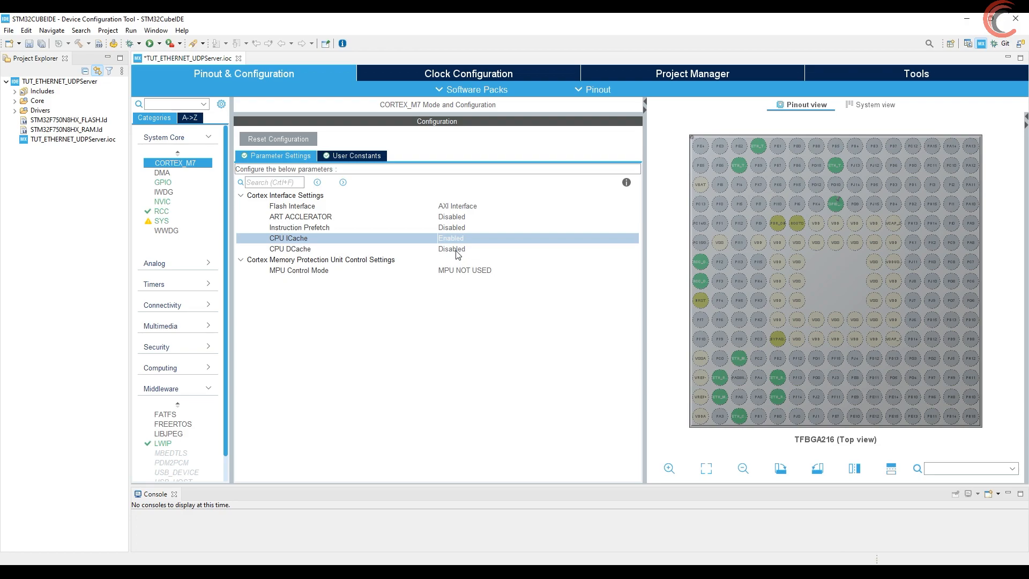
left_click(534, 227)
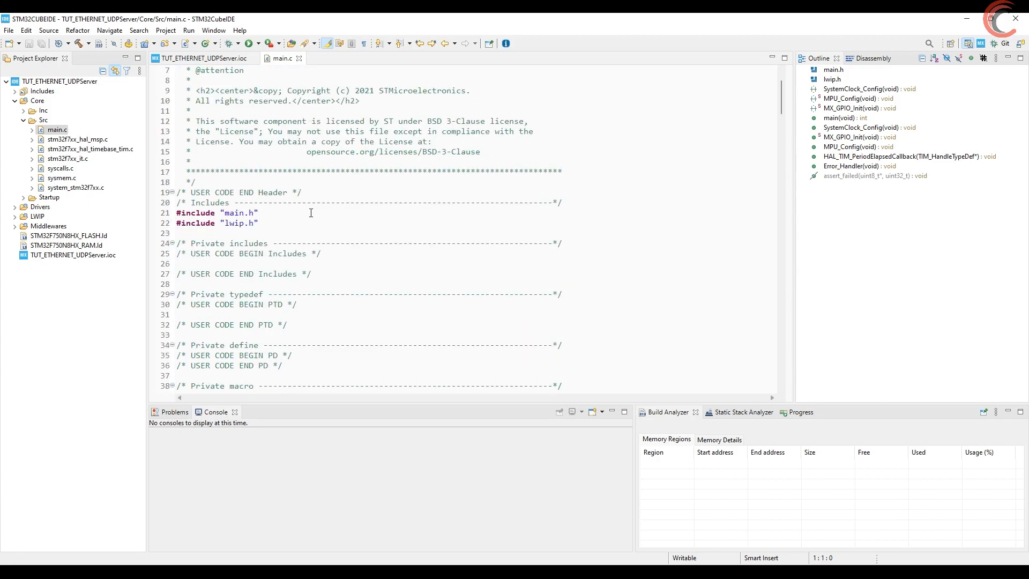
- Declare the global 'struct netif gnetif;' in USER CODE 0 of main.c
scroll("down", 3)
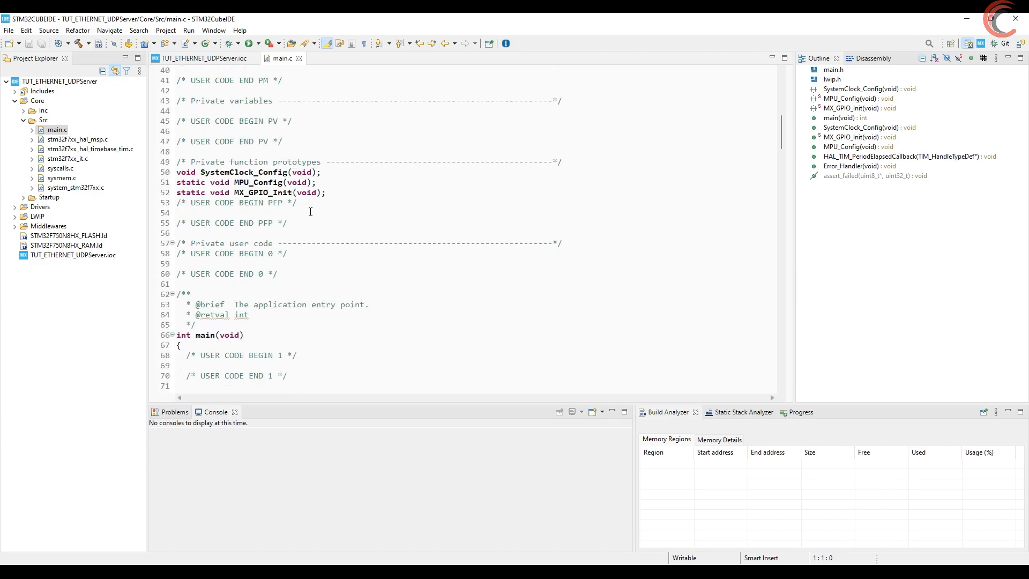
type("struct")
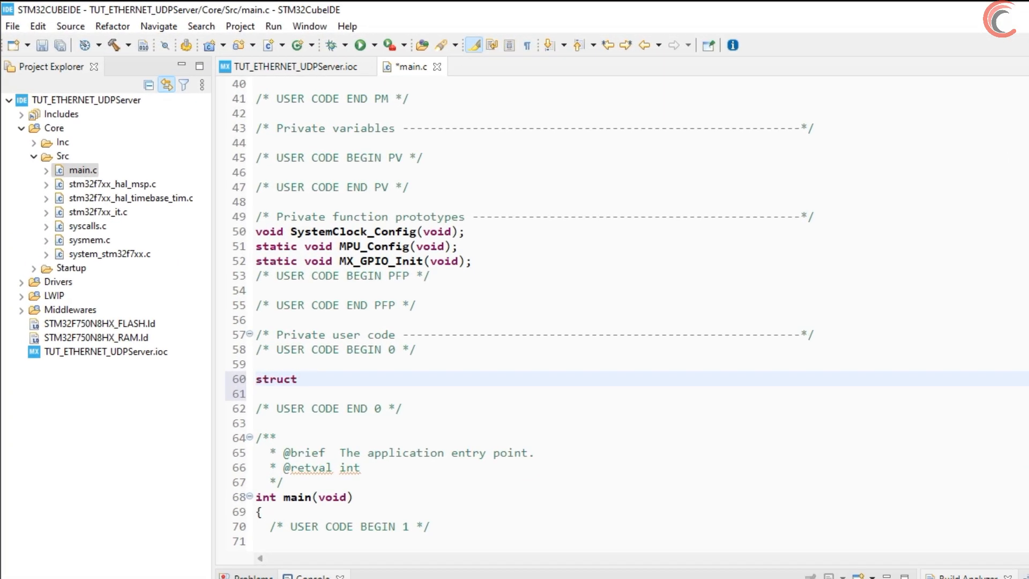
type("netif gneti")
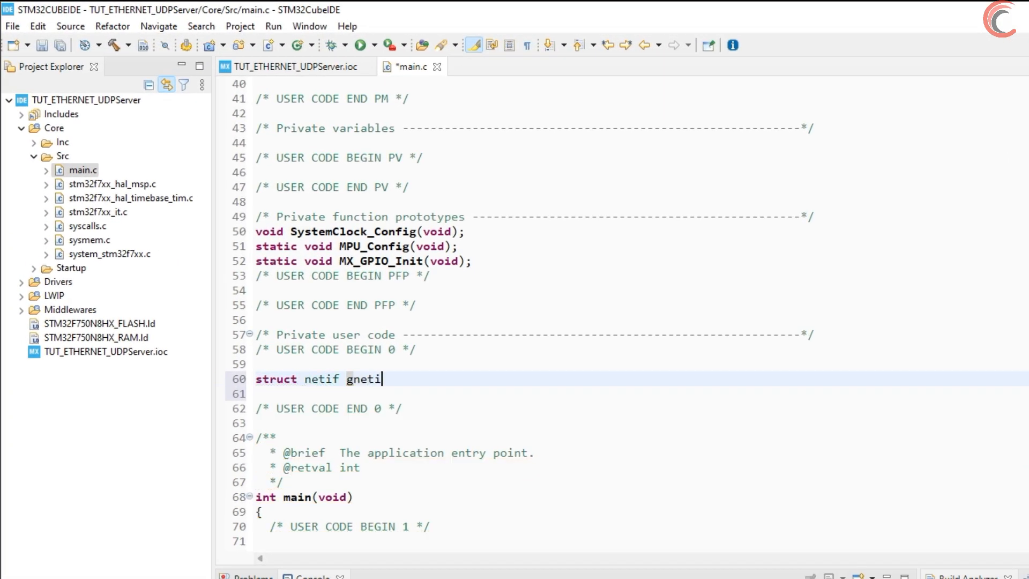
- Call ethernetif_init(&gnetif) and sys_check_timeouts() in the main loop
scroll("down", 3)
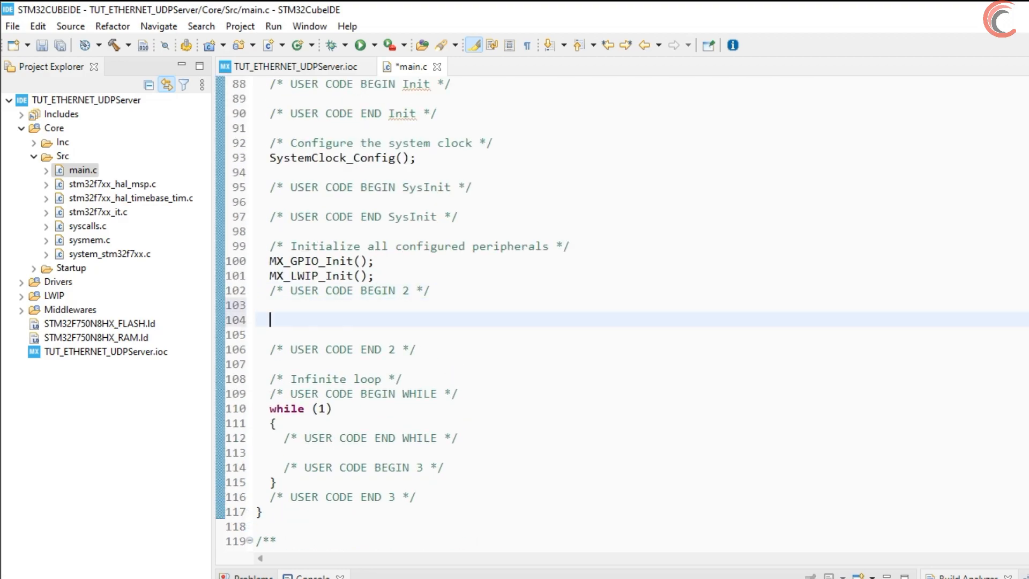
scroll("down", 3)
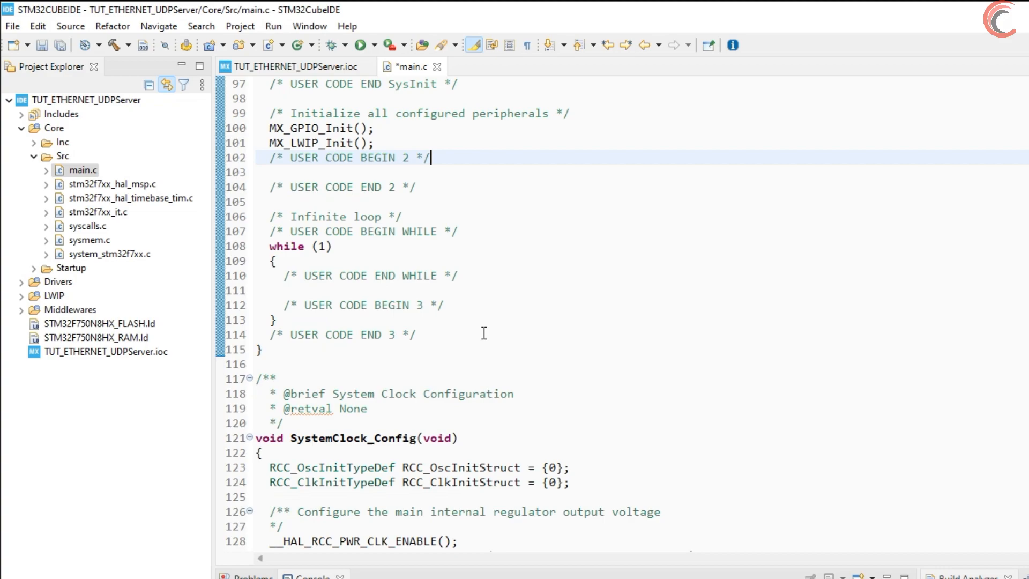
type("ethernetif_init(netif")
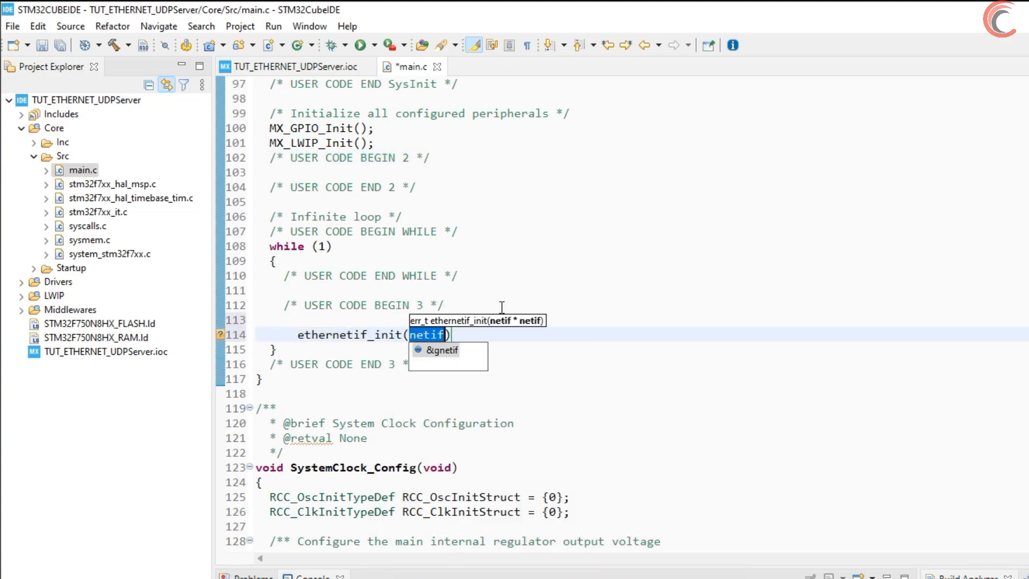
type("sys_check_timeouts();")
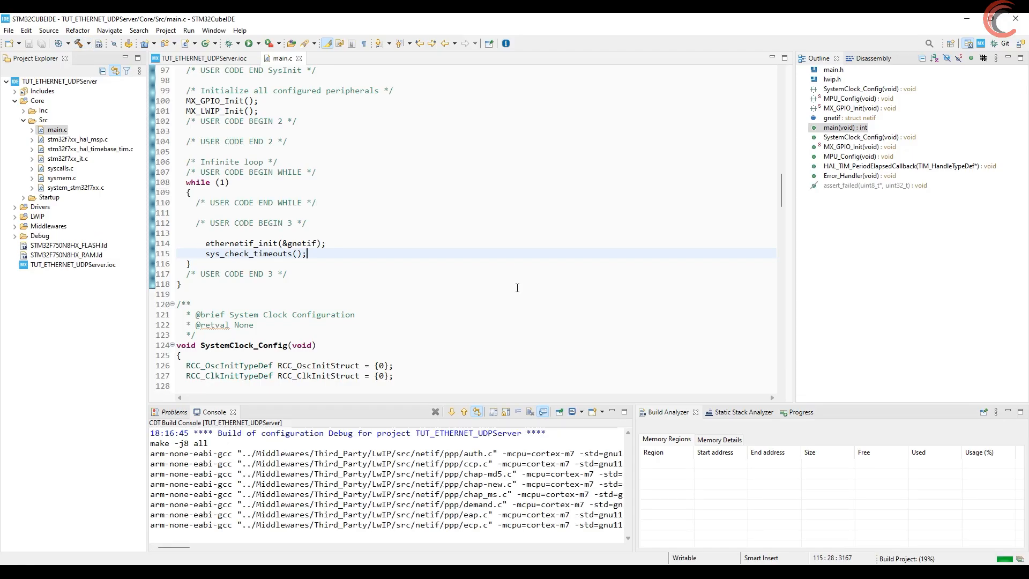
- Run the Debug launch configuration to flash the built project onto the board
left_click(232, 43)
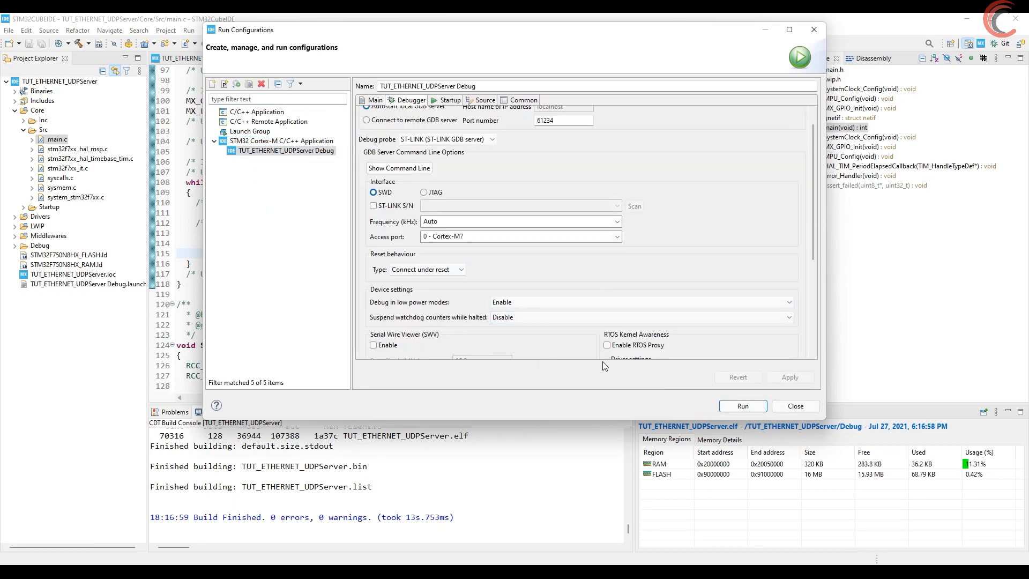
left_click(741, 405)
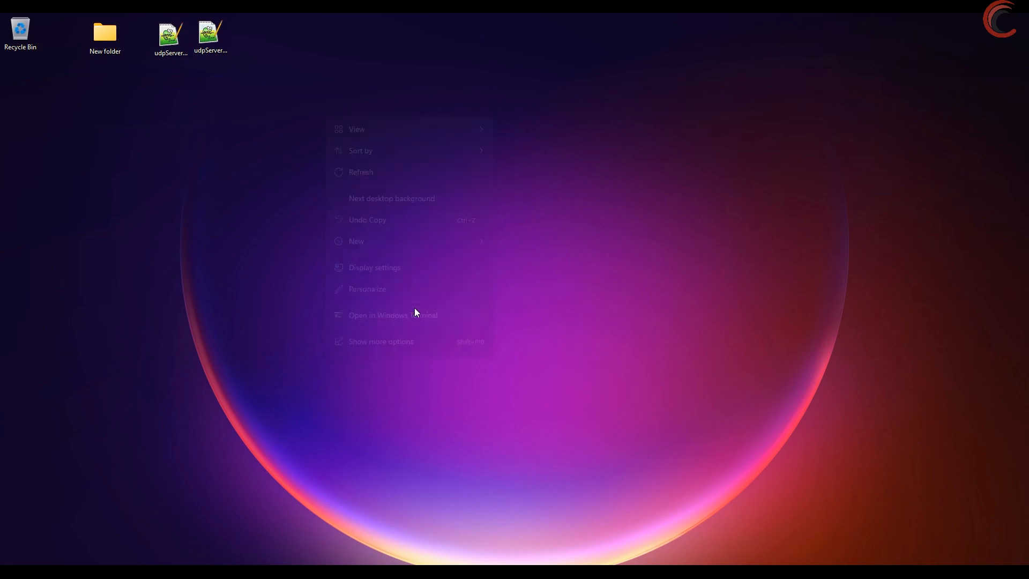
- Ping the board's static address 192.168.0.111 from a new PowerShell terminal
left_click(393, 315)
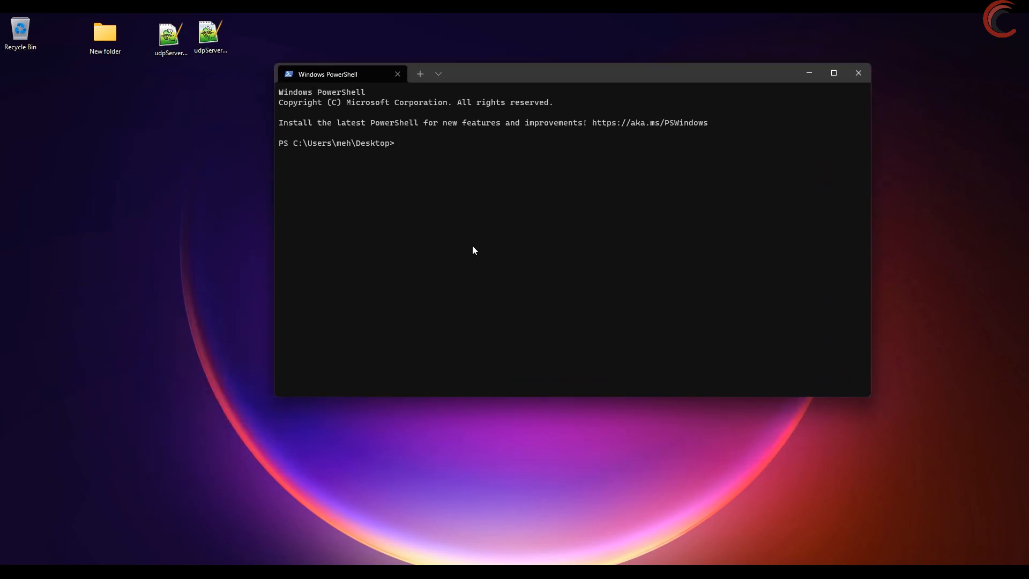
type("ping")
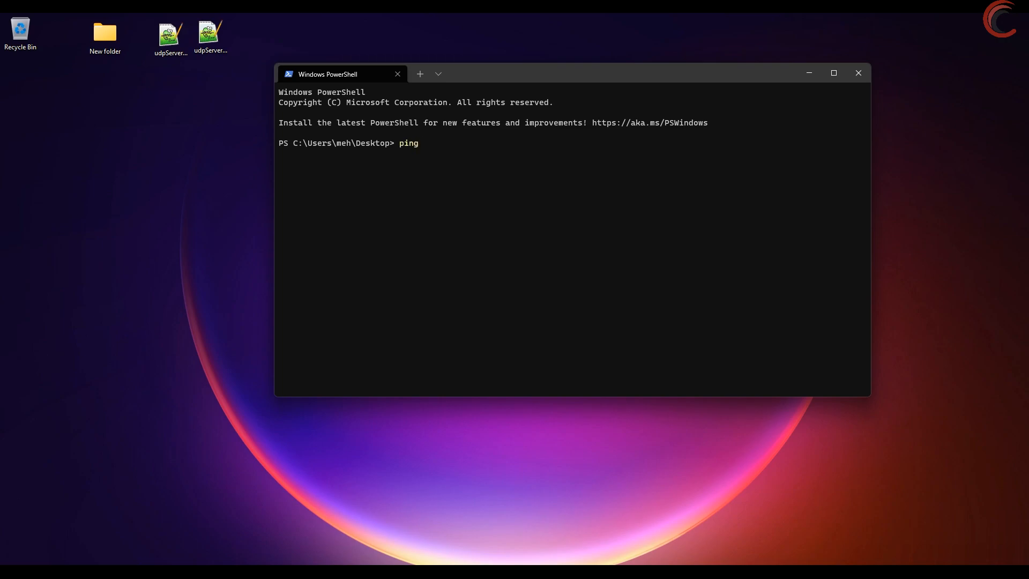
type("192.1")
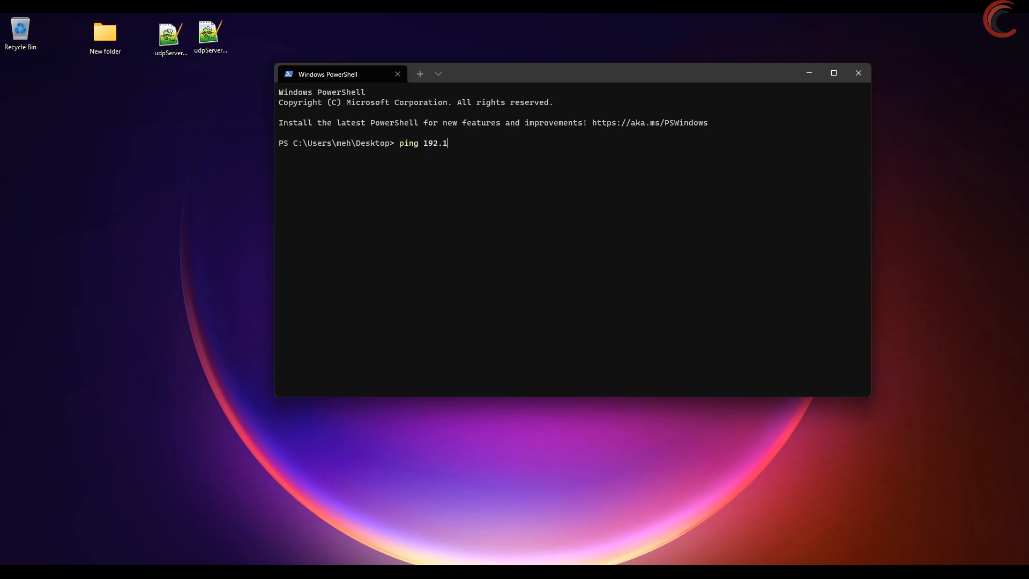
type("68.0.1")
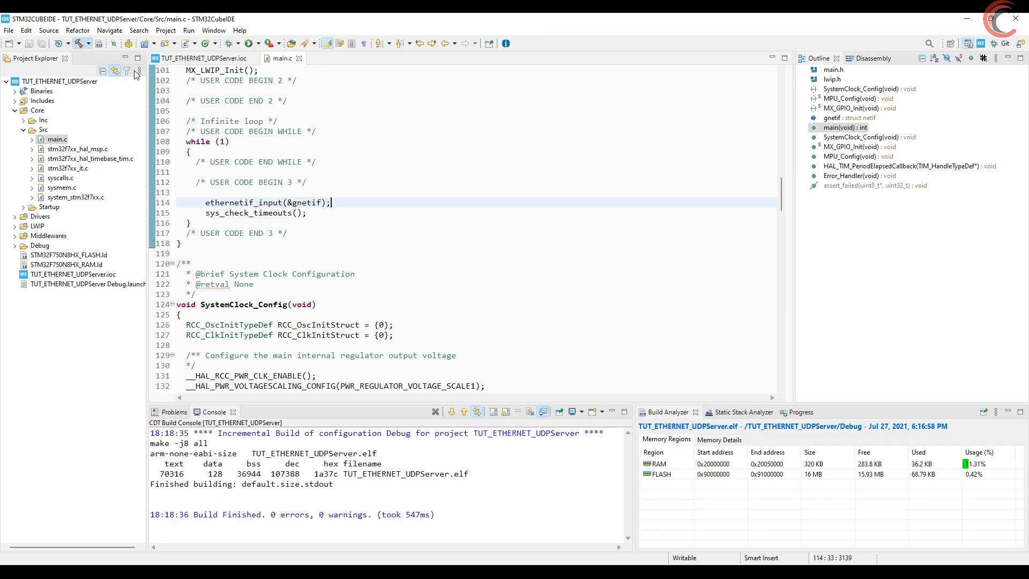
left_click(230, 43)
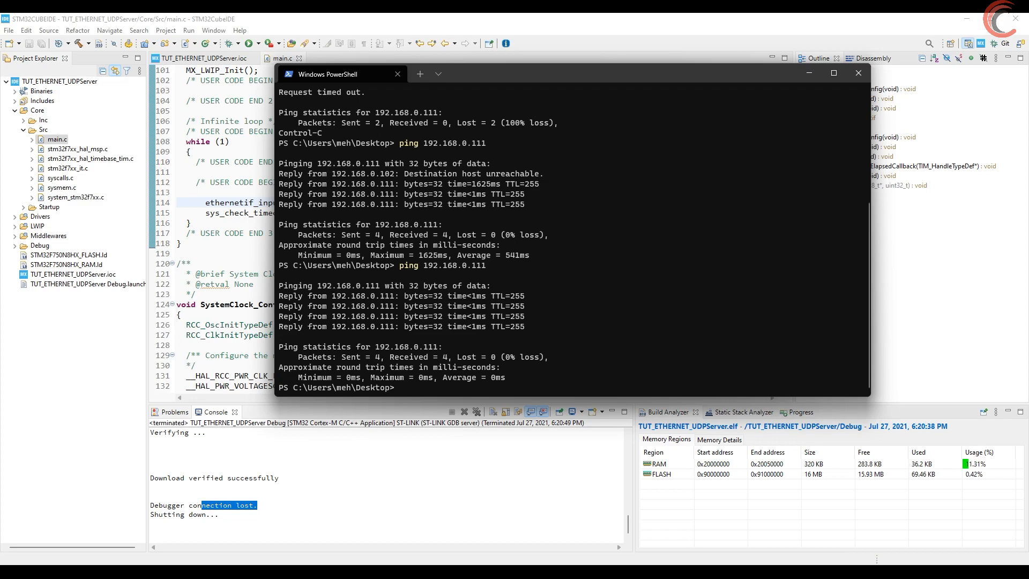
- Clear the terminal, ping 192.168.0.111 again, then move the terminal aside for STM32CubeIDE
type("cle")
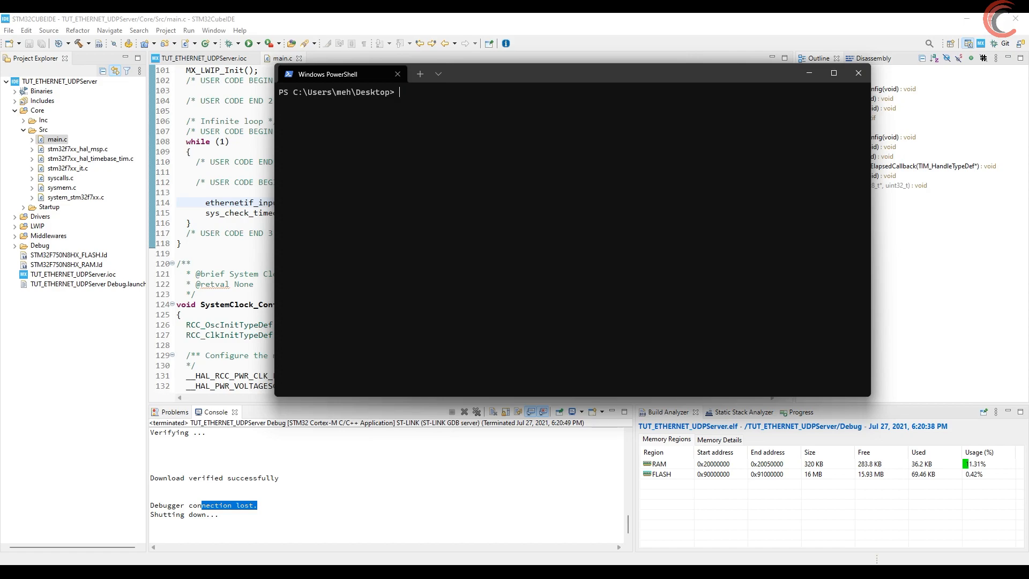
type("ping 192.168.0.111")
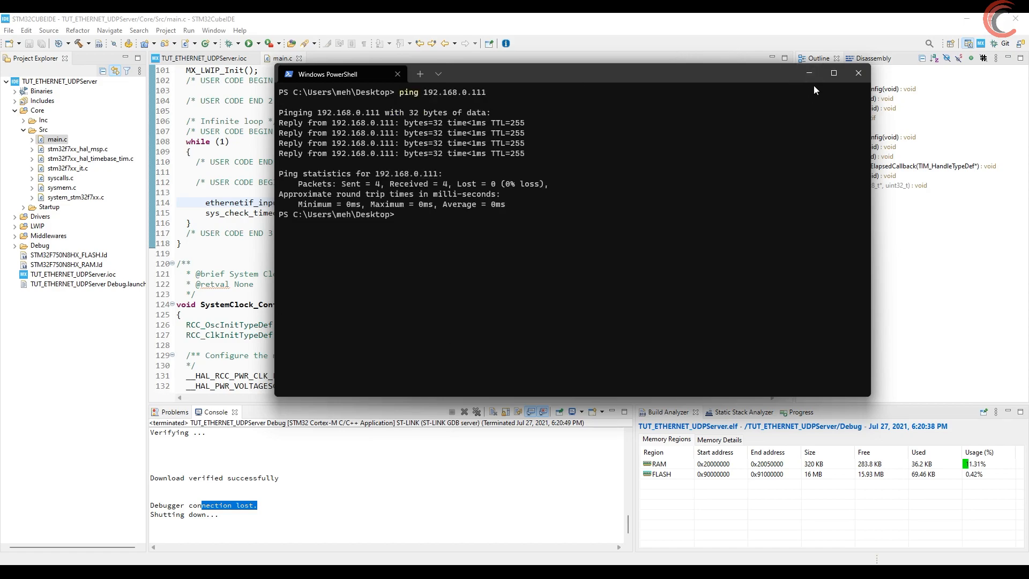
left_click(857, 73)
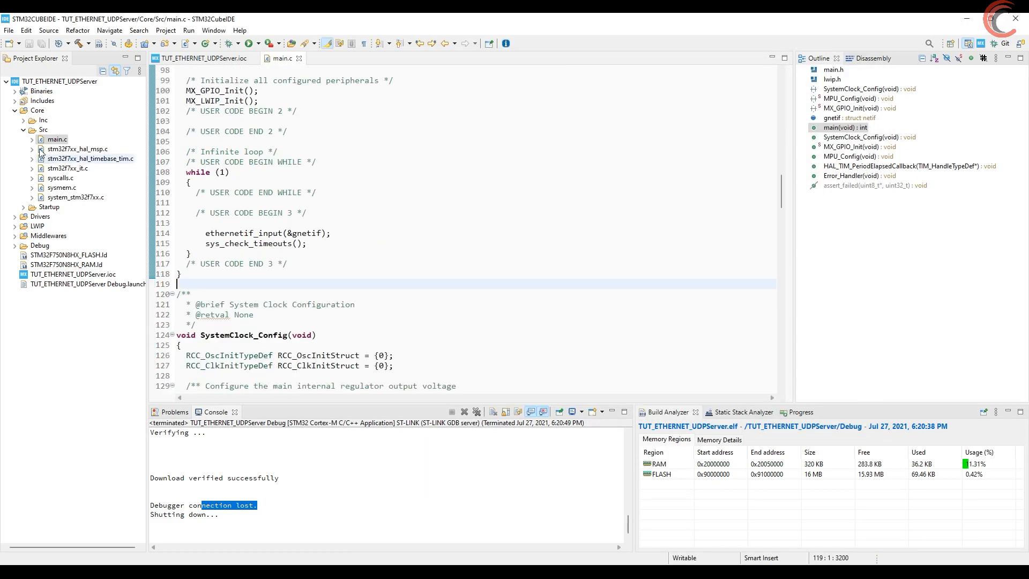
- Copy udpServerRAW.c/.h from the desktop into Src and Inc, then bring up udpServerRAW.c in the editor
left_click(31, 120)
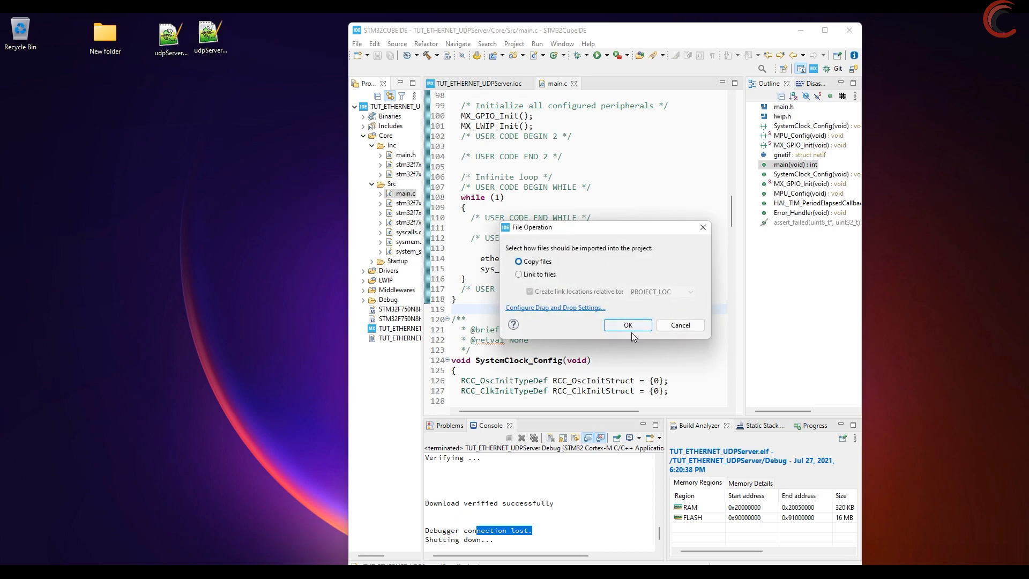
left_click(625, 325)
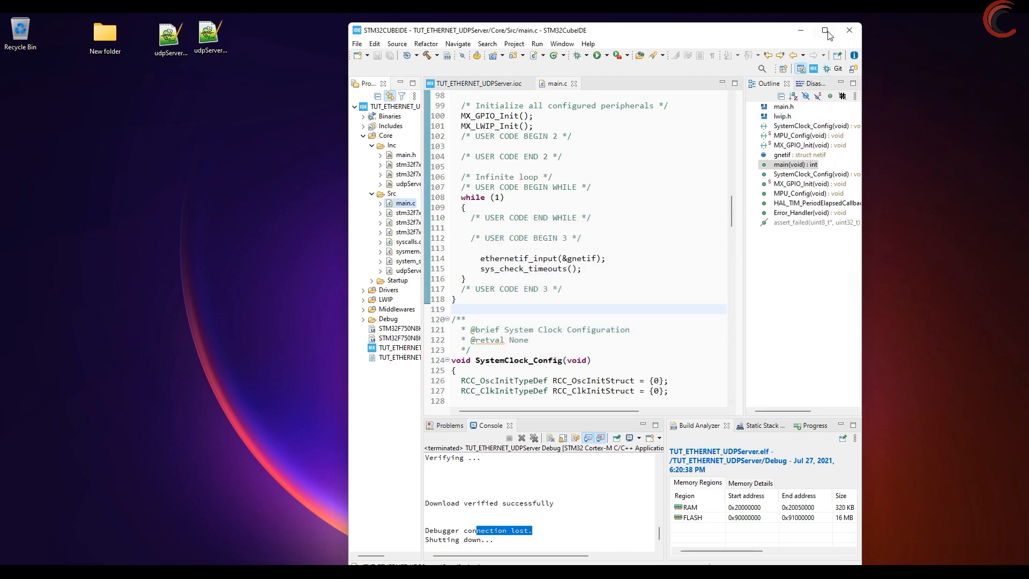
left_click(827, 30)
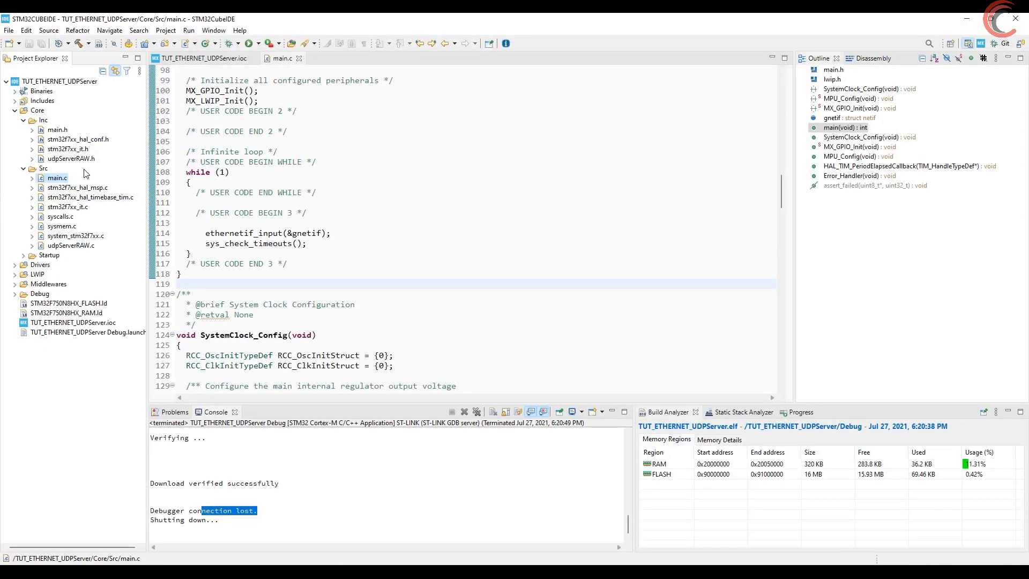
left_click(70, 244)
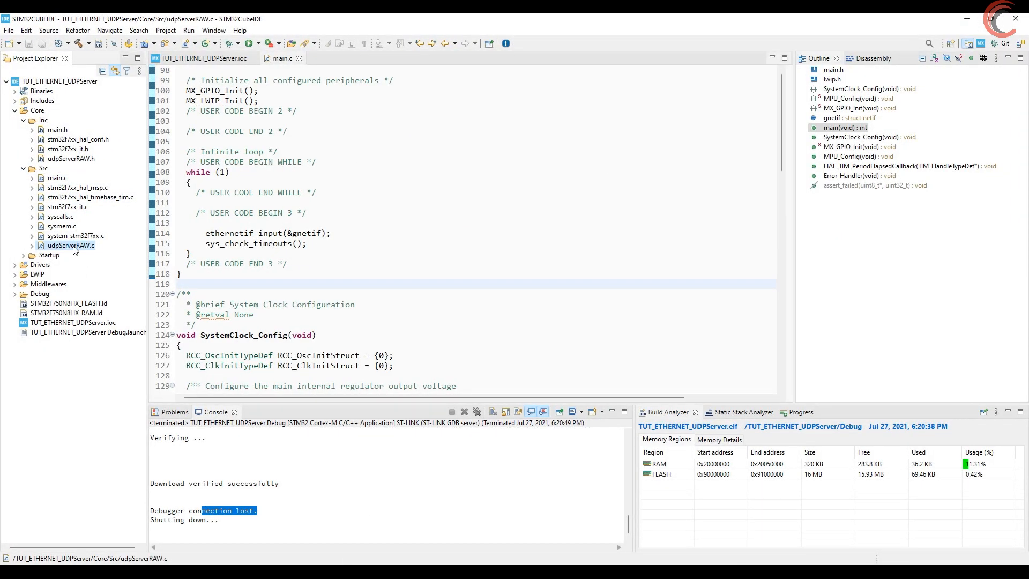
double_click(71, 244)
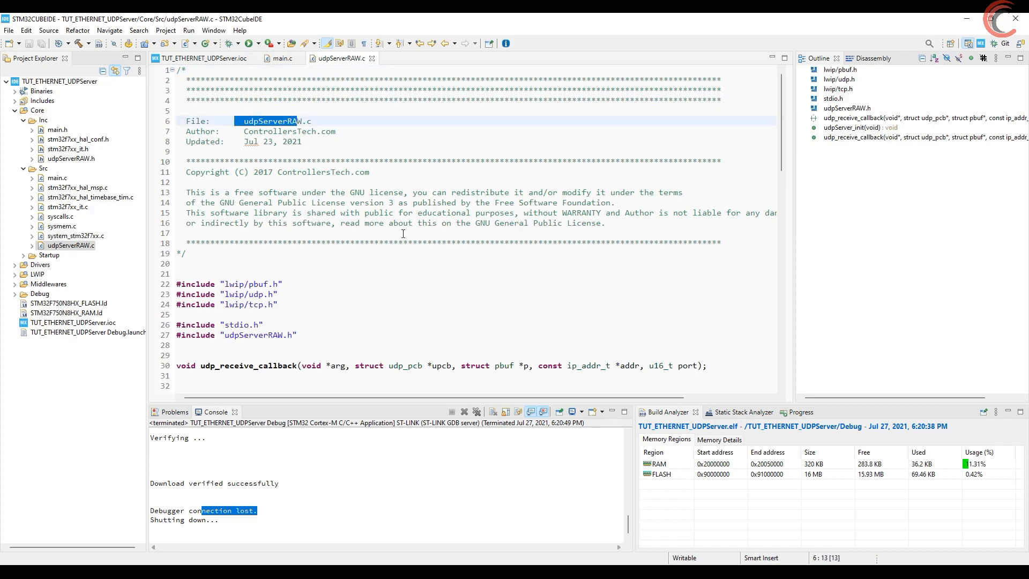
mouse_move(358, 218)
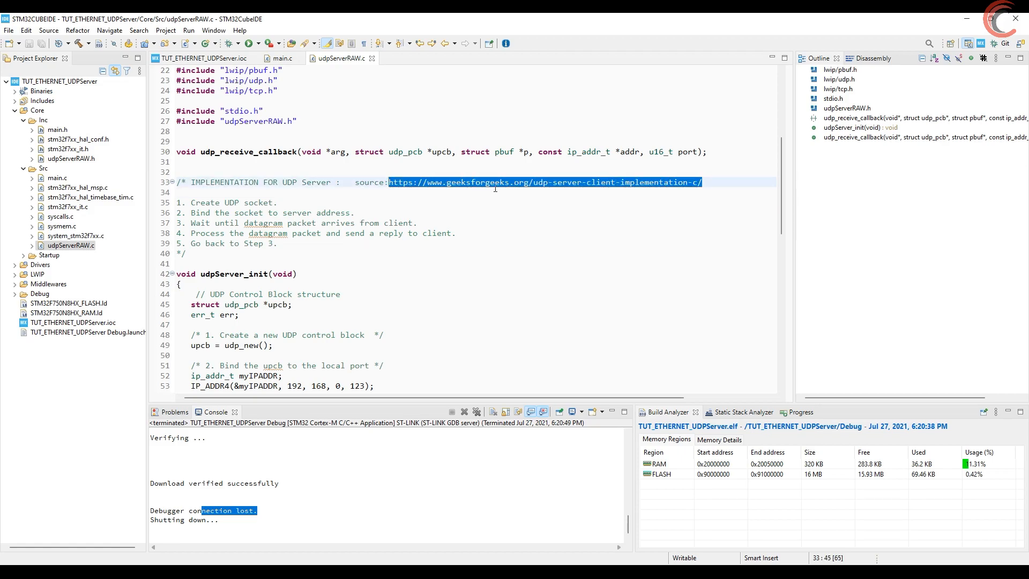
mouse_move(344, 188)
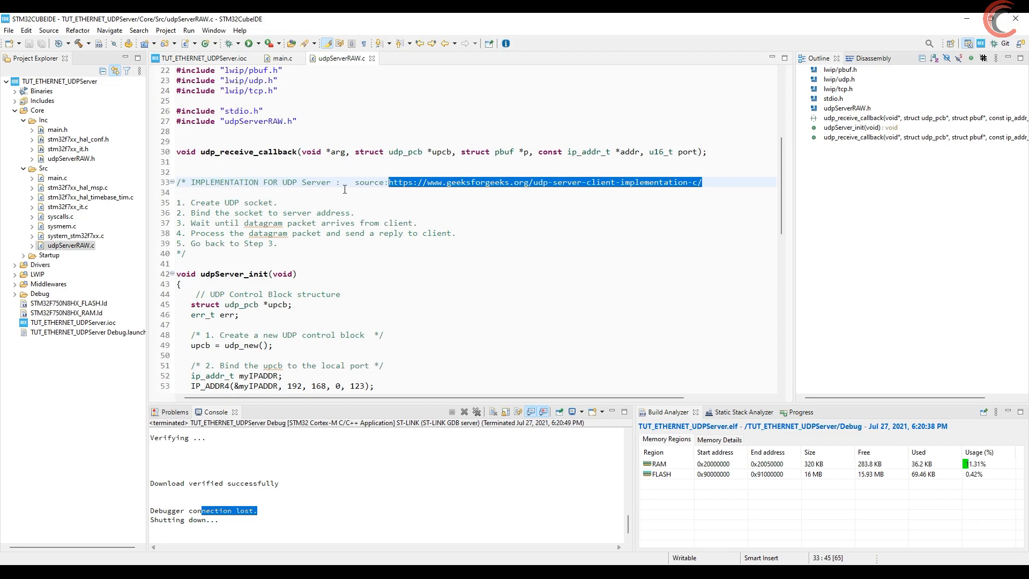
scroll("down", 3)
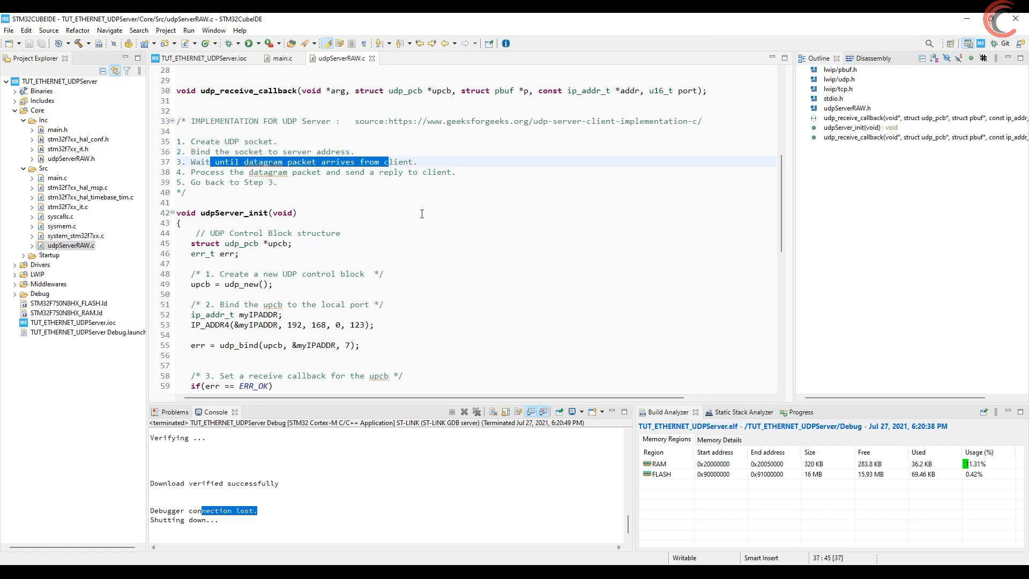
mouse_move(370, 204)
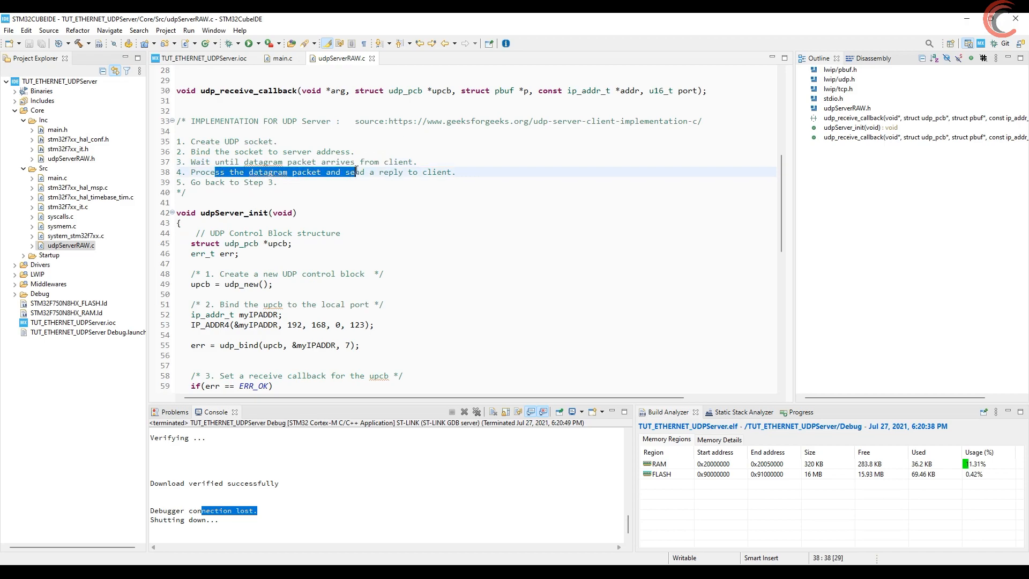
mouse_move(311, 194)
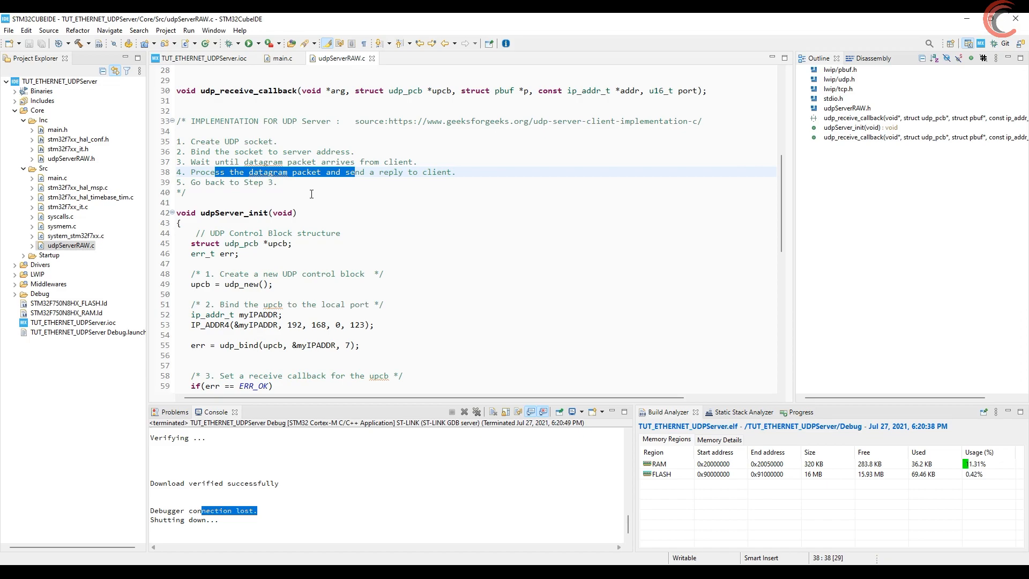
mouse_move(319, 227)
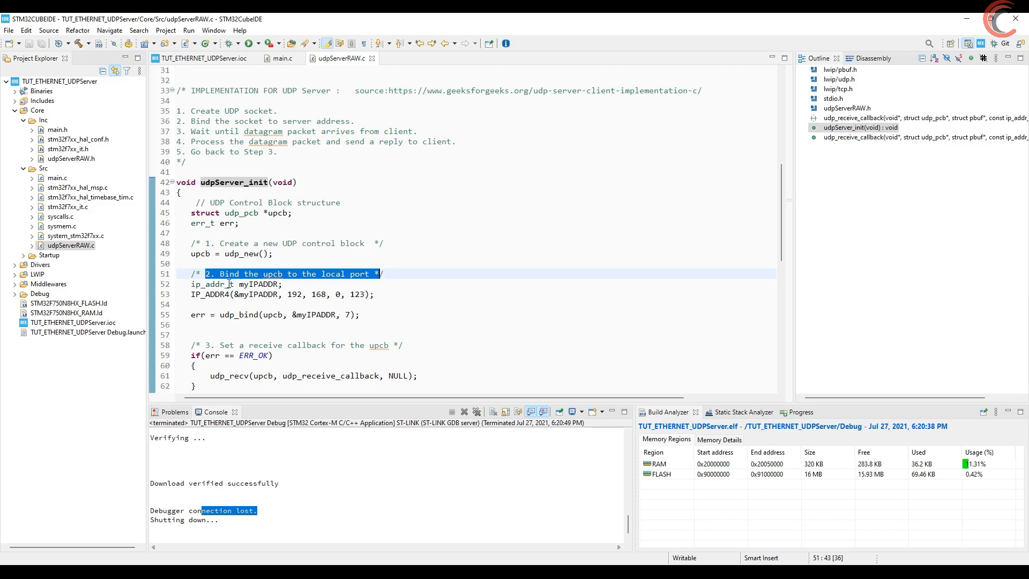
- Change the myIPADDR last octet in udpServer_init from 123 to 111 (192.168.0.111)
double_click(258, 283)
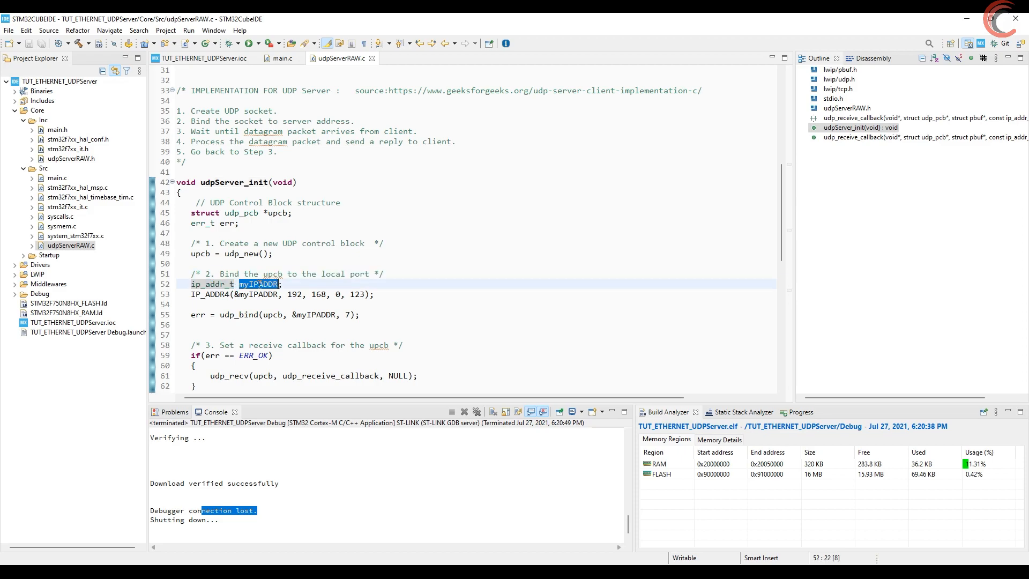
left_click(364, 294)
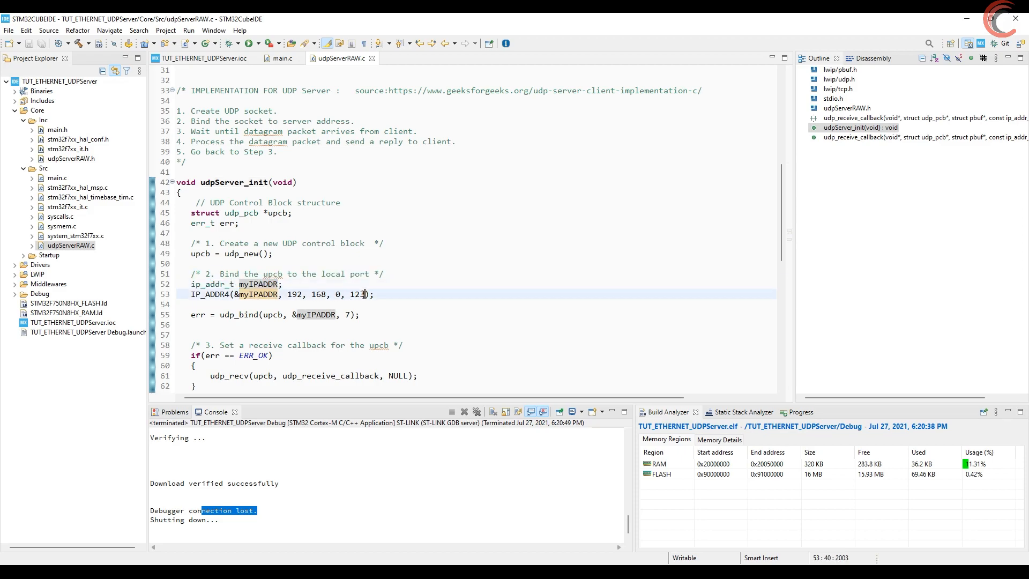
type("111")
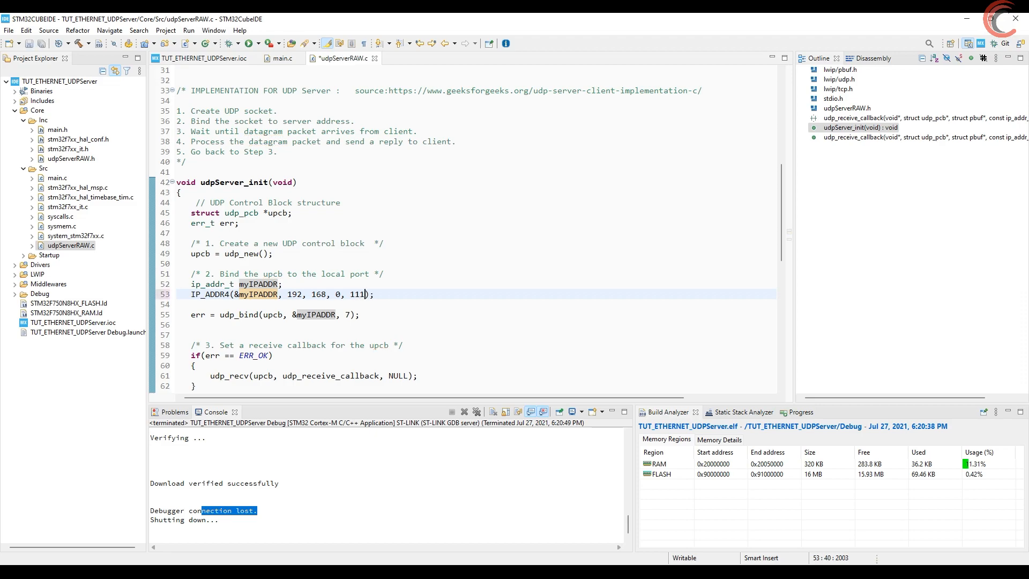
- Annotate the udp_bind call with the comment '// 7 is the server UDP port'
double_click(292, 294)
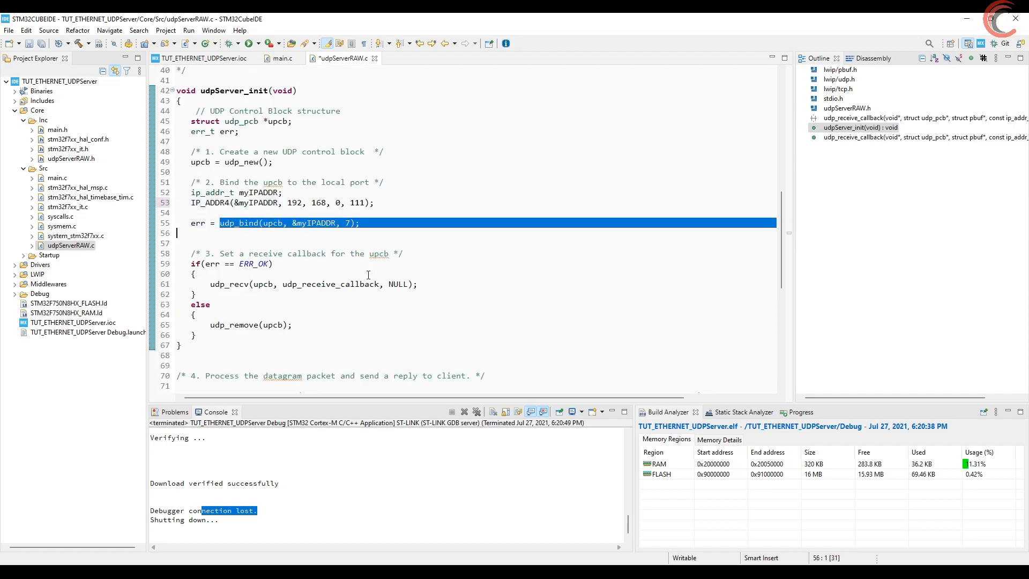
left_click(344, 222)
type("  /")
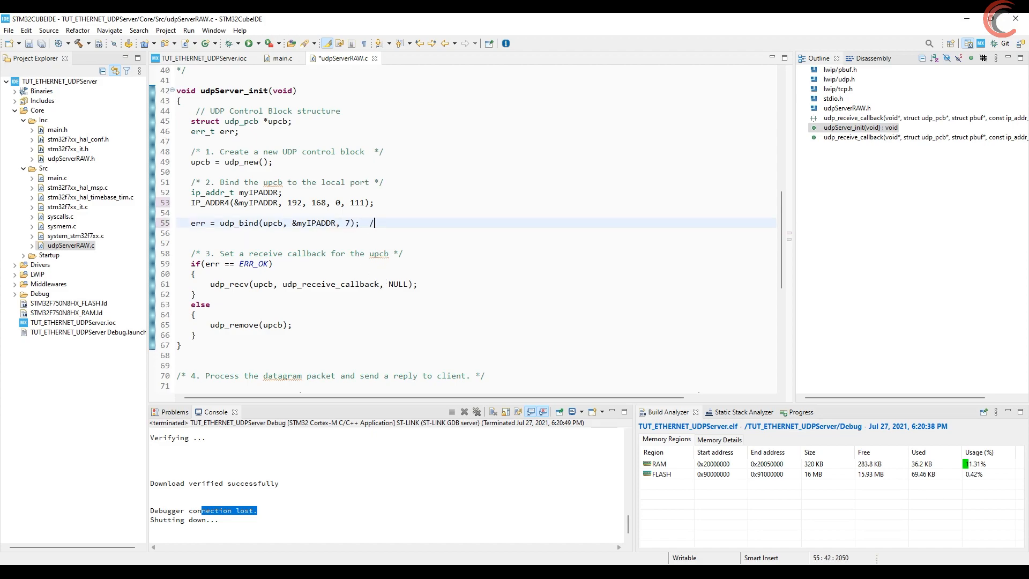
type("7 is the server")
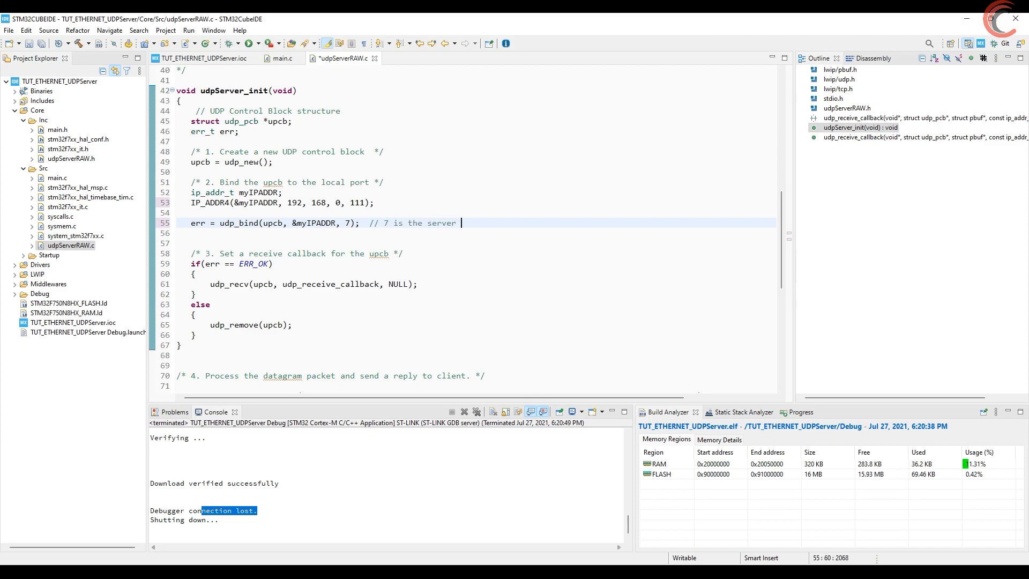
type("UDP port")
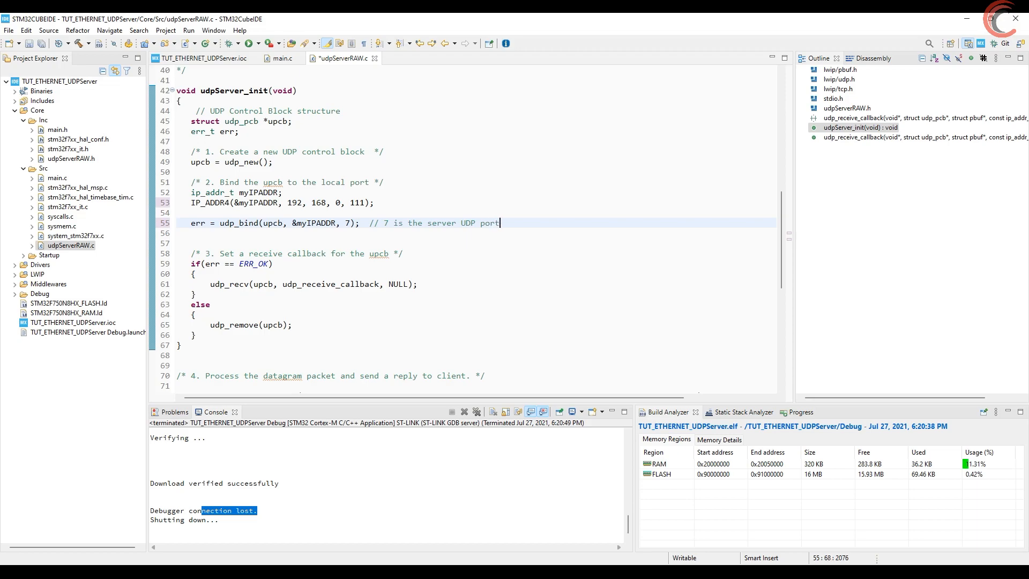
scroll("down", 3)
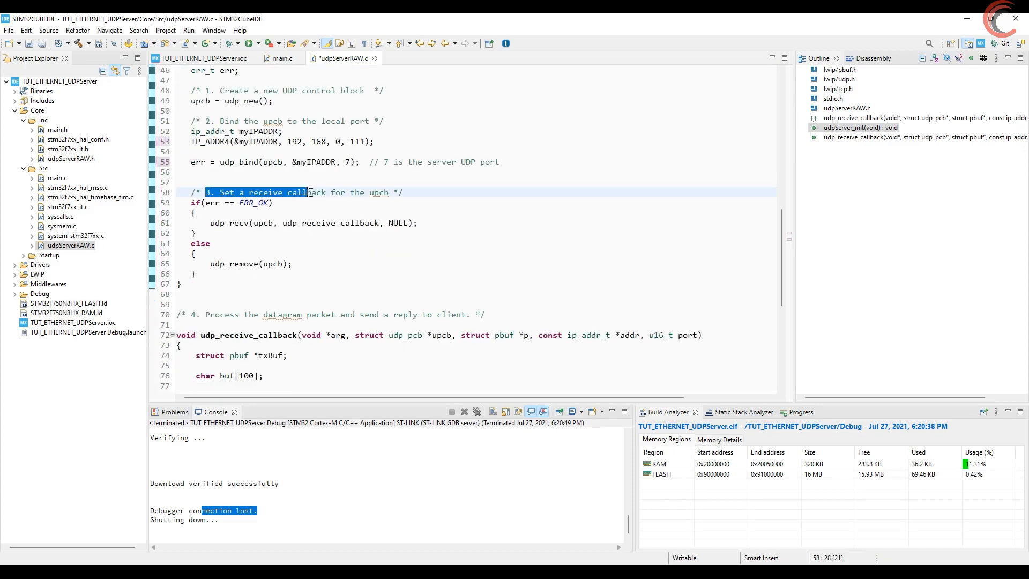
- Jump from the udp_recv call to its declaration in lwIP's udp.h and inspect the recv callback parameter
left_click_drag(308, 191, 387, 192)
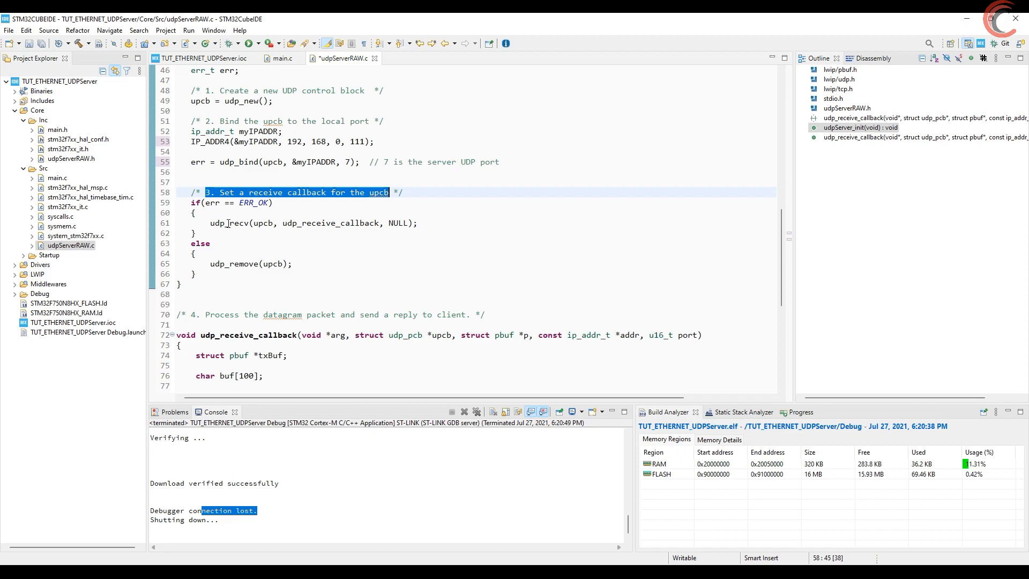
mouse_move(318, 295)
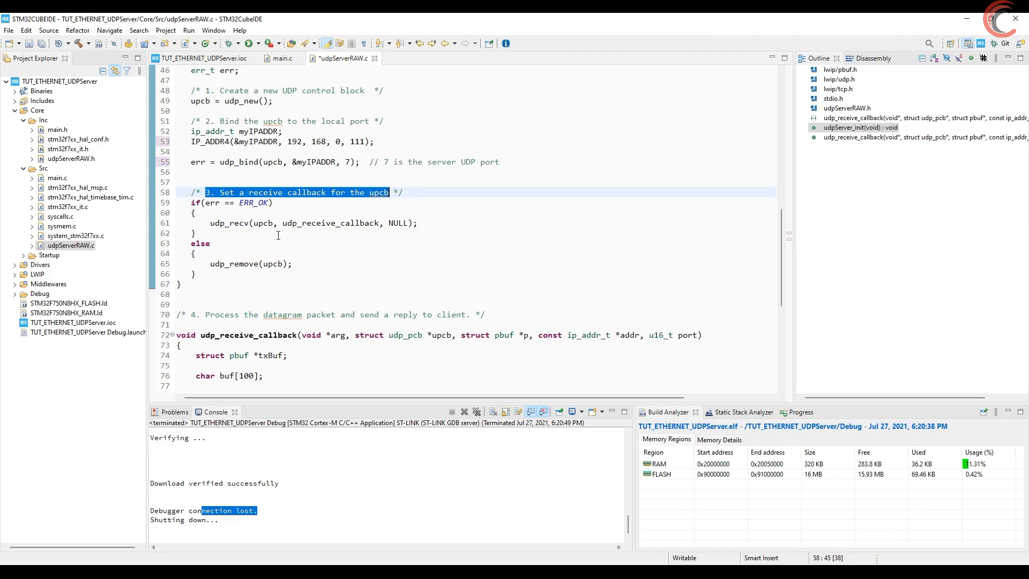
right_click(249, 223)
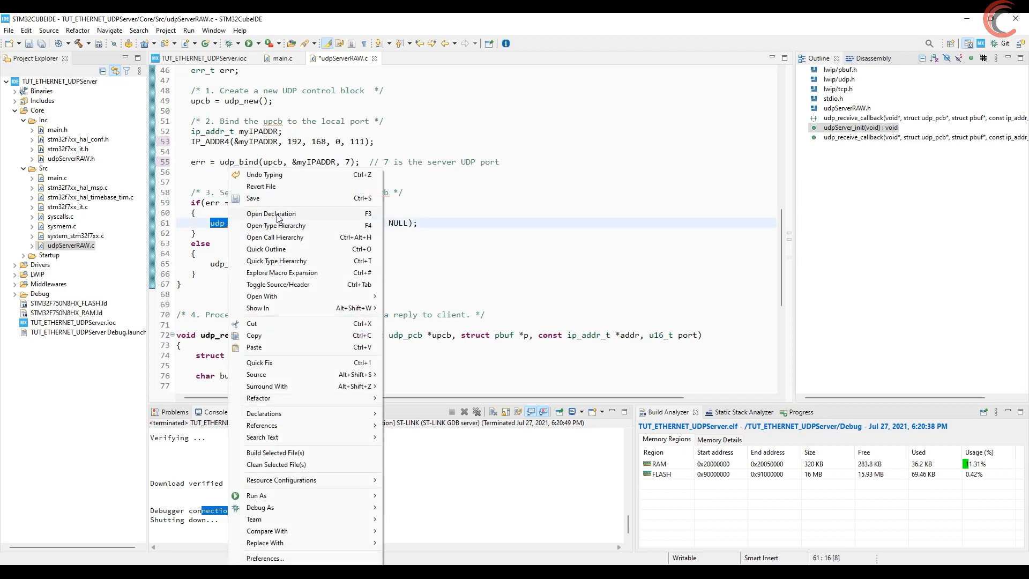
left_click(271, 213)
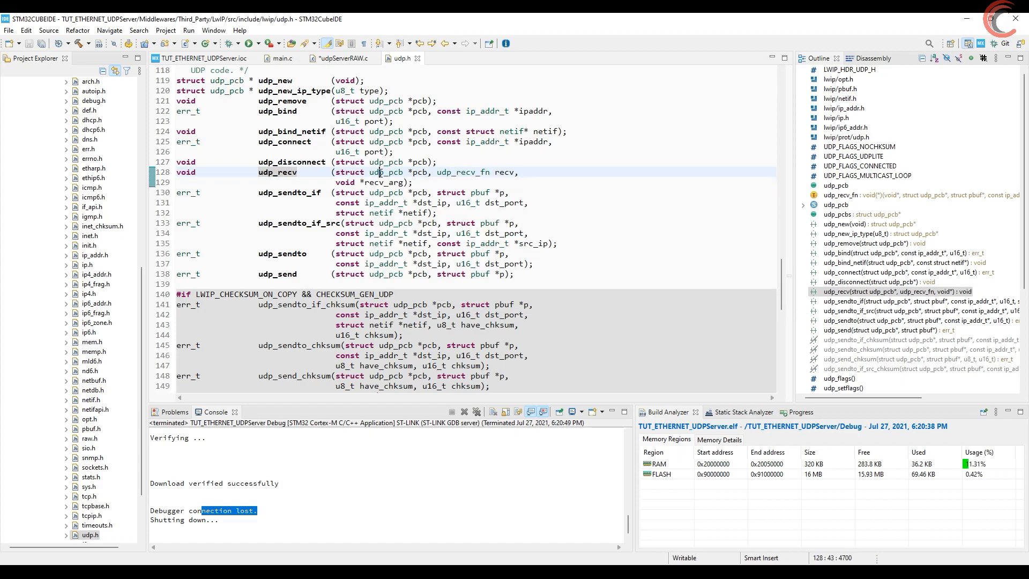
double_click(386, 171)
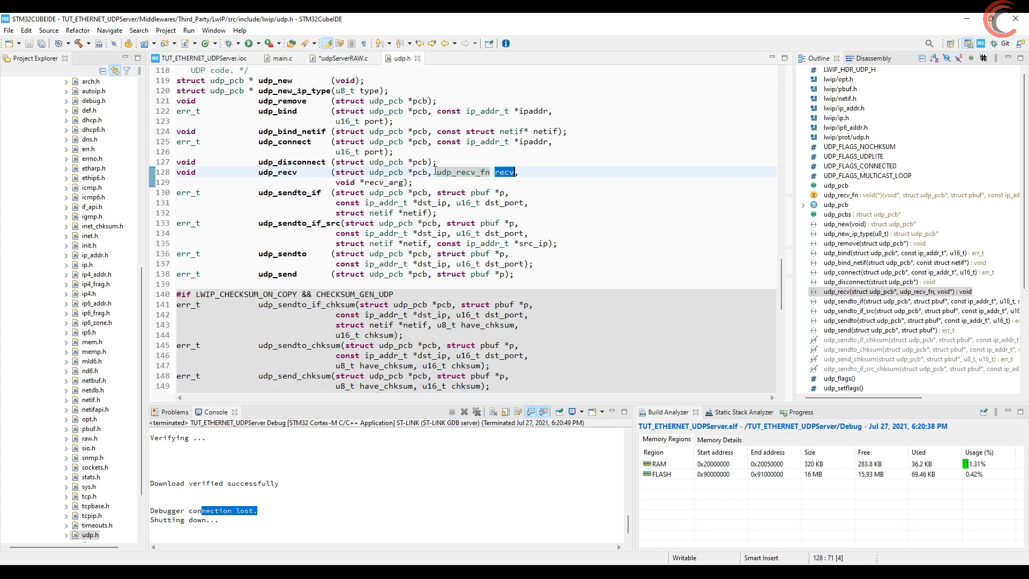
- Return to udpServerRAW.c and highlight the uses of udp_receive_callback
left_click(339, 57)
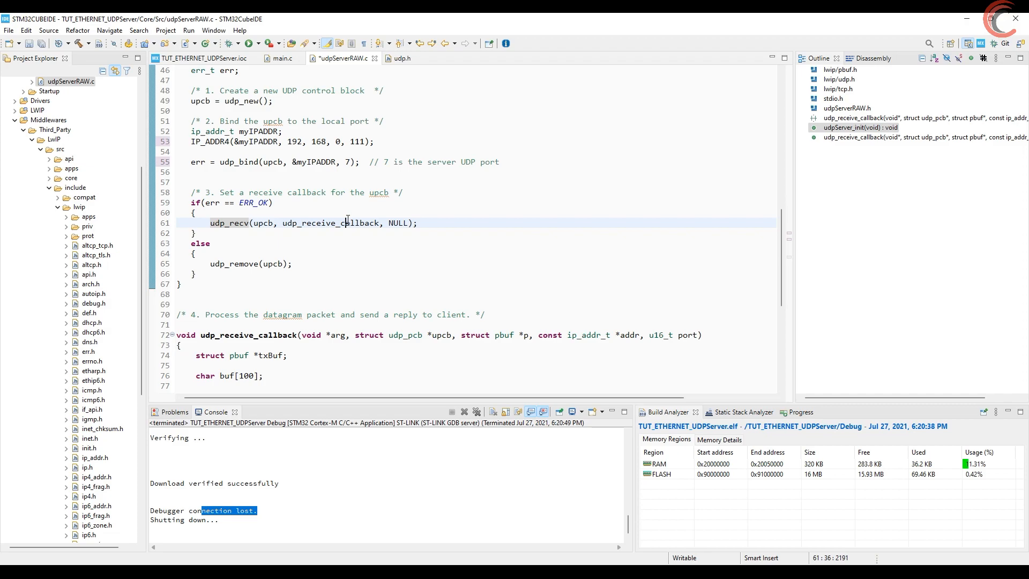
double_click(330, 223)
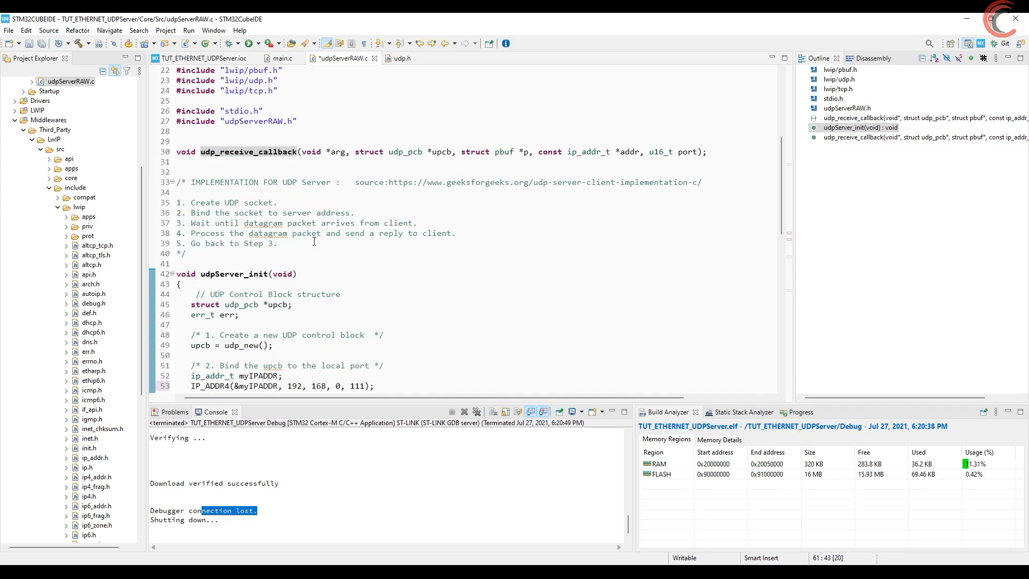
- Add a comment above udp_receive_callback noting it is called when the client sends data to the server
scroll("up", 3)
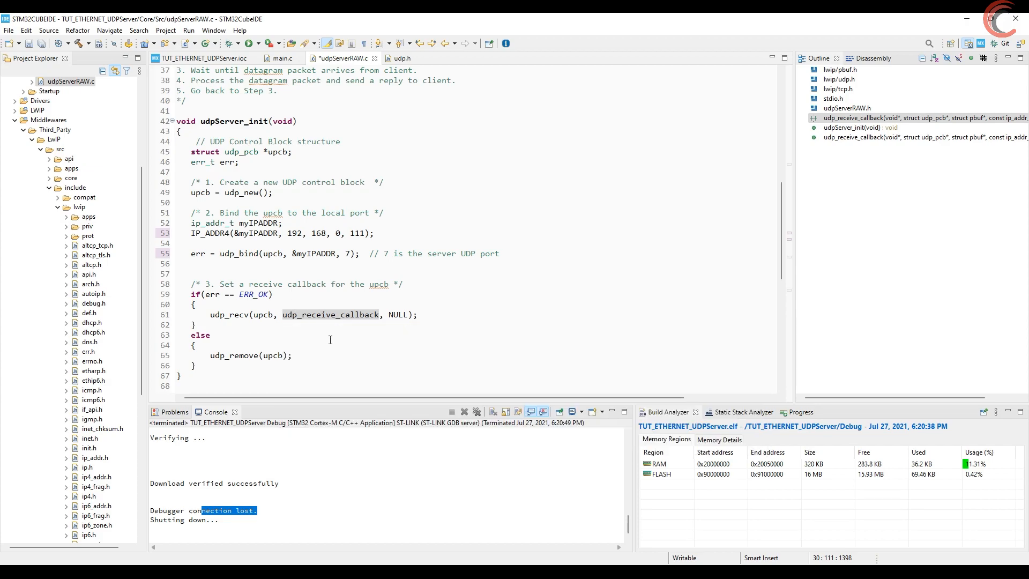
mouse_move(331, 333)
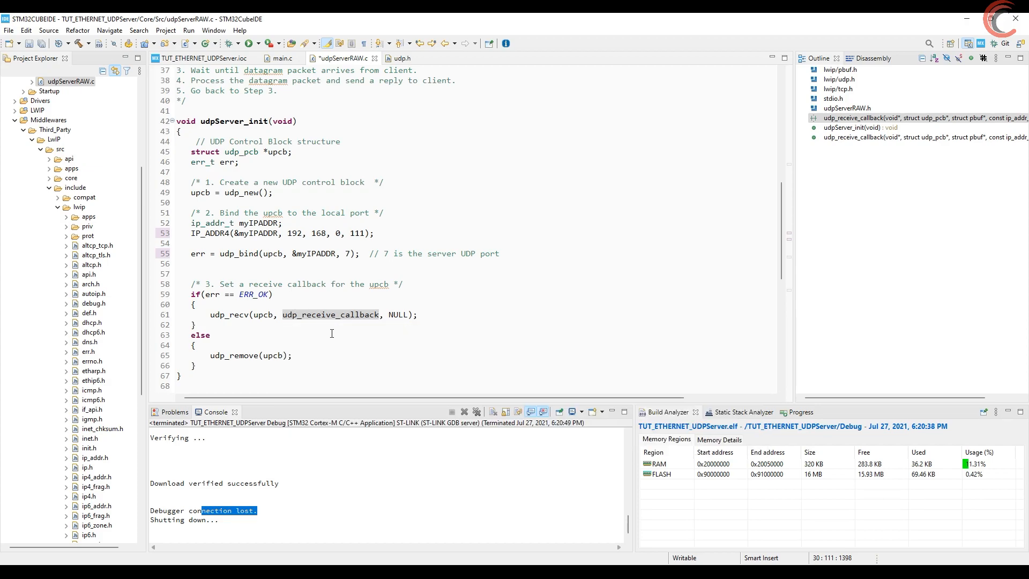
scroll("down", 3)
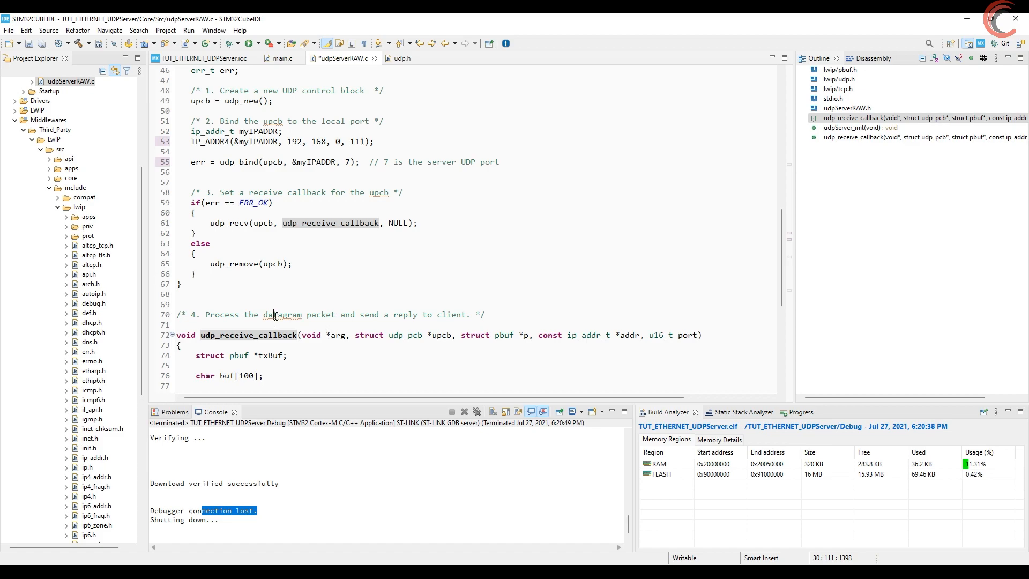
left_click(250, 314)
type("// udp_receive_callback will be called, when the client sends some data to the server")
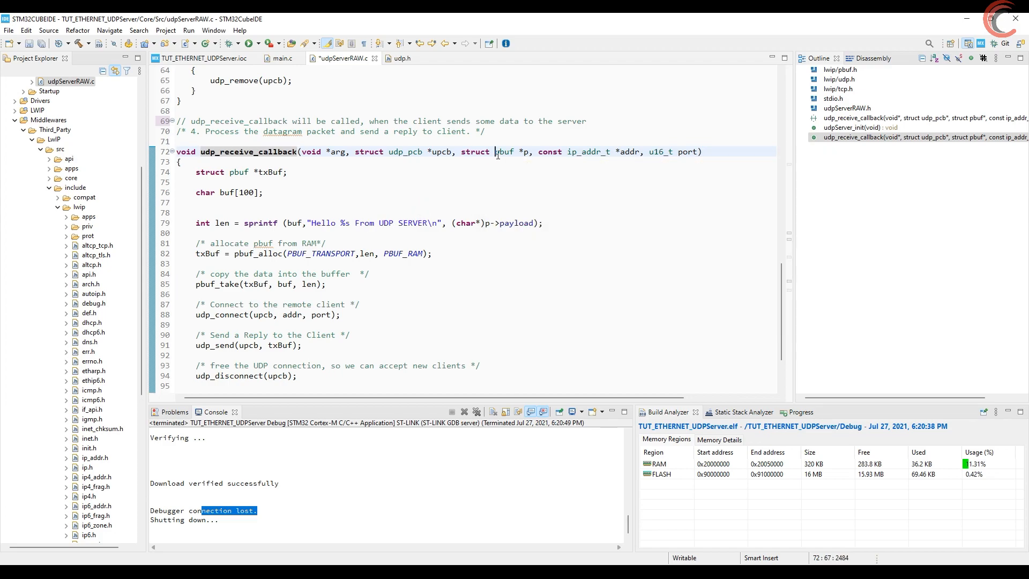
- Review the callback's pbuf types, txBuf declaration, buf array, sprintf payload and received packet p
double_click(504, 151)
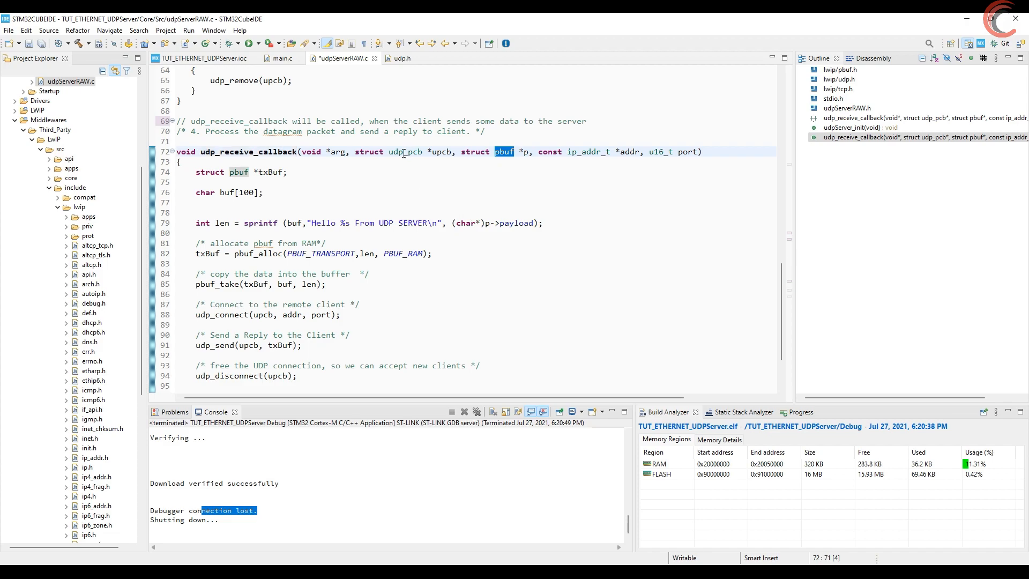
mouse_move(405, 151)
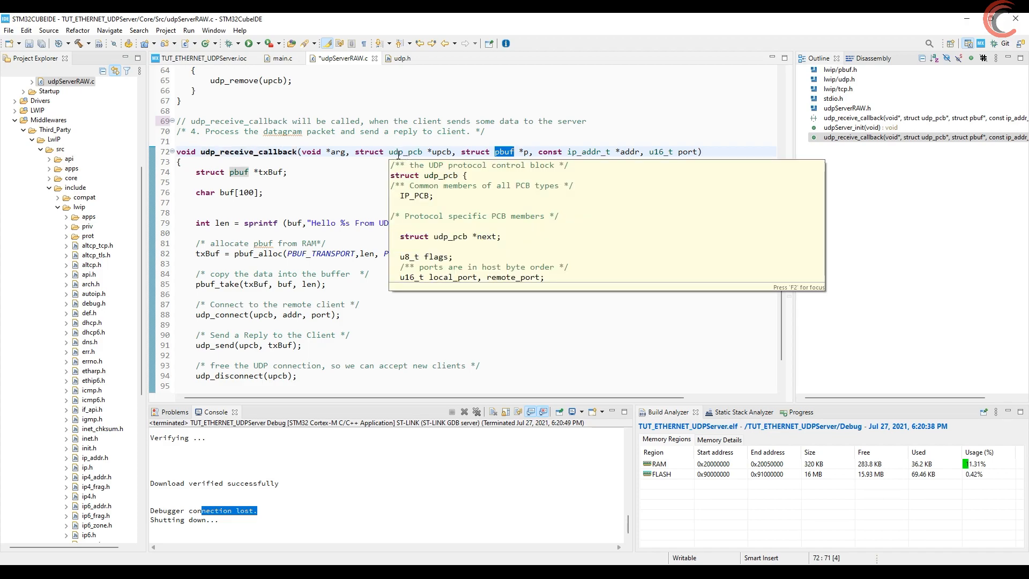
left_click(405, 151)
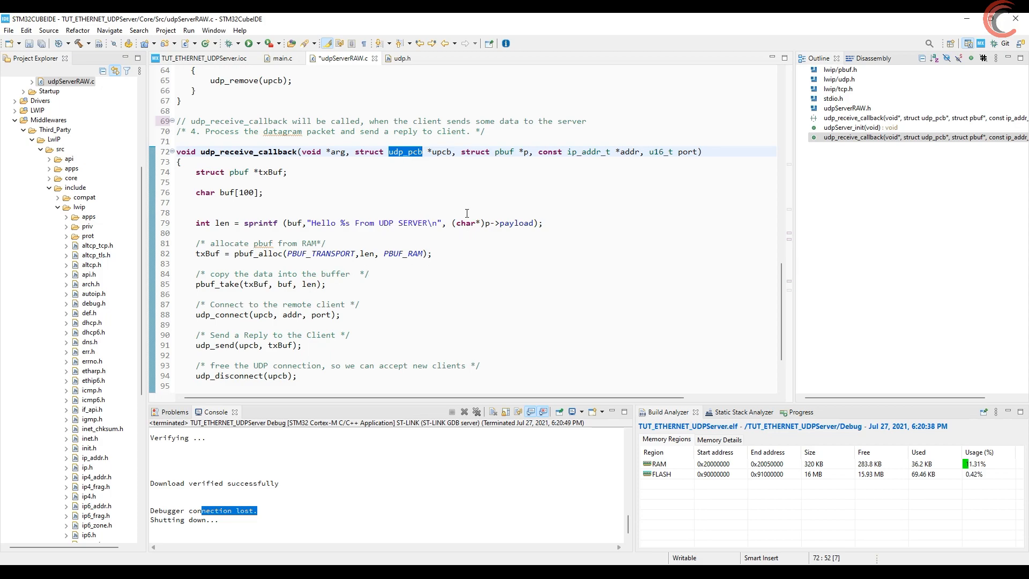
left_click(288, 172)
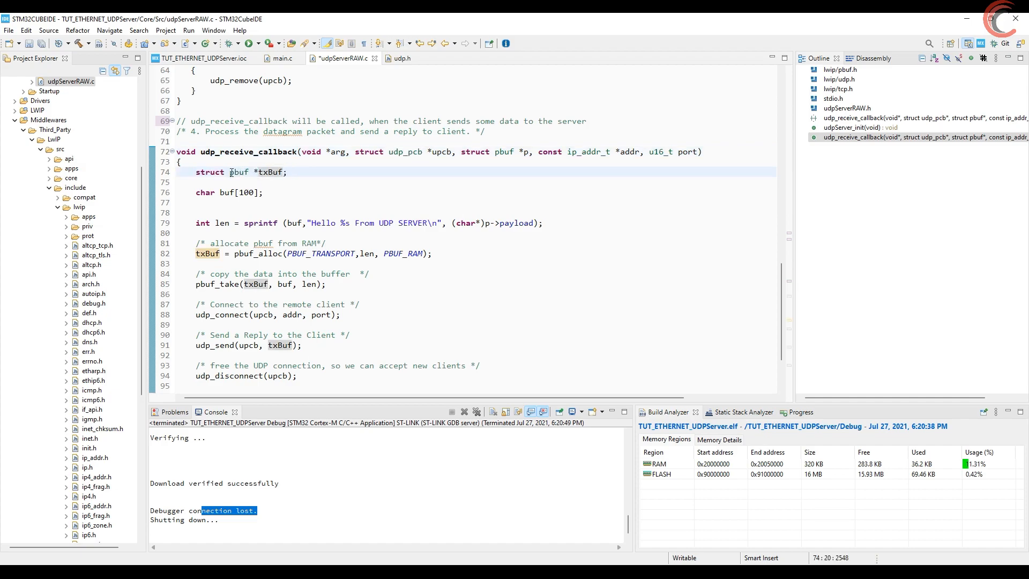
double_click(239, 171)
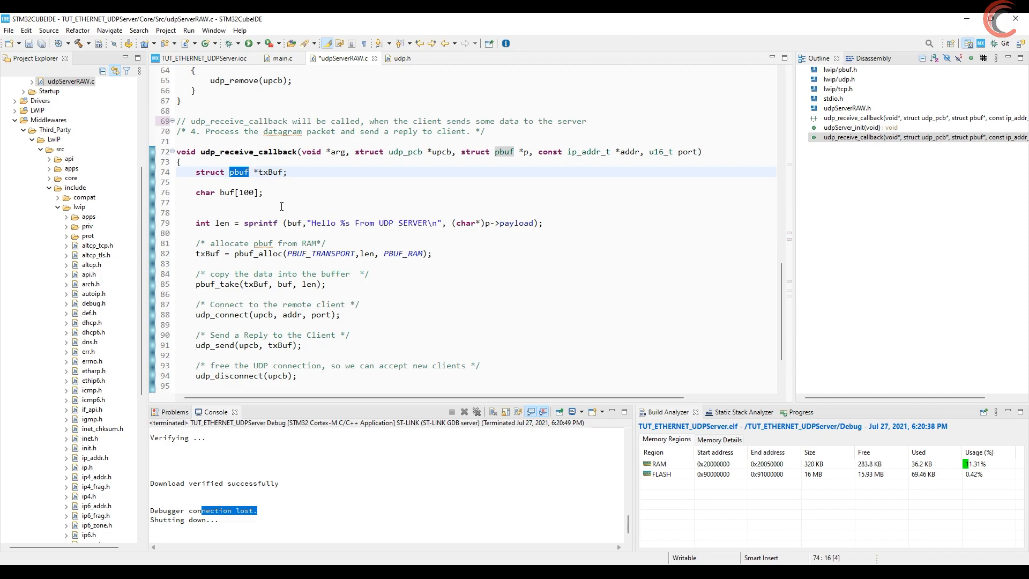
double_click(293, 223)
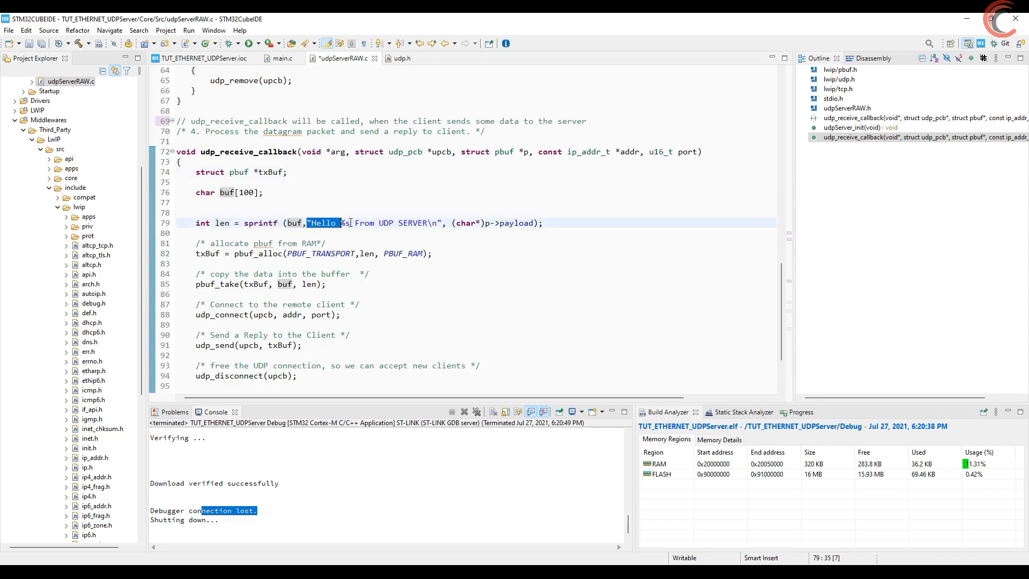
left_click(516, 222)
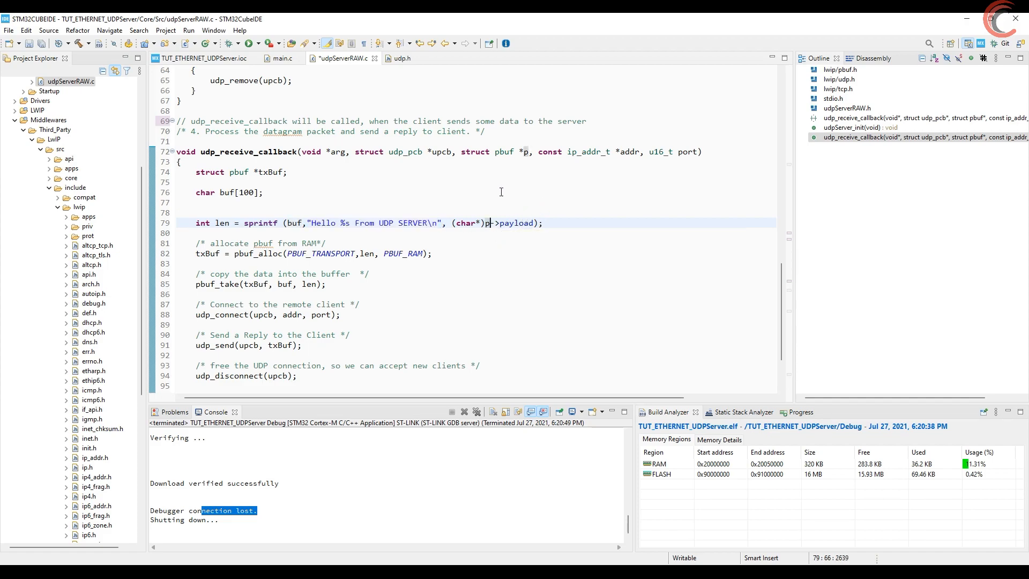
double_click(258, 253)
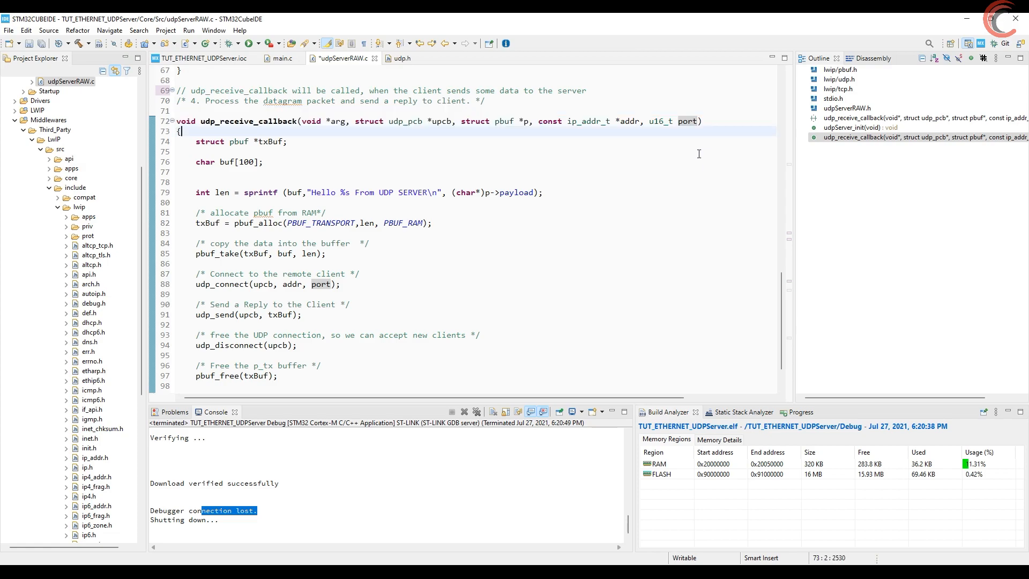
- After udp_disconnect(upcb), free txBuf and the received pbuf p with pbuf_free
left_click_drag(283, 283, 340, 283)
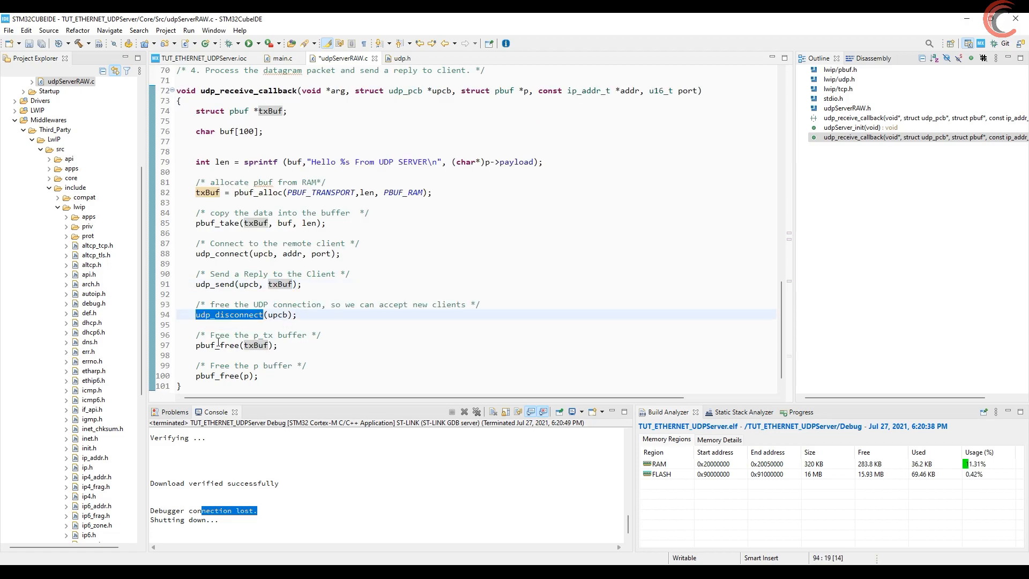
left_click(525, 90)
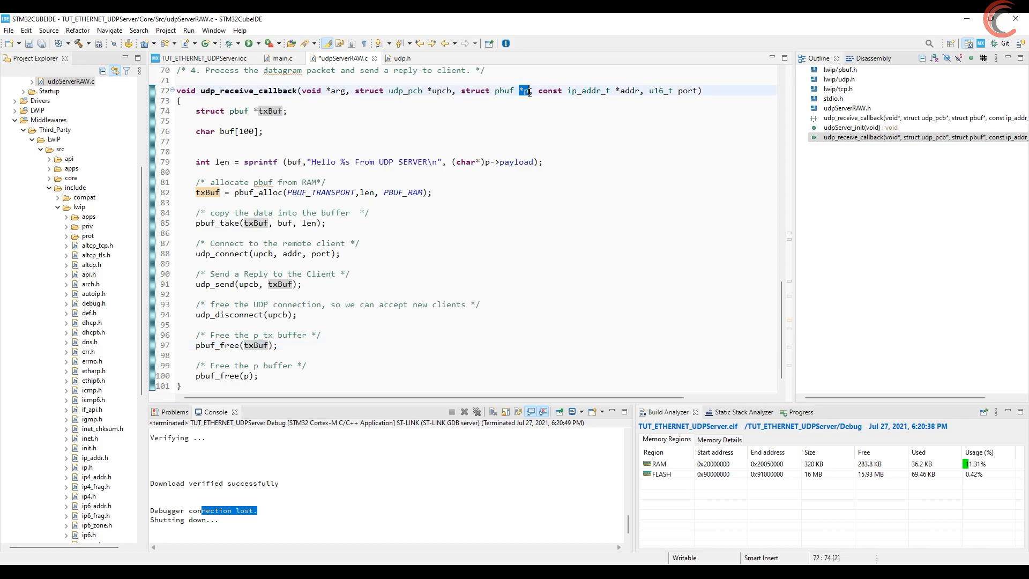
scroll("up", 3)
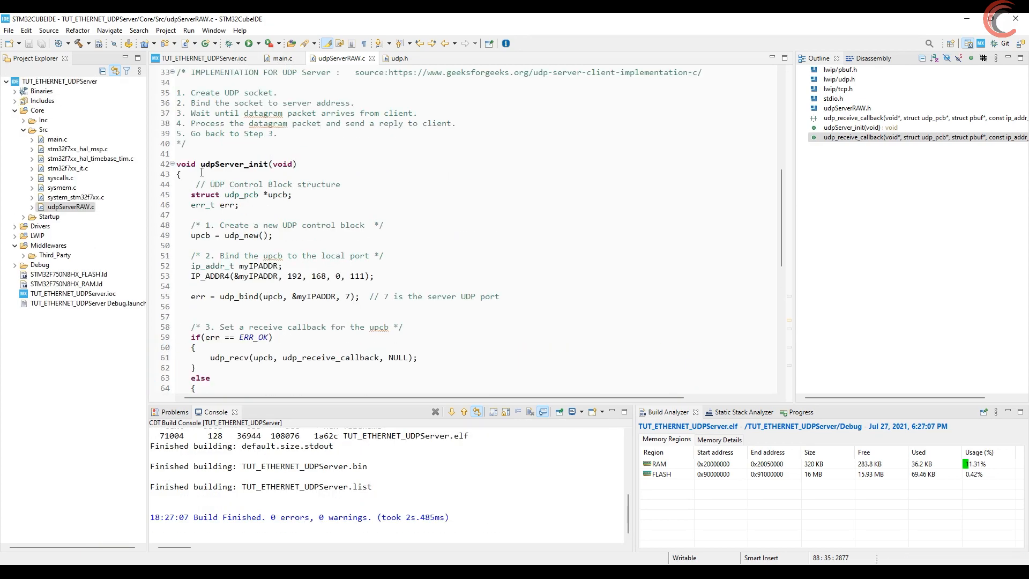
- In main.c call udpServer_init(); in USER CODE BEGIN 2 and add #include "udpServerRAW.h"
double_click(232, 164)
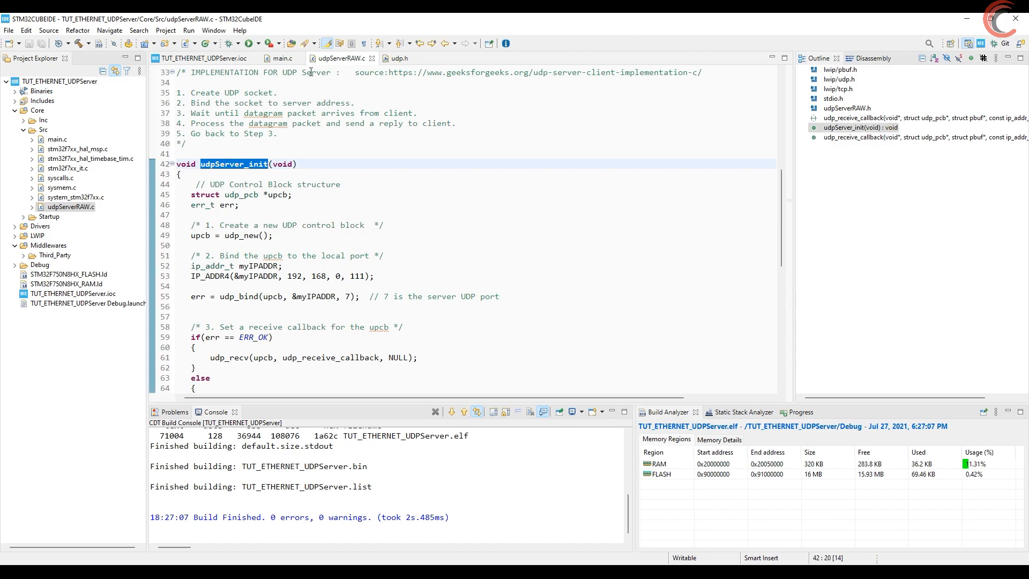
left_click(282, 57)
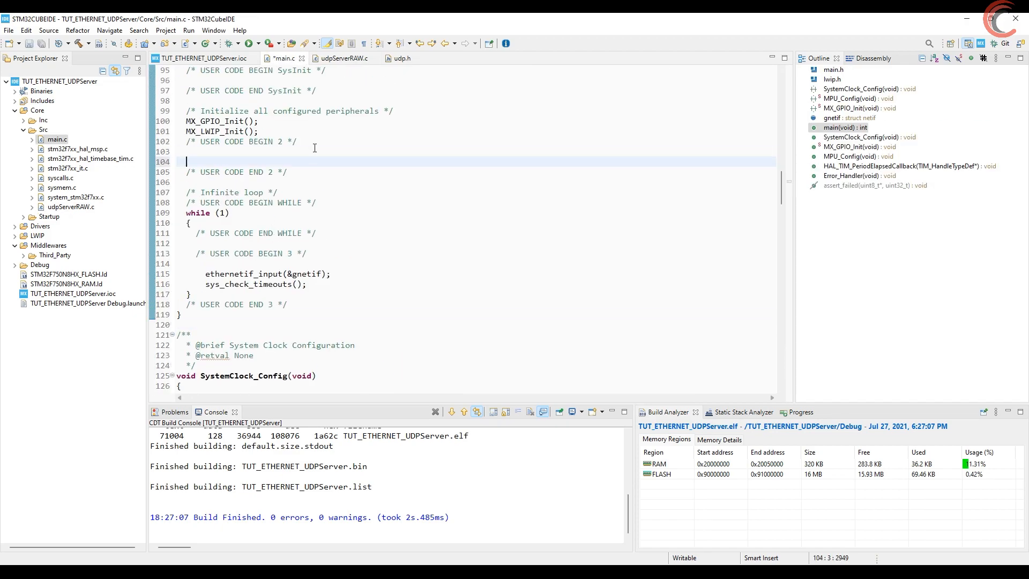
type("udpServer_init ();")
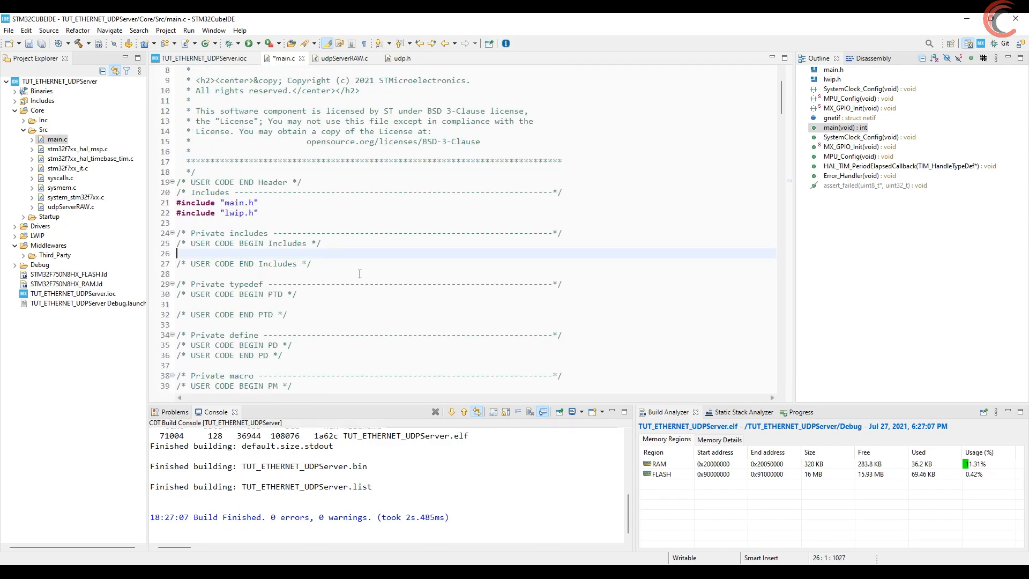
type("#include \"\"")
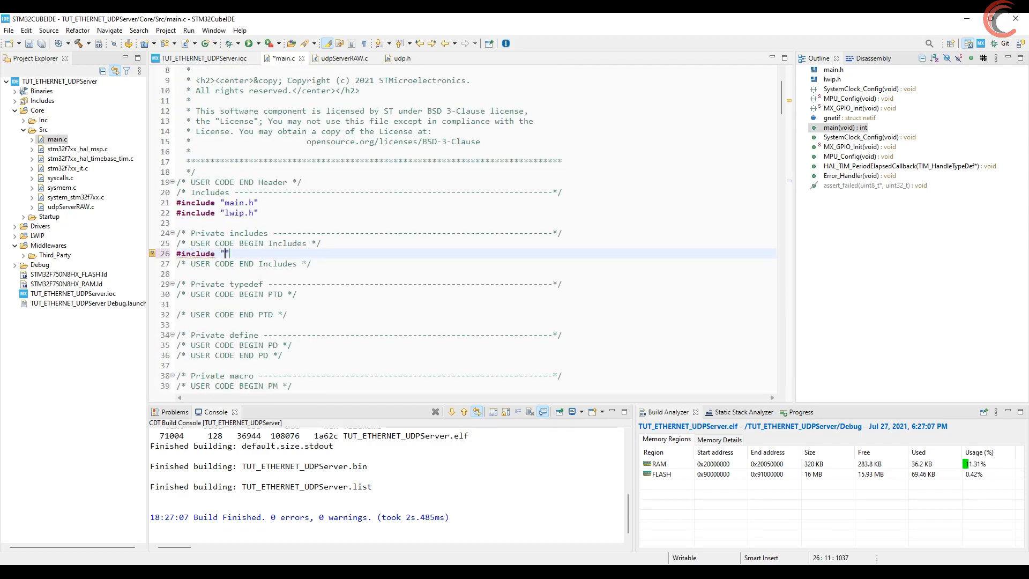
type("udpServerRAW.h")
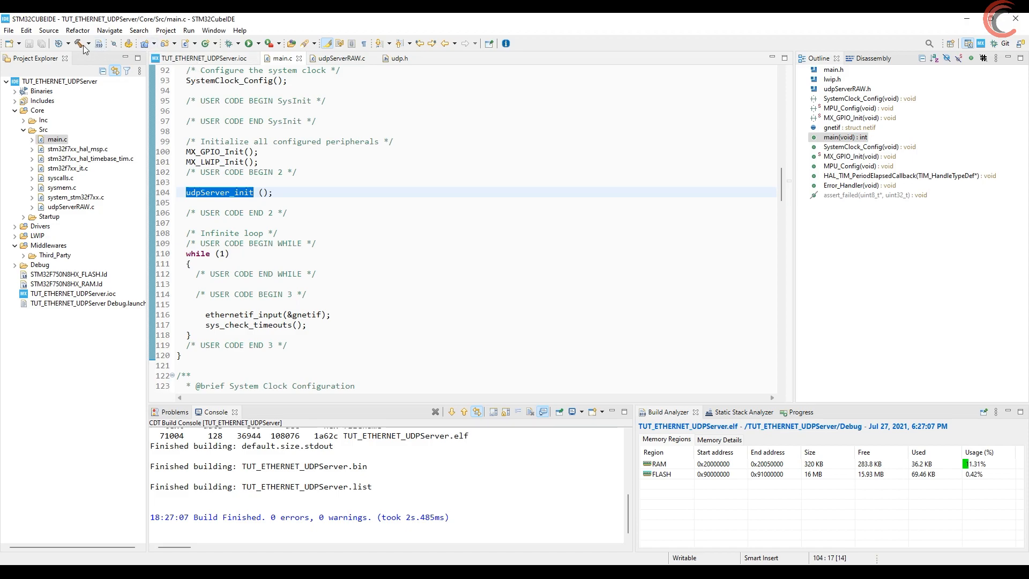
- Build and flash the updated firmware to the board
left_click(77, 43)
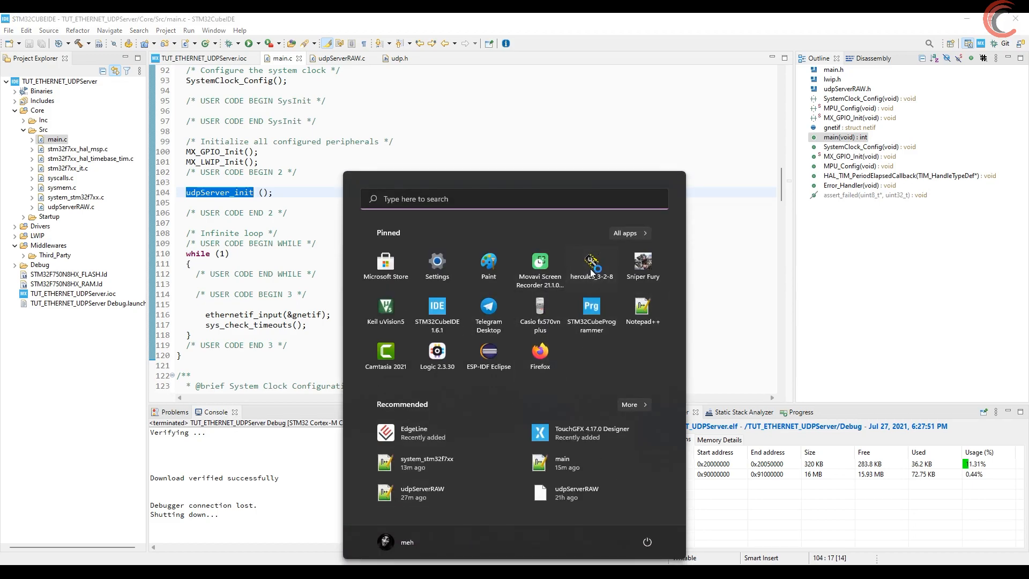
- Launch Hercules, set UDP local port 12 toward 192.168.0.111 port 7, and start listening
left_click(592, 266)
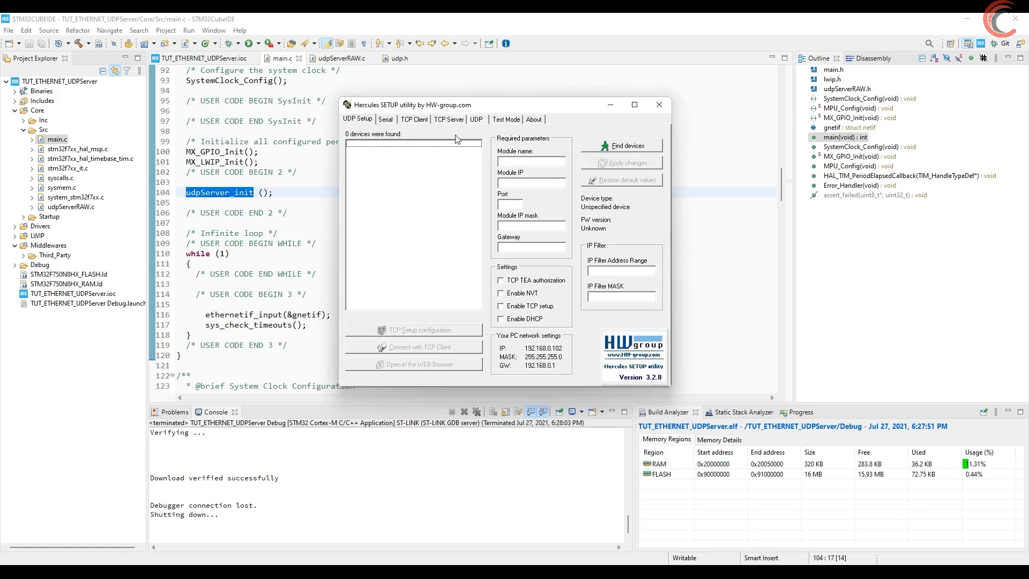
left_click(476, 119)
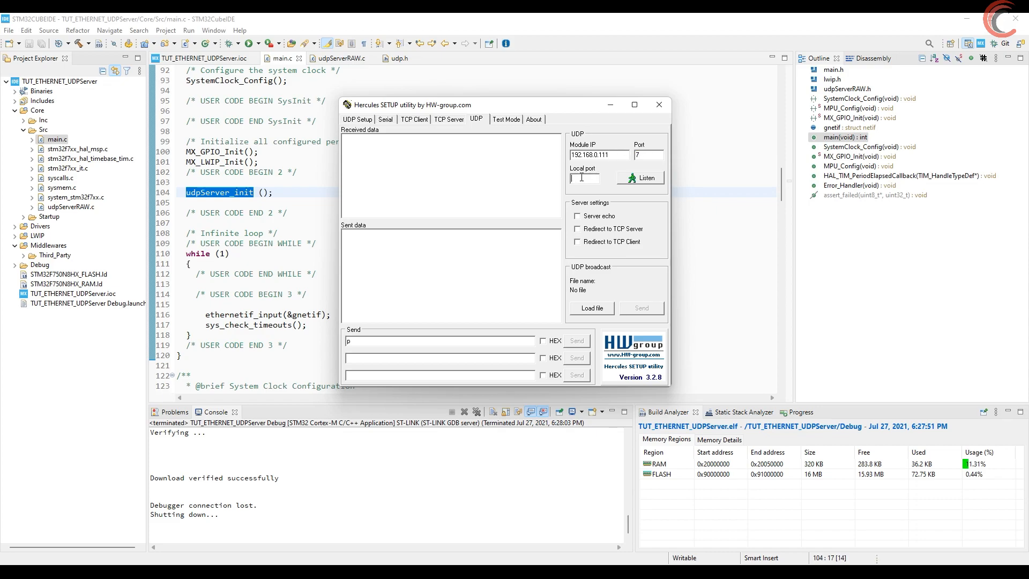
type("12")
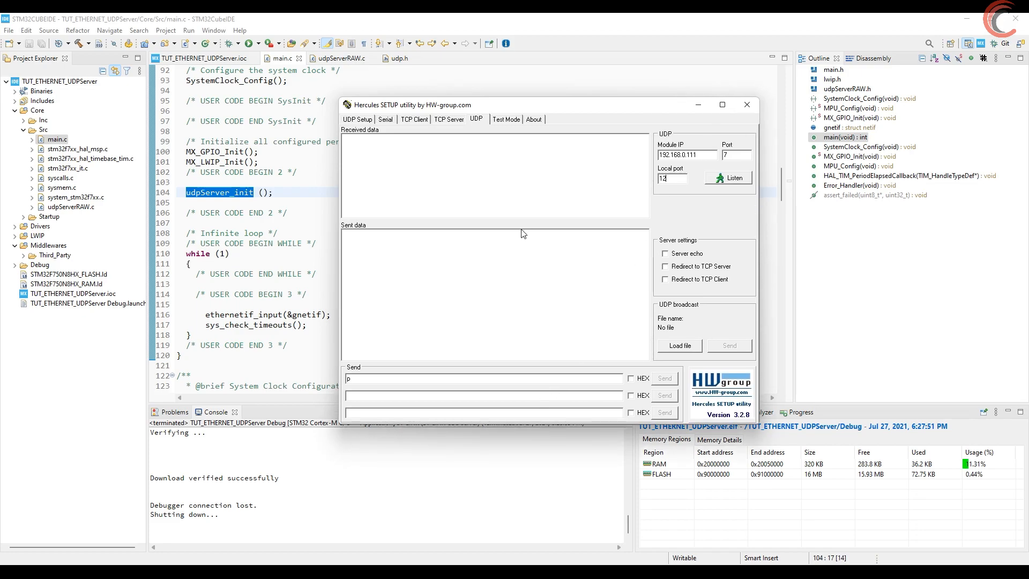
mouse_move(543, 238)
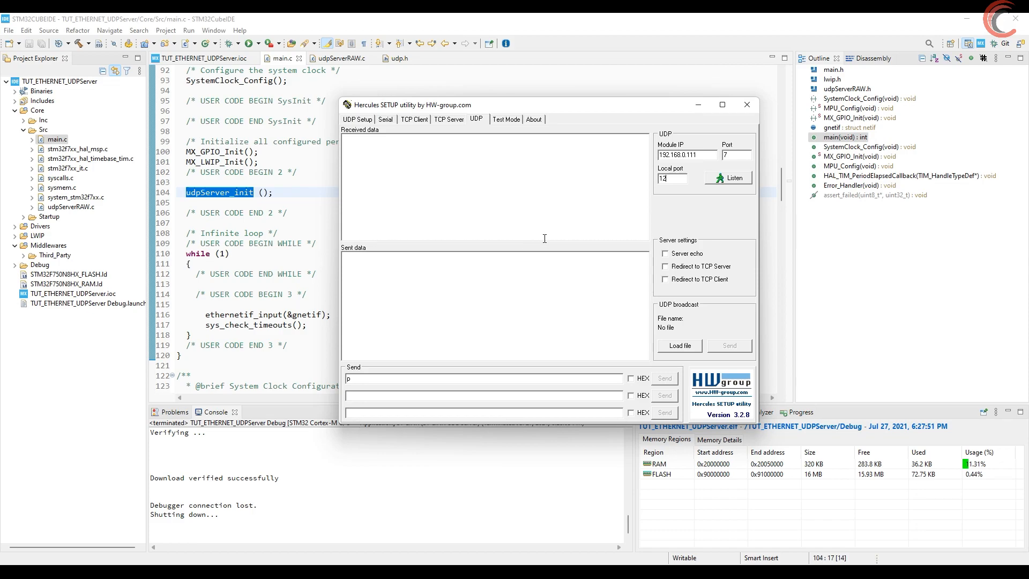
left_click(731, 177)
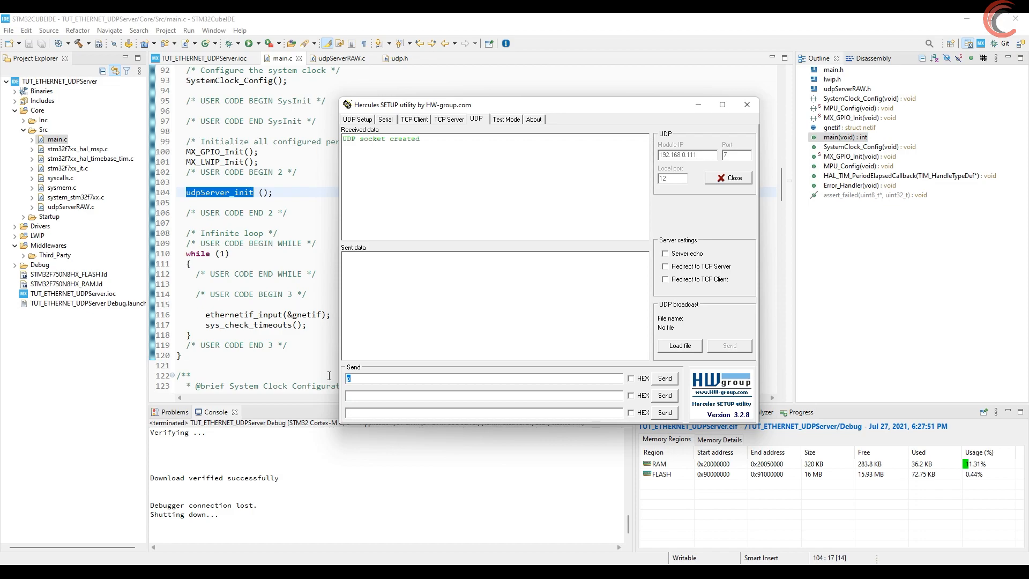
- Send 'test' and 'controllerstech' messages, observe the 'Hello … From UDP SERVER' echoes, then minimize Hercules
type("test")
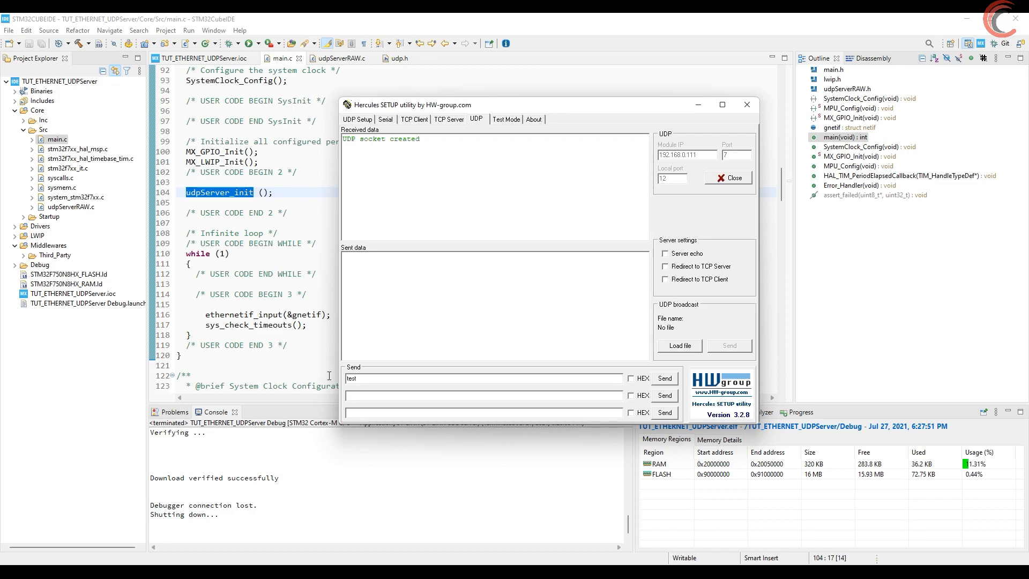
left_click(664, 378)
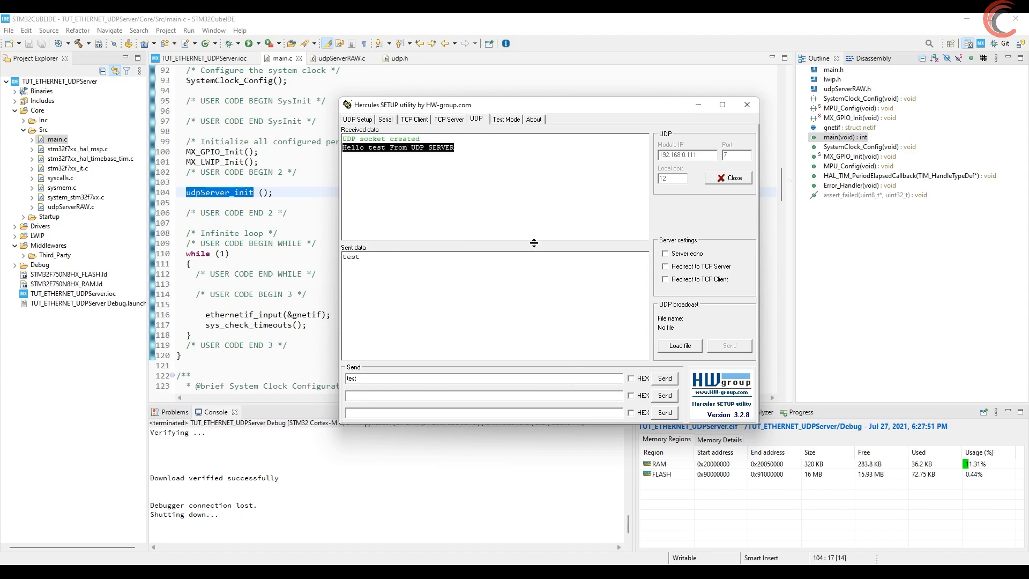
mouse_move(412, 197)
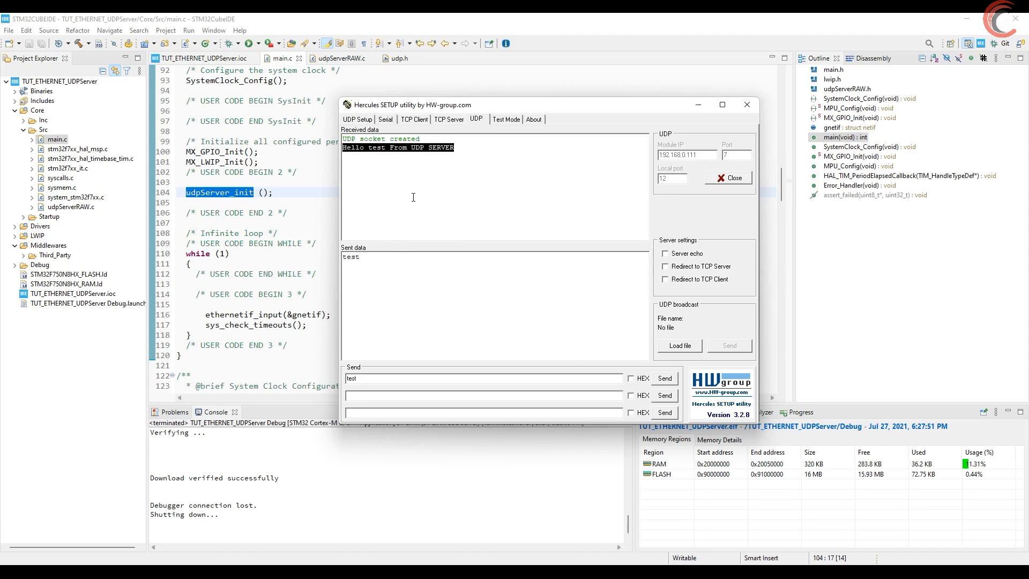
double_click(376, 146)
type("controllerstech")
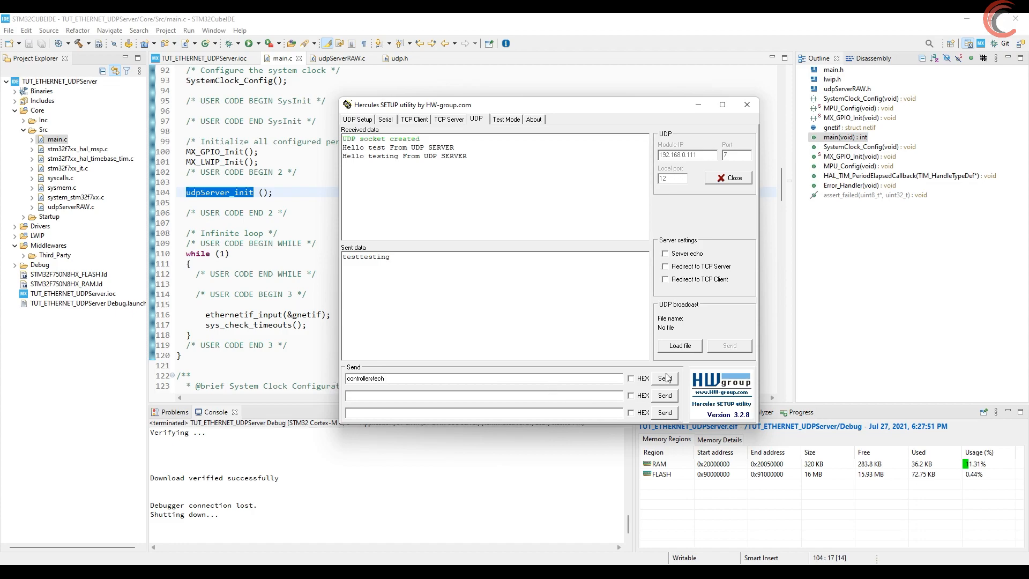
left_click(663, 378)
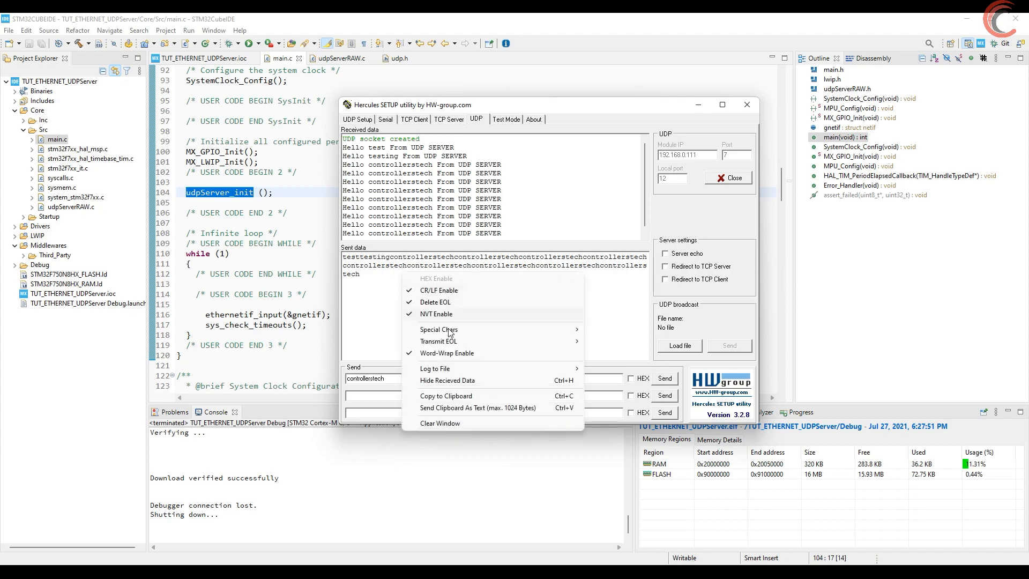
left_click(439, 423)
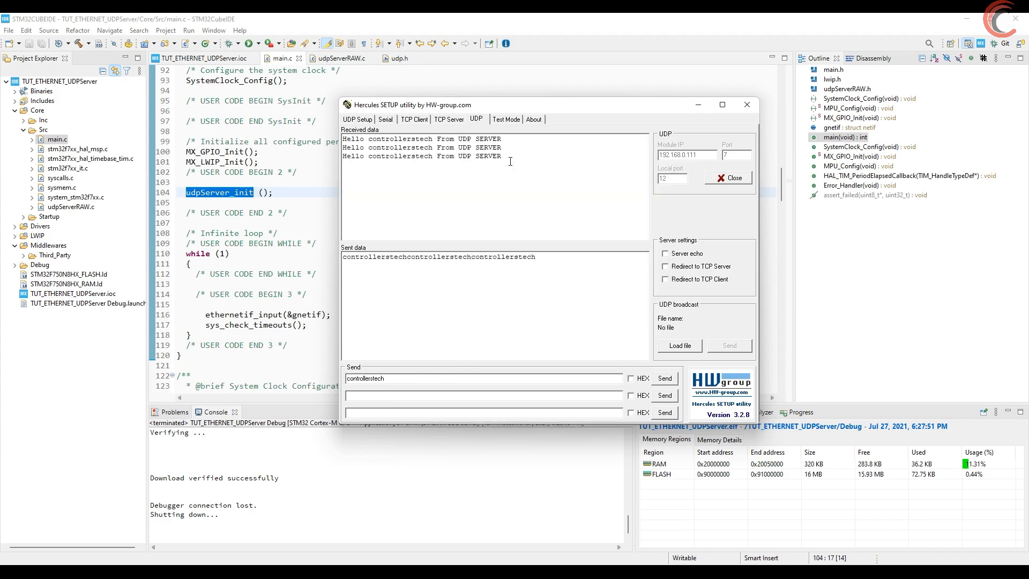
left_click(728, 177)
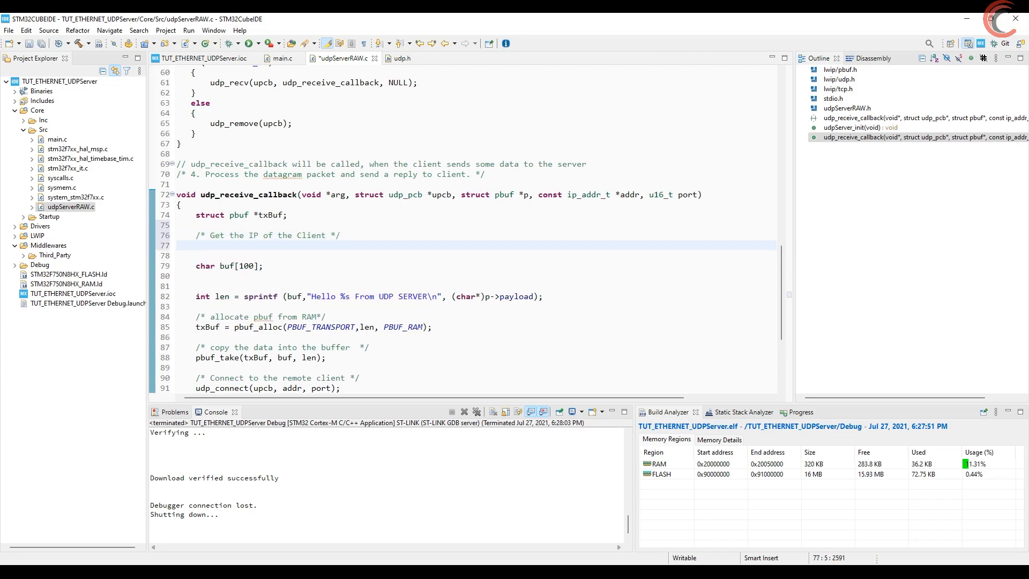
mouse_move(585, 206)
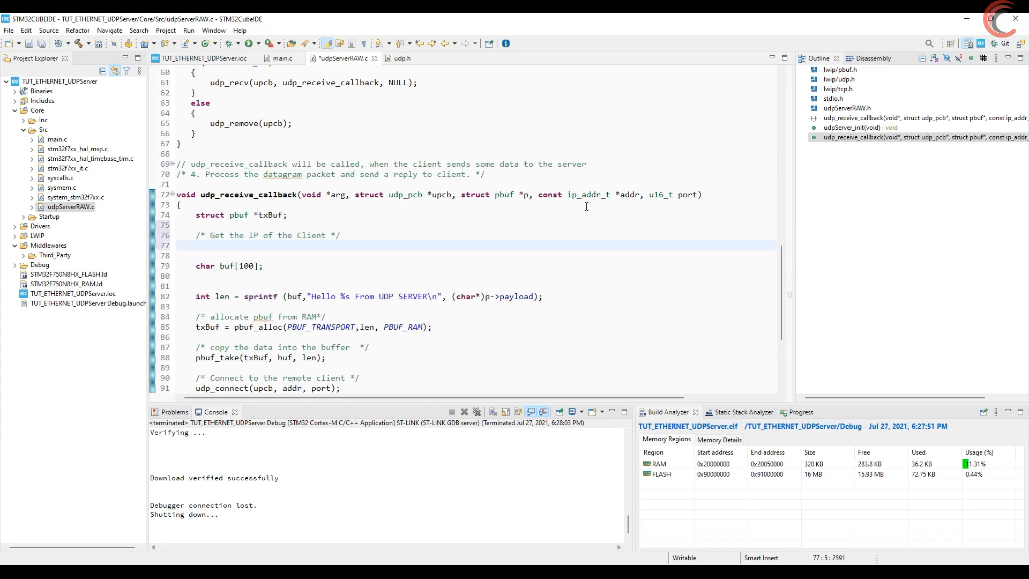
- Look up ip_addr_t, locate the ipaddr_ntoa macro in ip_addr.h, and return to udpServerRAW.c
double_click(586, 194)
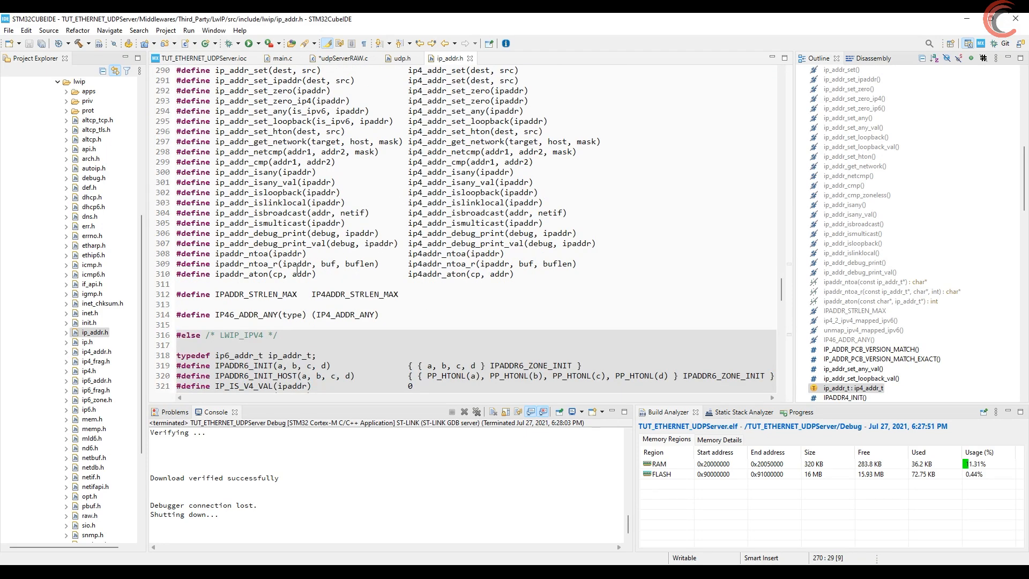
left_click(243, 253)
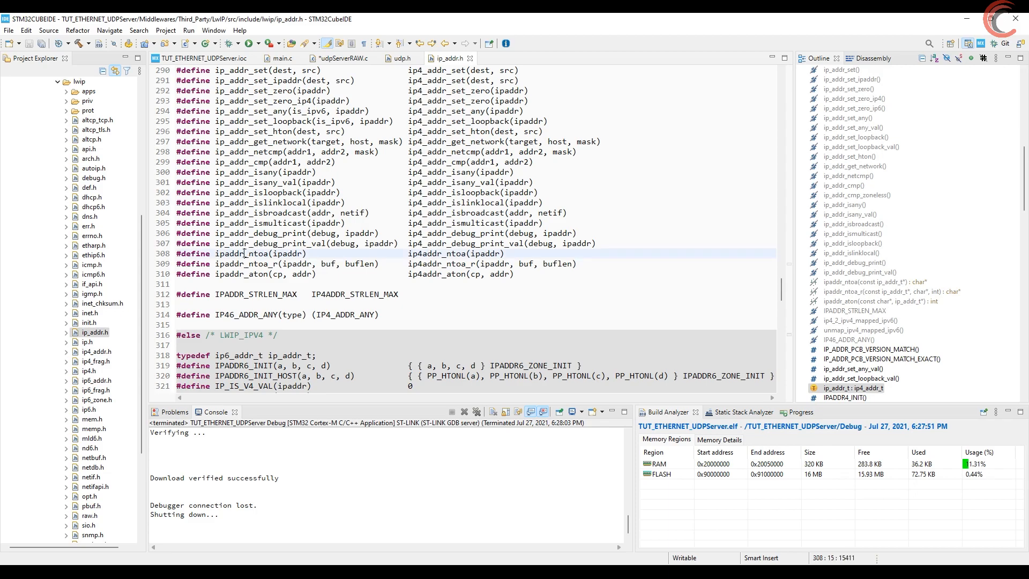
double_click(240, 253)
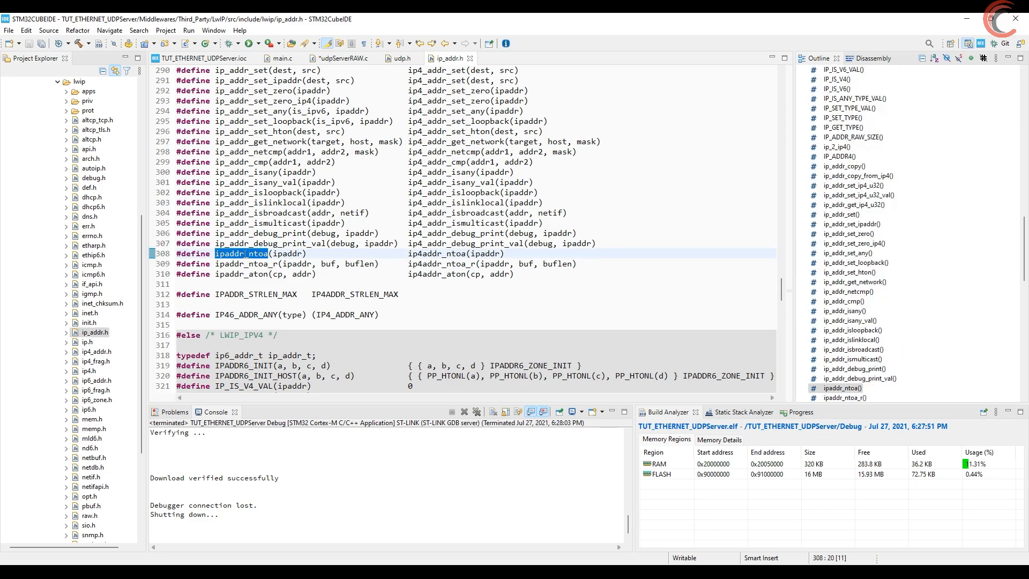
mouse_move(241, 252)
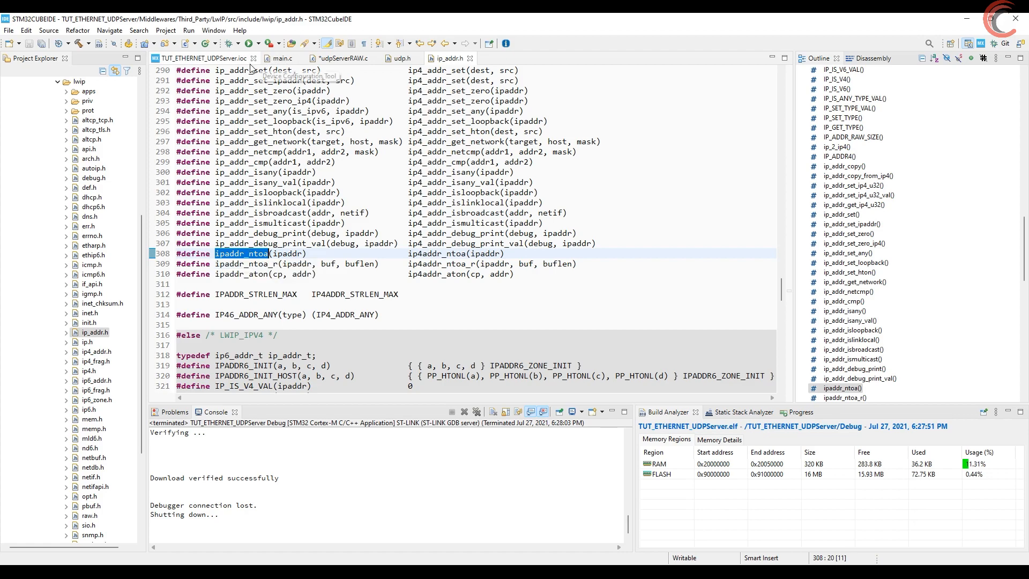
left_click(340, 58)
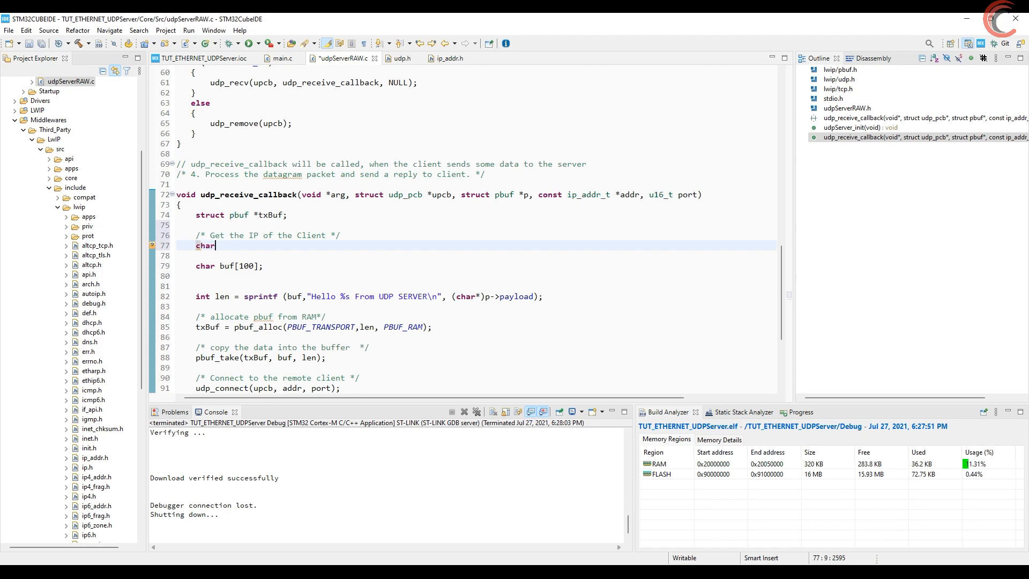
- Store the client address as char *remoteIP = ipaddr_ntoa(addr); and start a debug session halted at main
type("*")
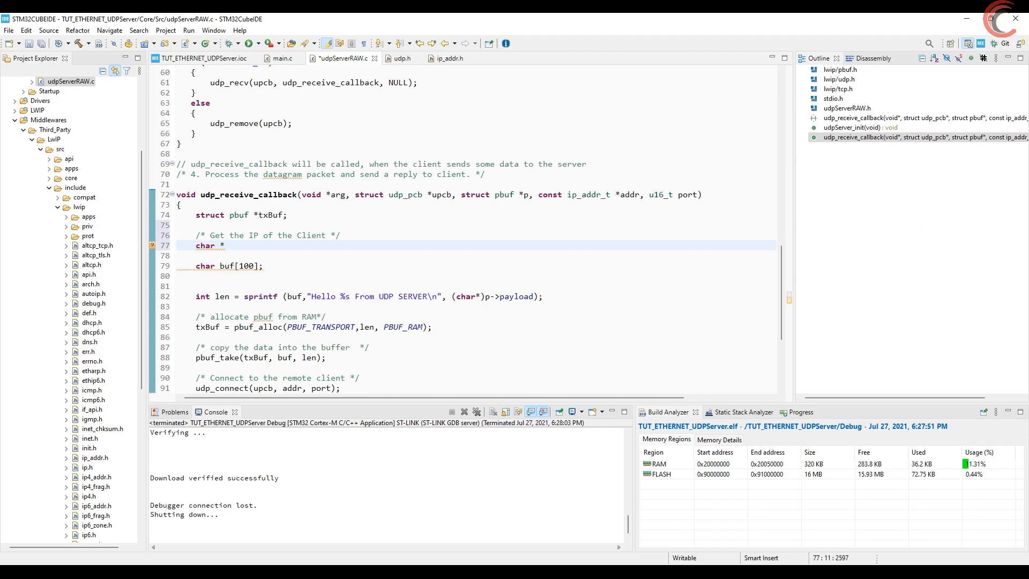
type("remoteIP{")
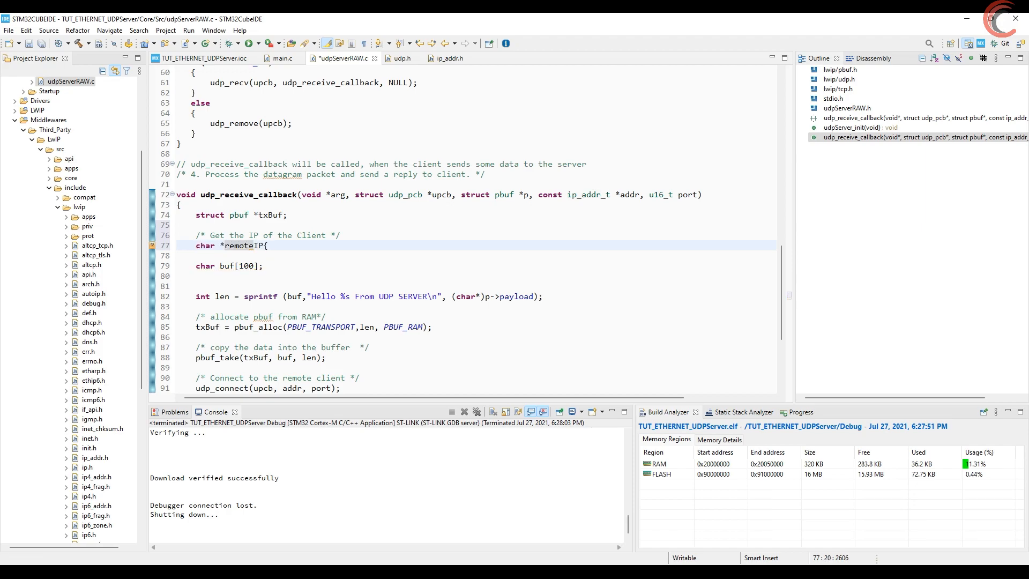
type("= ipaddr_ntoa(addr);")
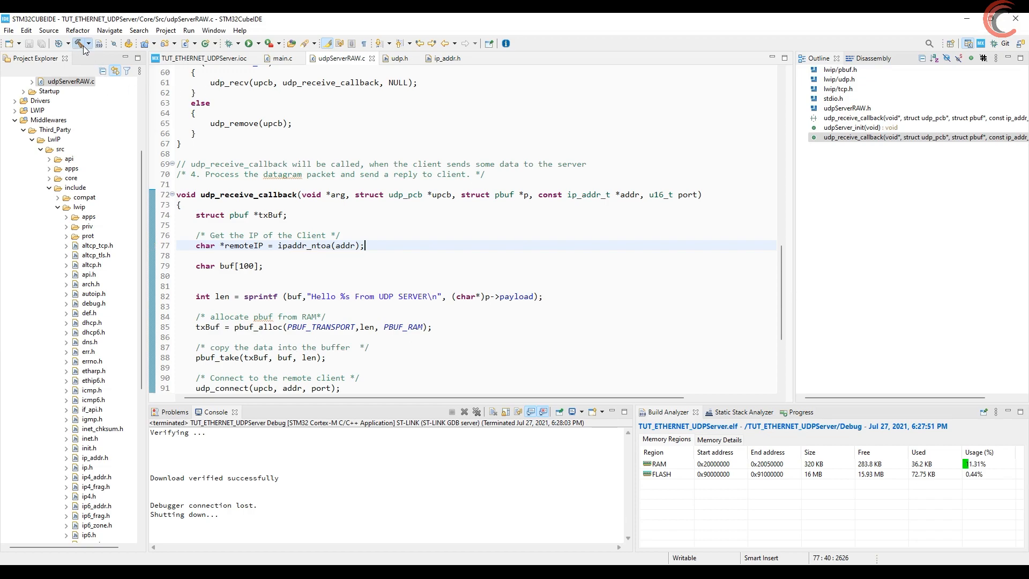
left_click(71, 43)
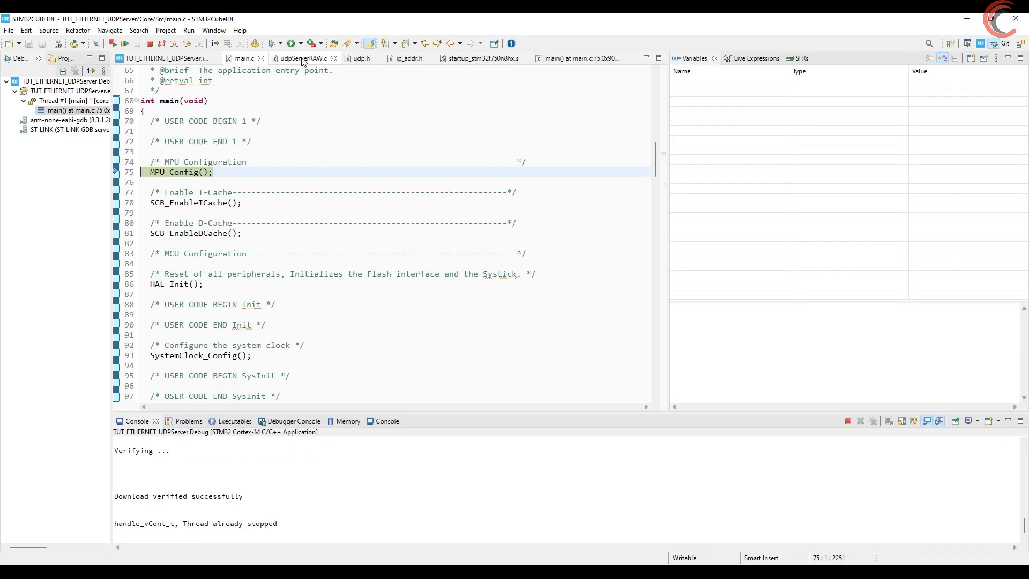
- Send from Hercules to hit the breakpoint in udpServerRAW.c and step over the ipaddr_ntoa line so remoteIP reads "192.168.0.102"
left_click(301, 58)
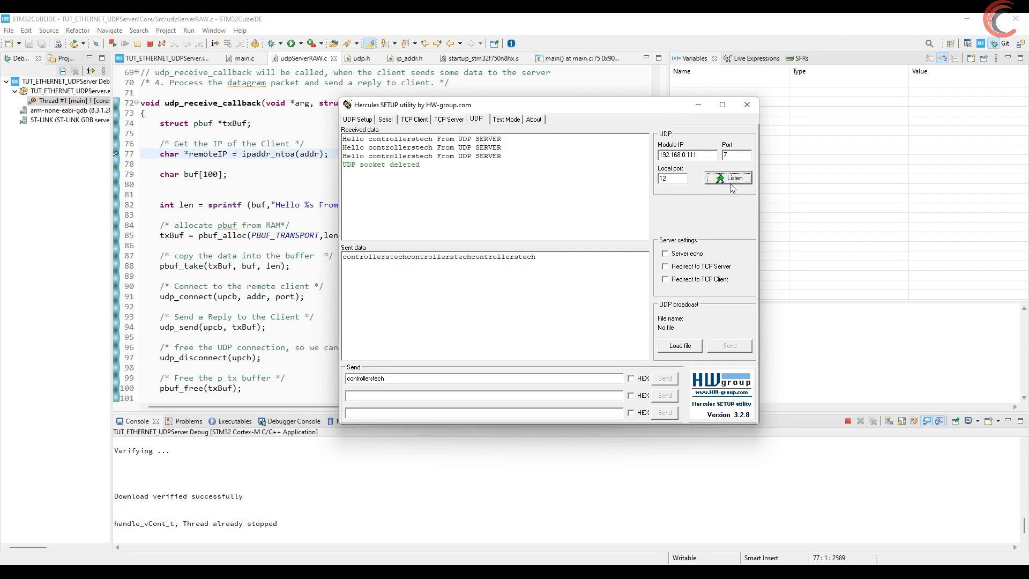
left_click(727, 178)
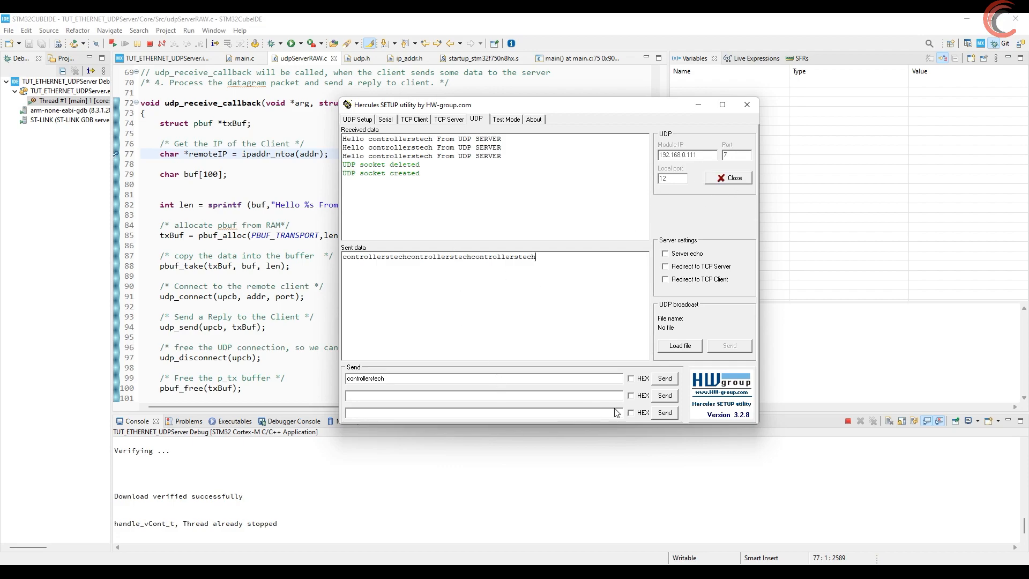
left_click(664, 378)
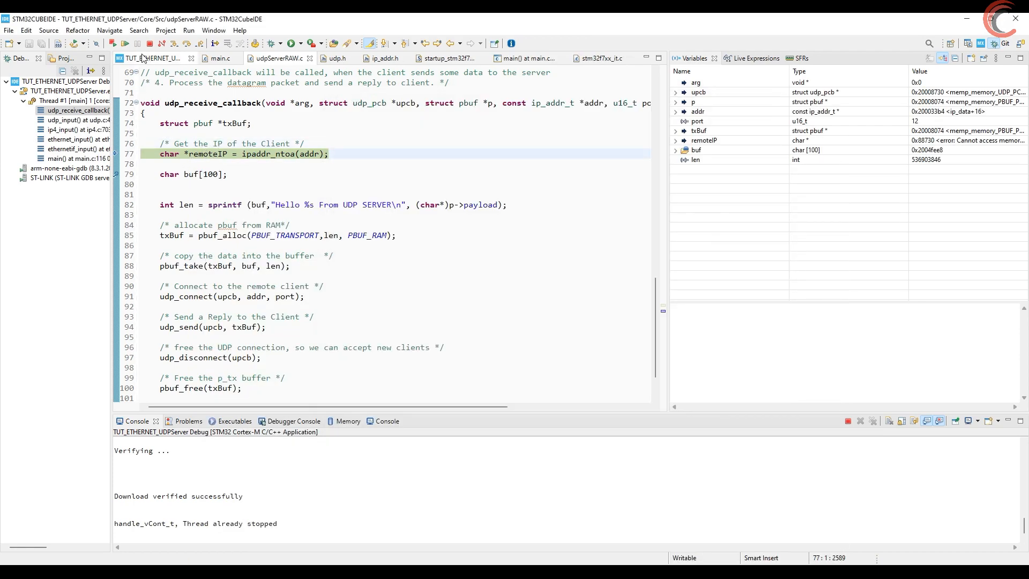
key("F6")
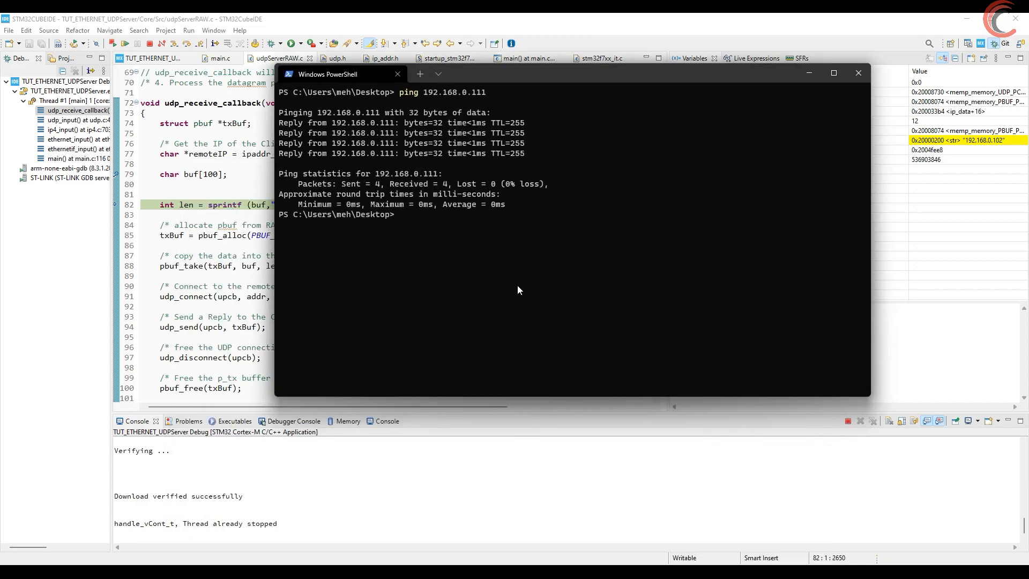
- Run ipconfig to confirm the PC's Ethernet IPv4 is 192.168.0.102, then minimize the console
type("ipconfig")
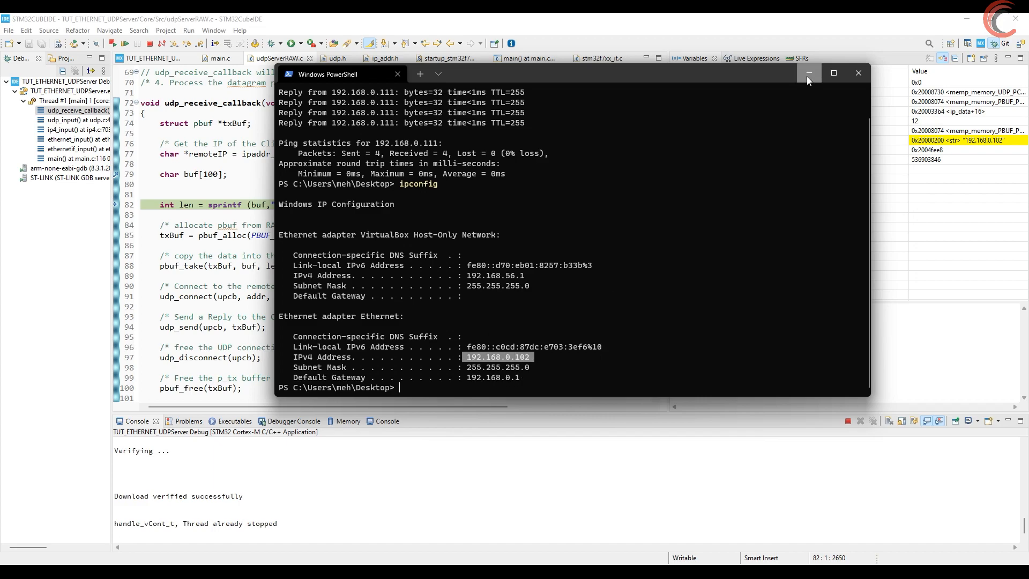
left_click(808, 73)
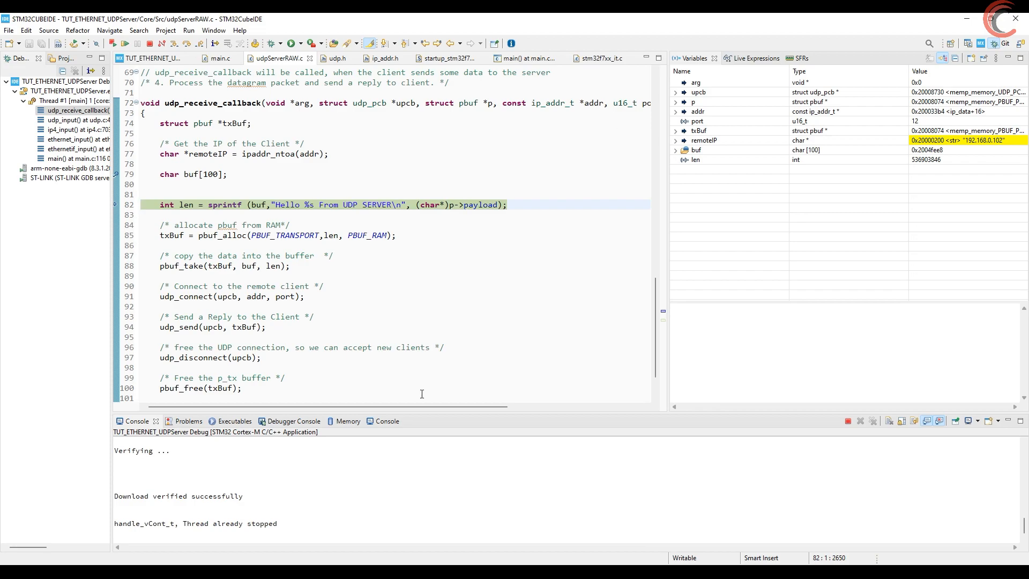
- Send once more from Hercules, then end the debug session back to editing udpServerRAW.c
scroll("right", 3)
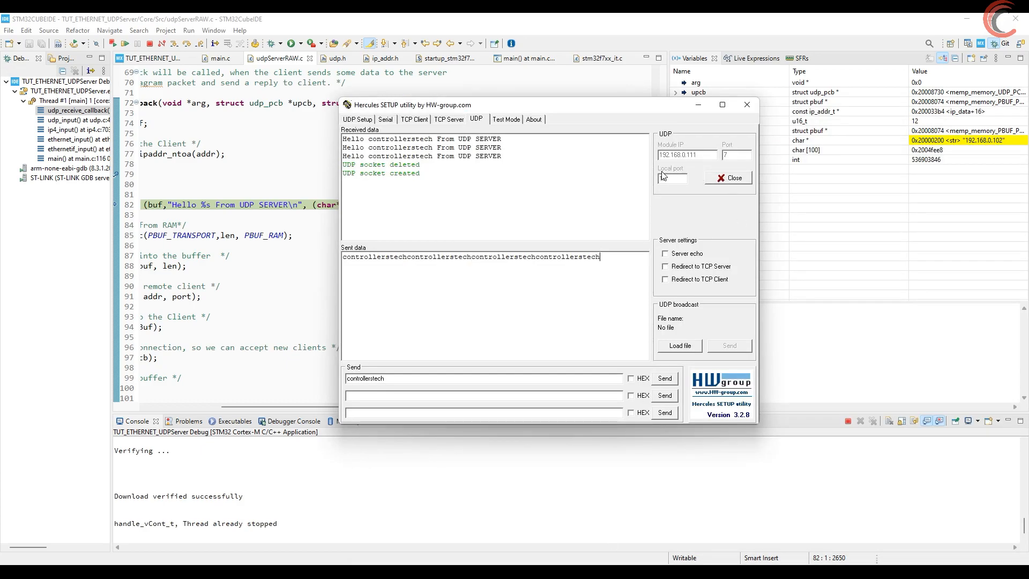
type("12")
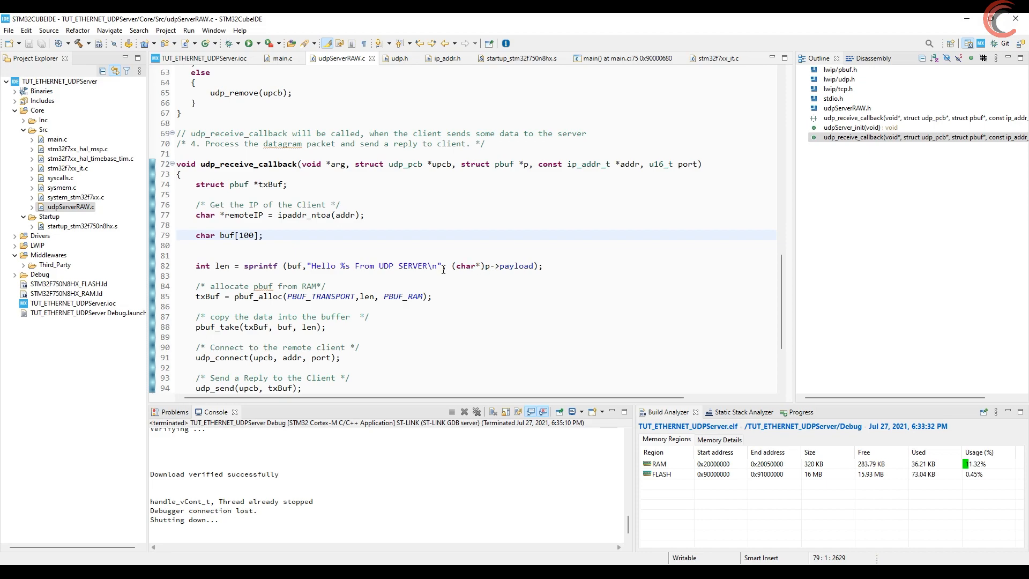
- Ping 192.168.0.111 from PowerShell, getting four replies, then minimize the console
double_click(508, 265)
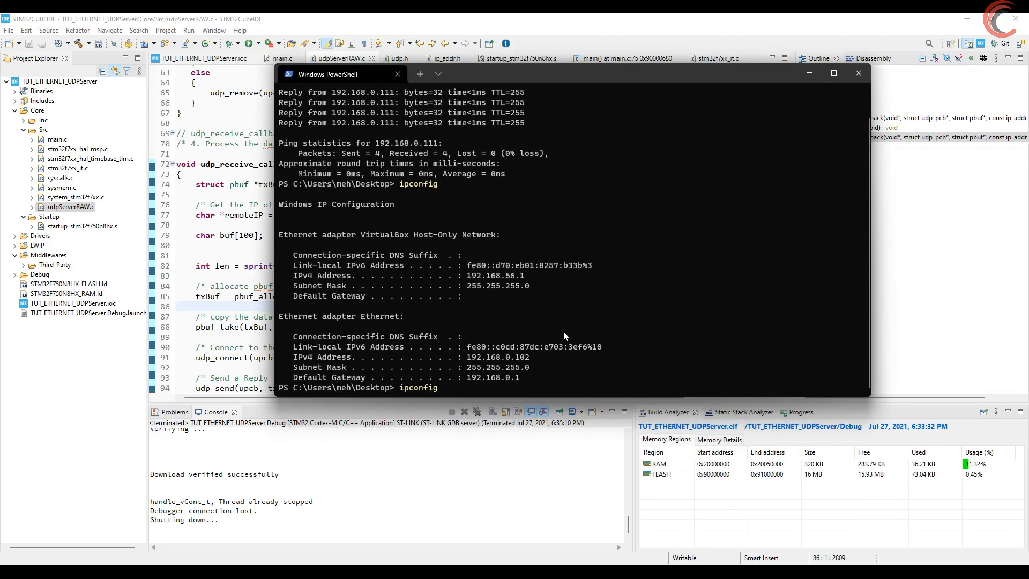
type("ping 192.168.0.111")
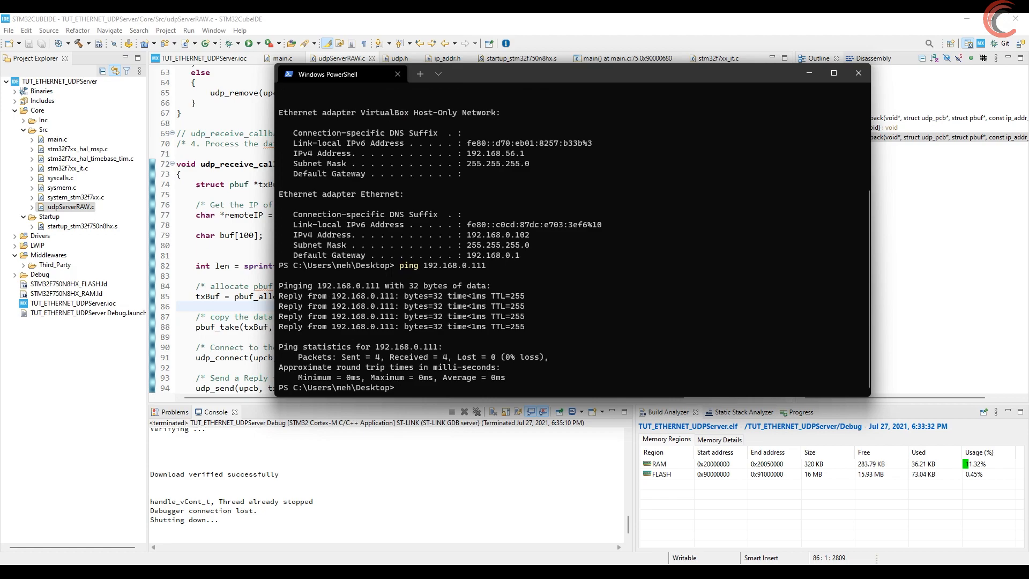
left_click(279, 57)
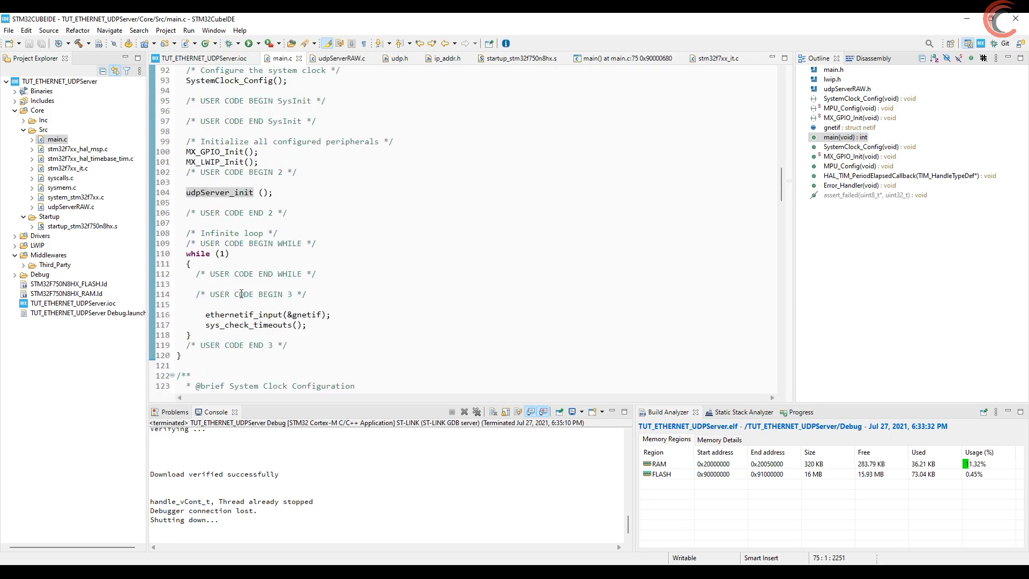
- Look up the ethernetif_input declaration in ethernetif.h, then return to its call in main.c's loop
double_click(243, 313)
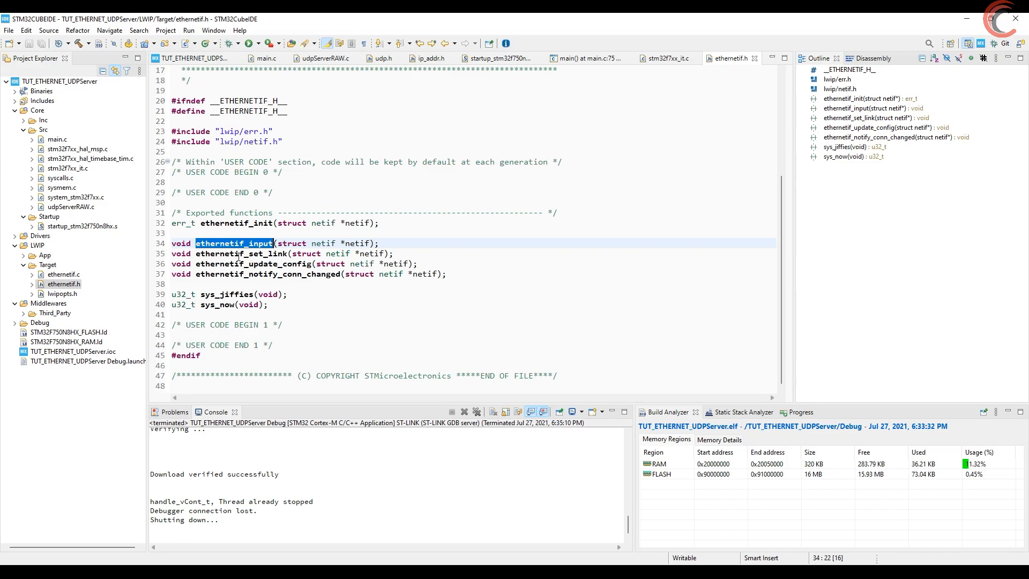
mouse_move(753, 58)
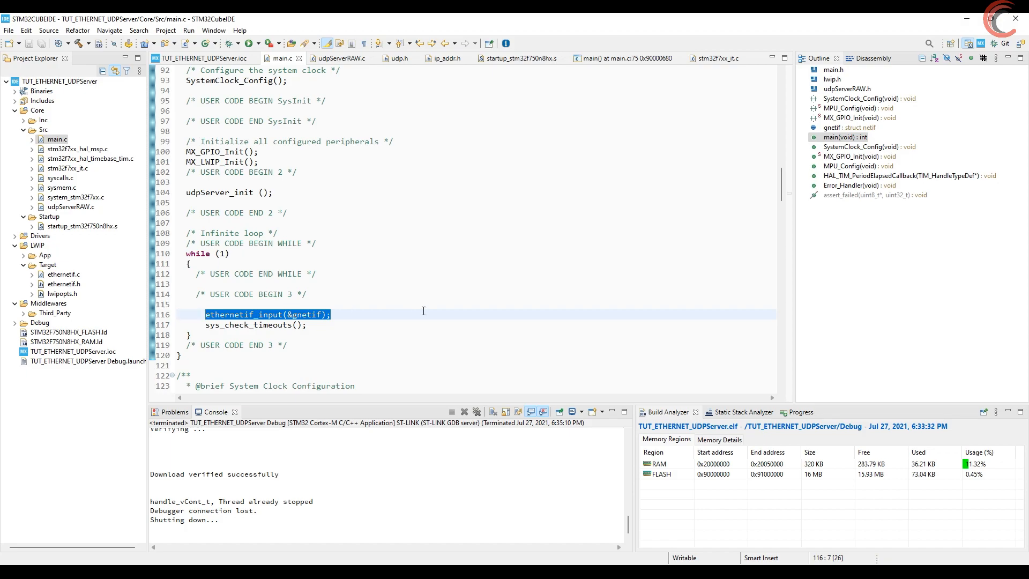
left_click(331, 314)
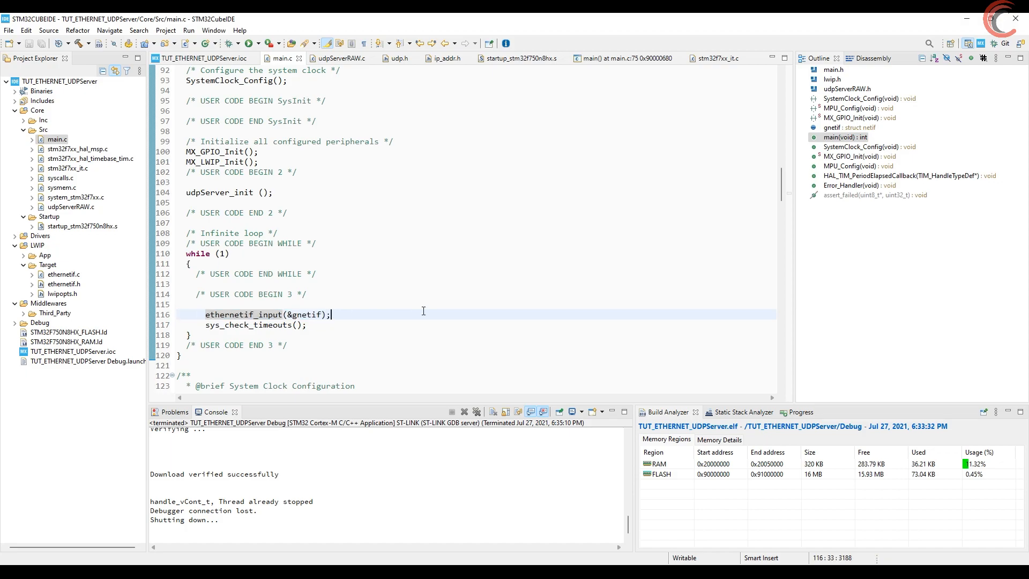